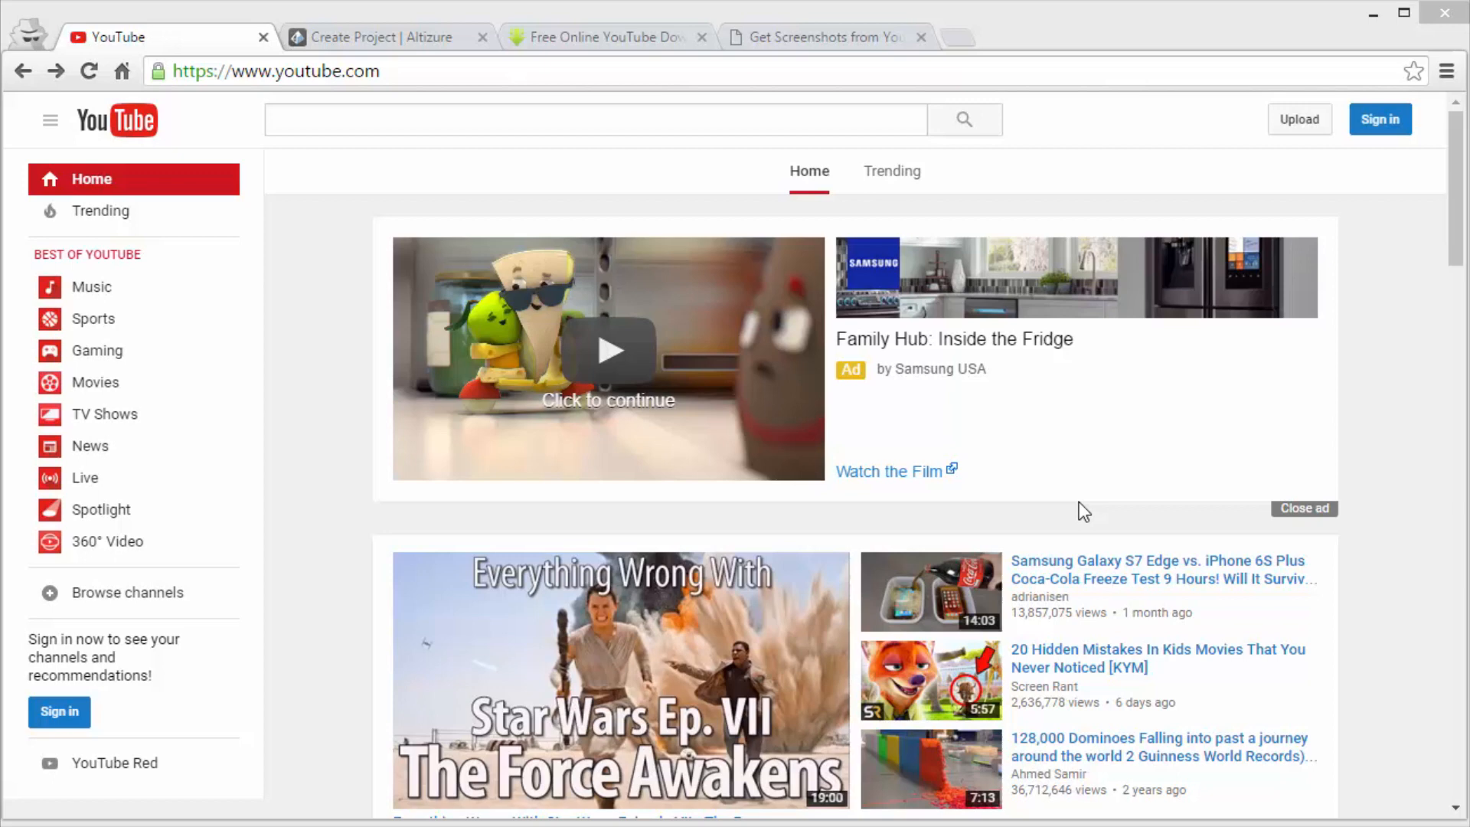
mouse_move(746, 309)
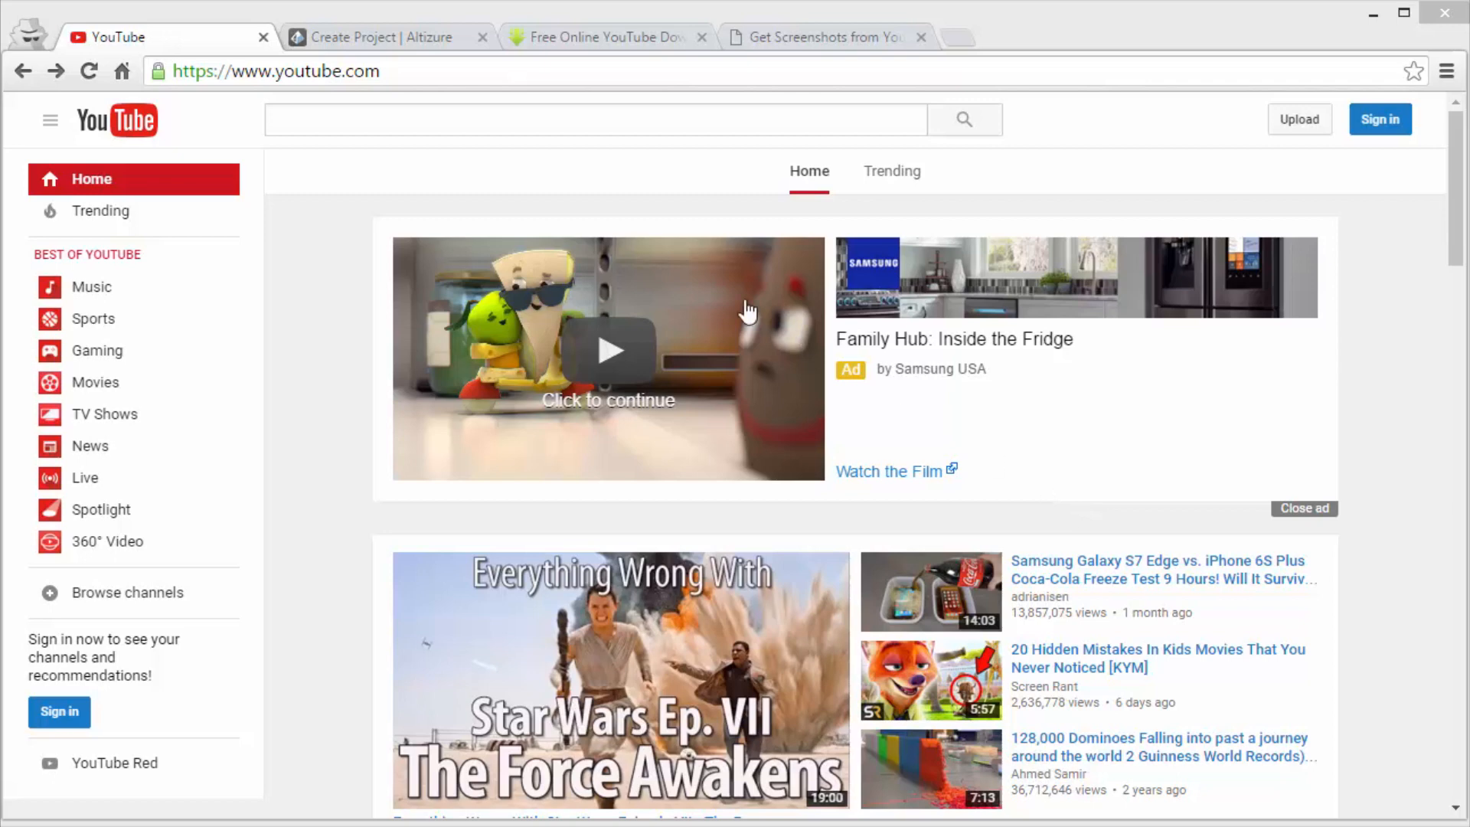
- Search YouTube for 'aerial view statue' to list the Cristo Rei Aerial View result
left_click(595, 119)
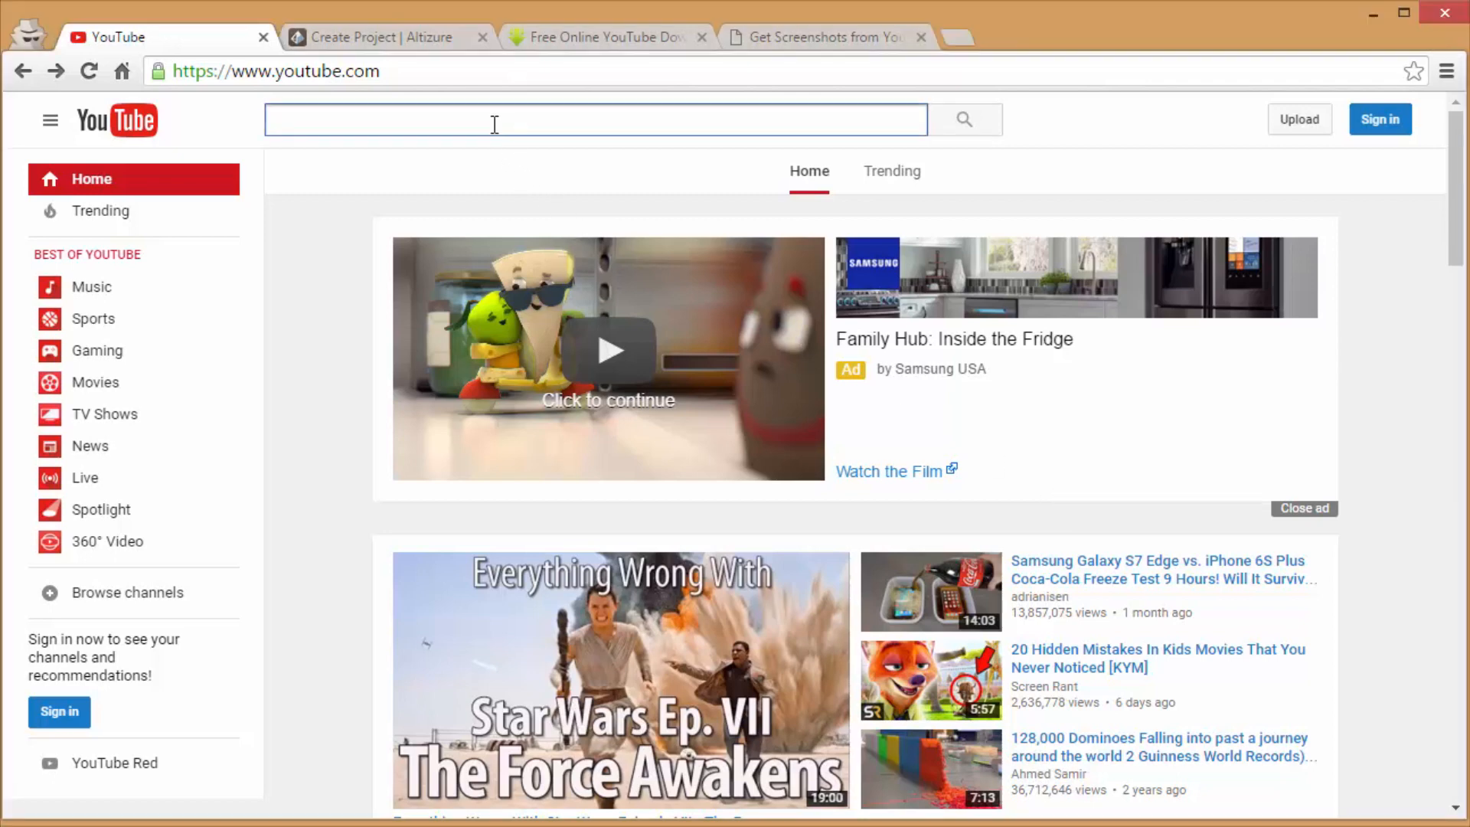
type("aerial s")
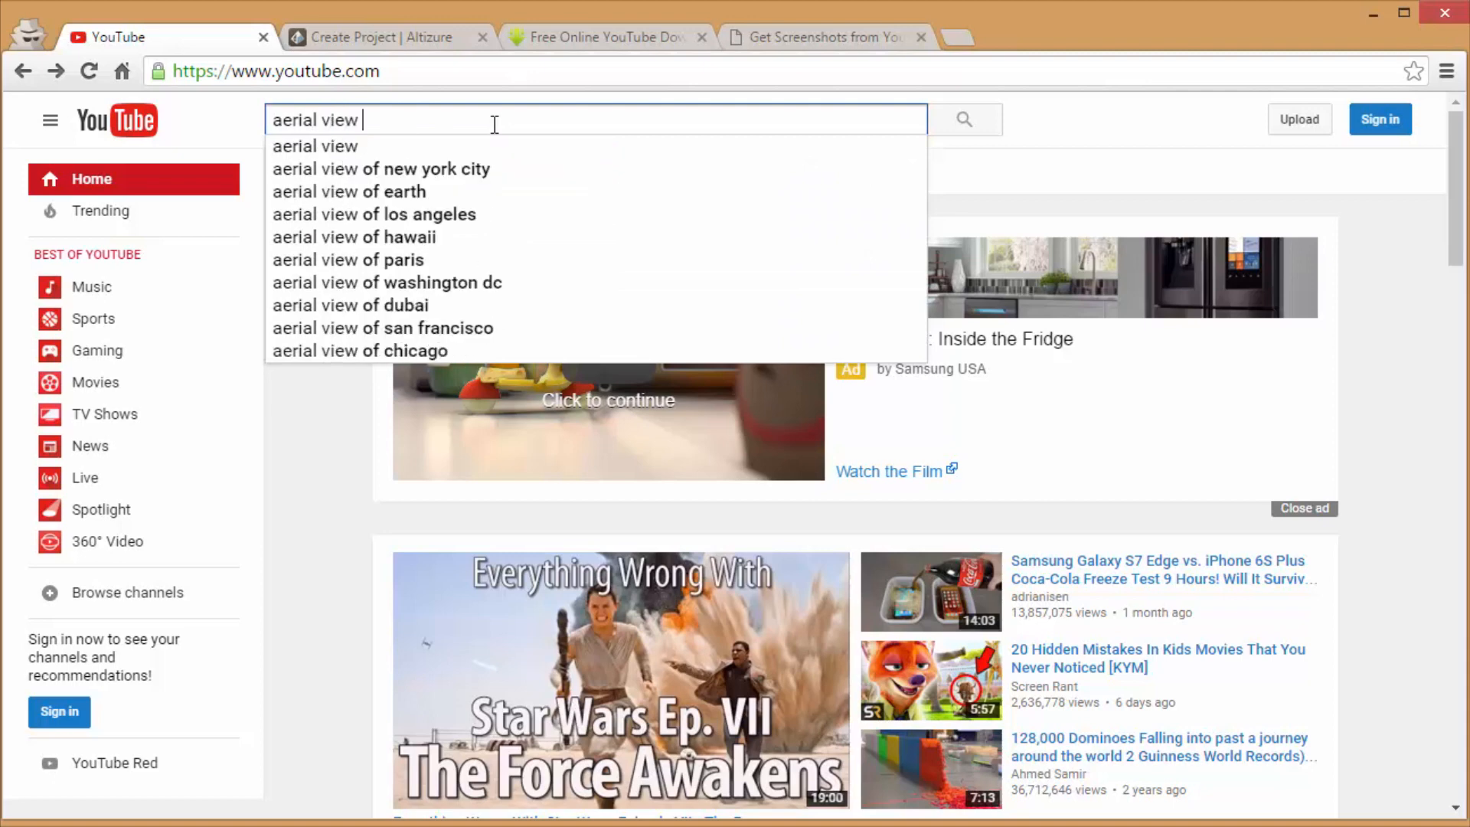
type("statu")
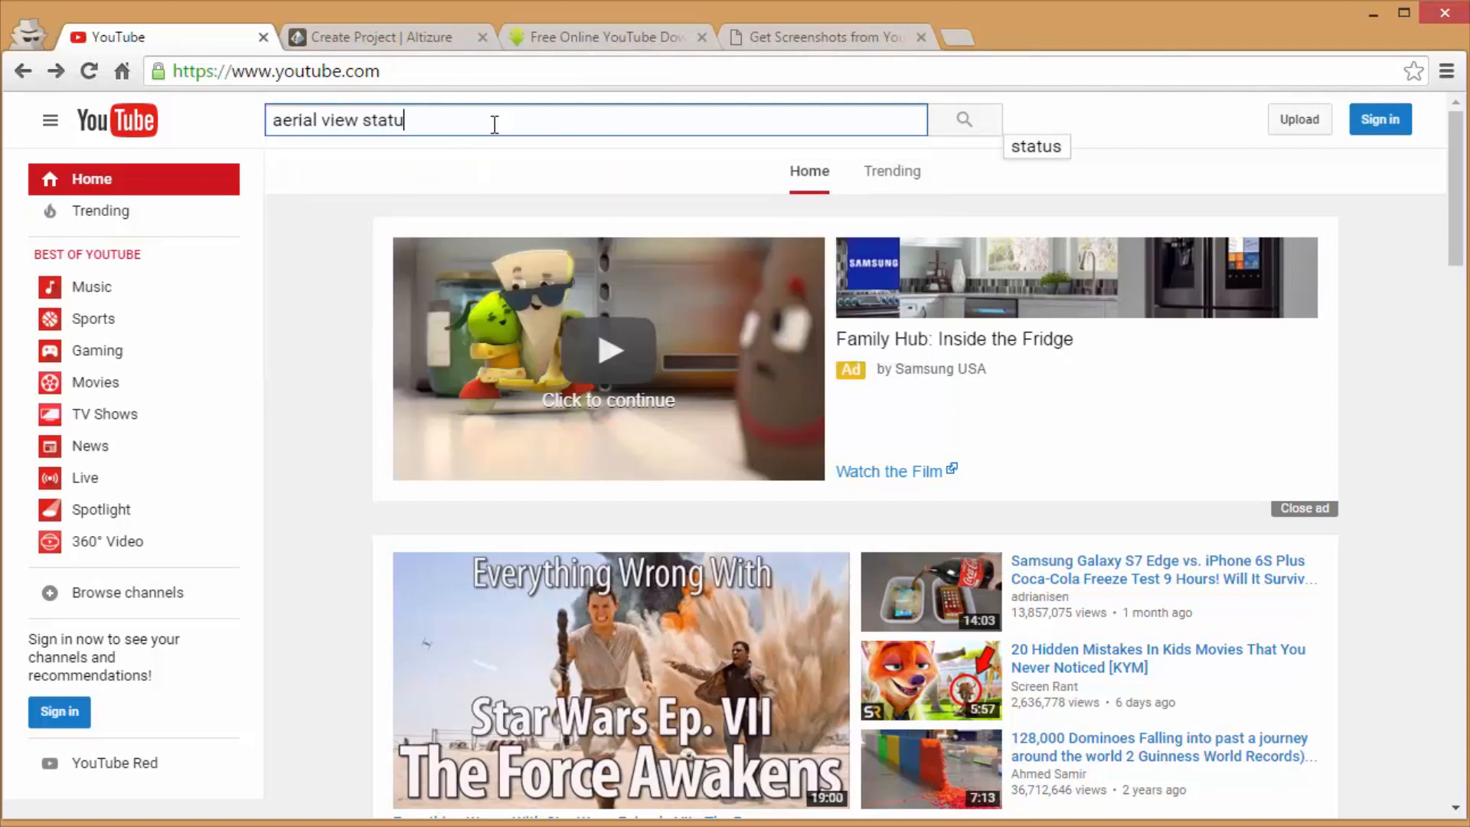
key("Return")
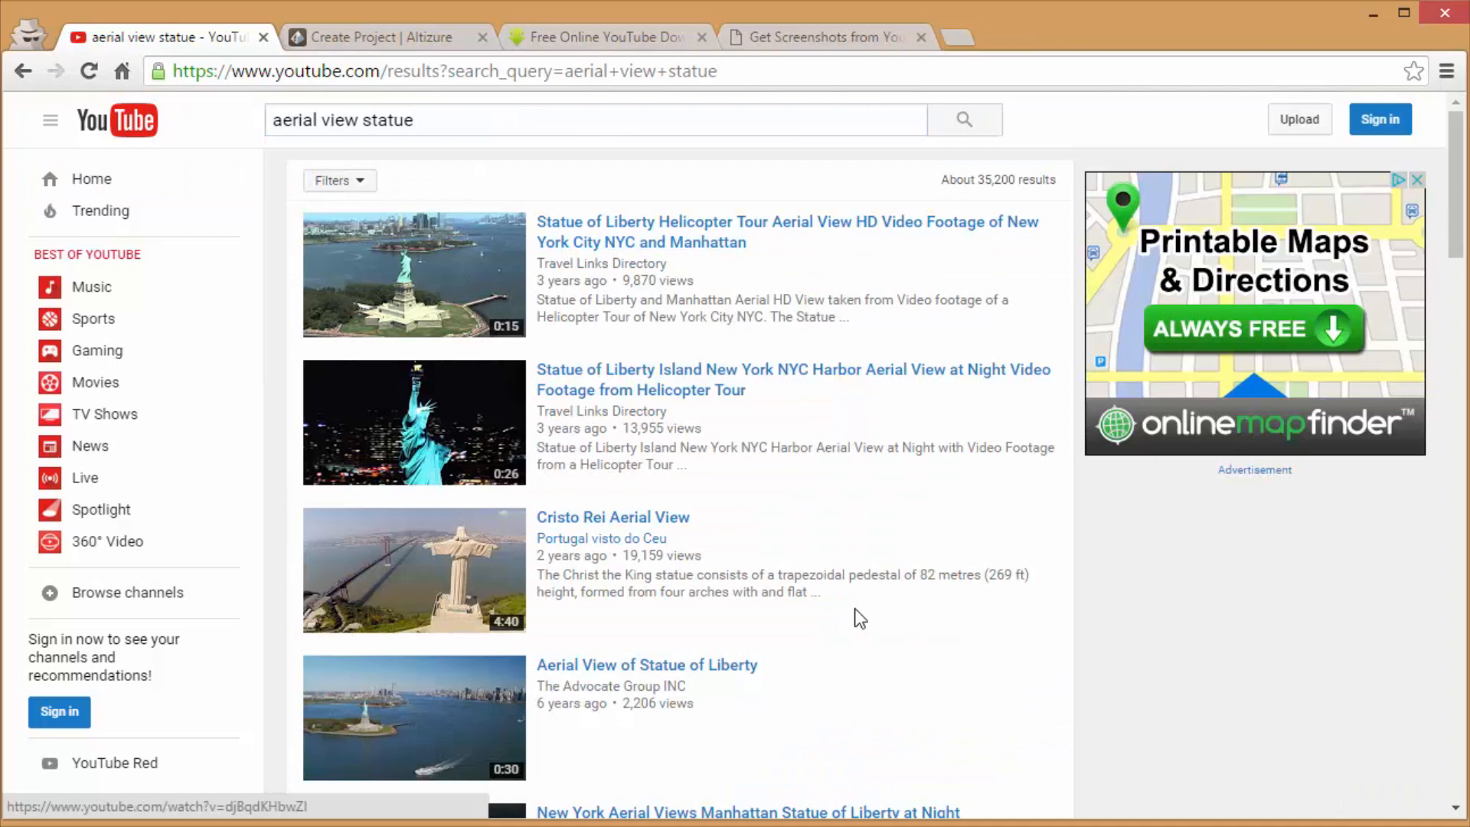
mouse_move(765, 563)
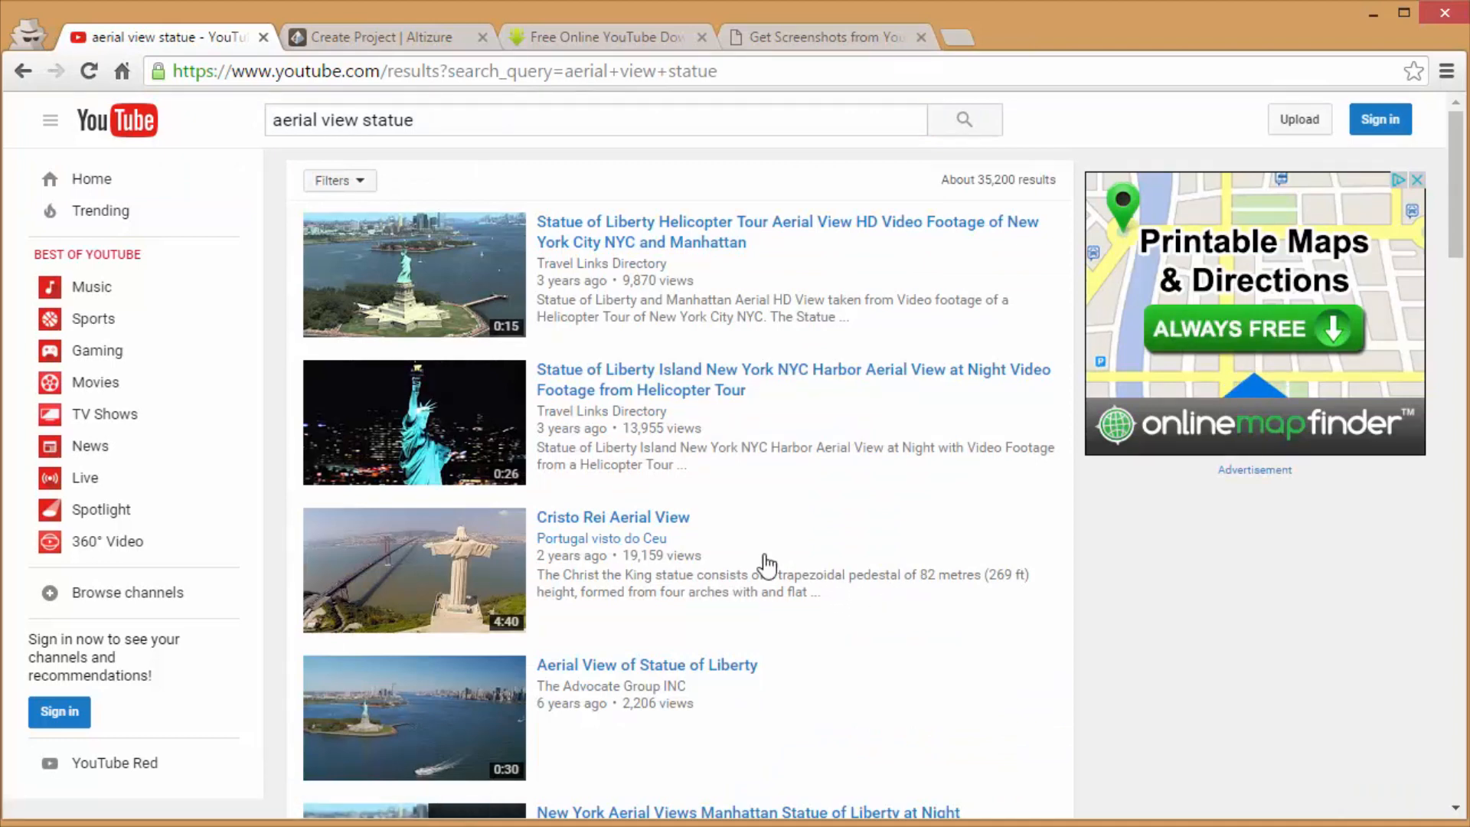
- Play the Cristo Rei Aerial View video with the ad overlay dismissed
left_click(612, 516)
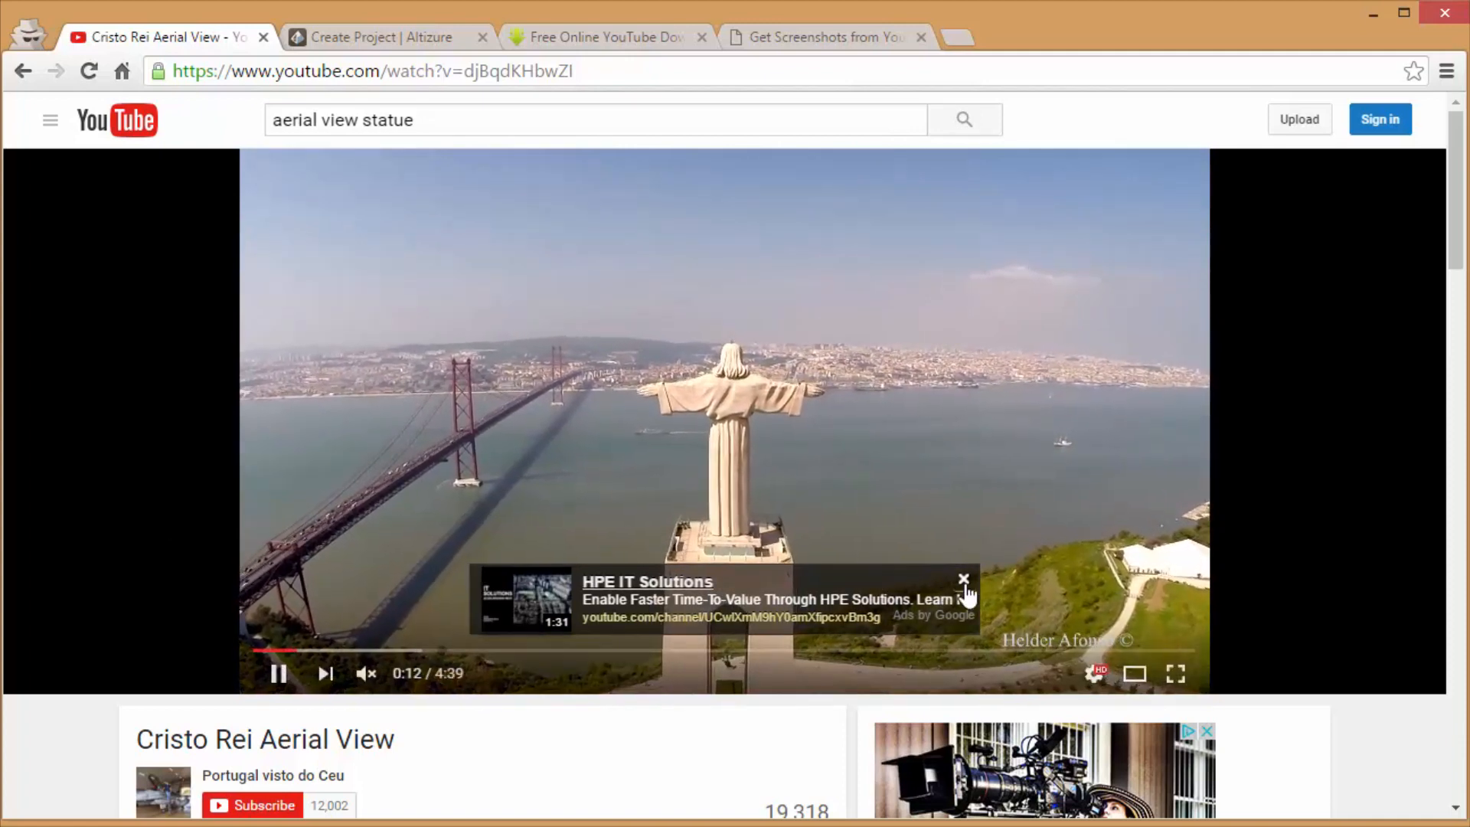
left_click(962, 579)
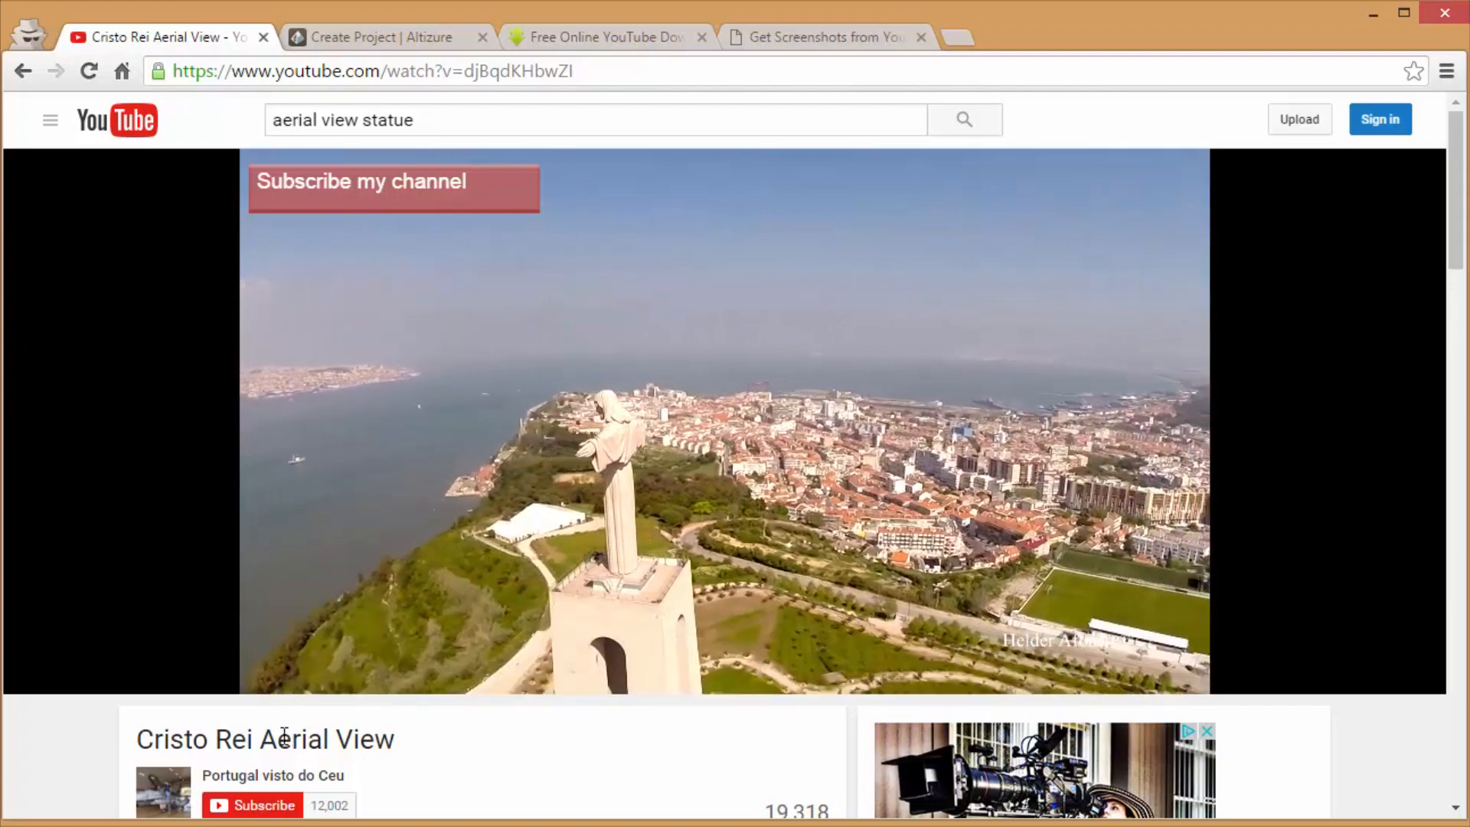
- Paste the Cristo Rei video link into YouTubeScreenshot.com and play the loaded preview
left_click(604, 37)
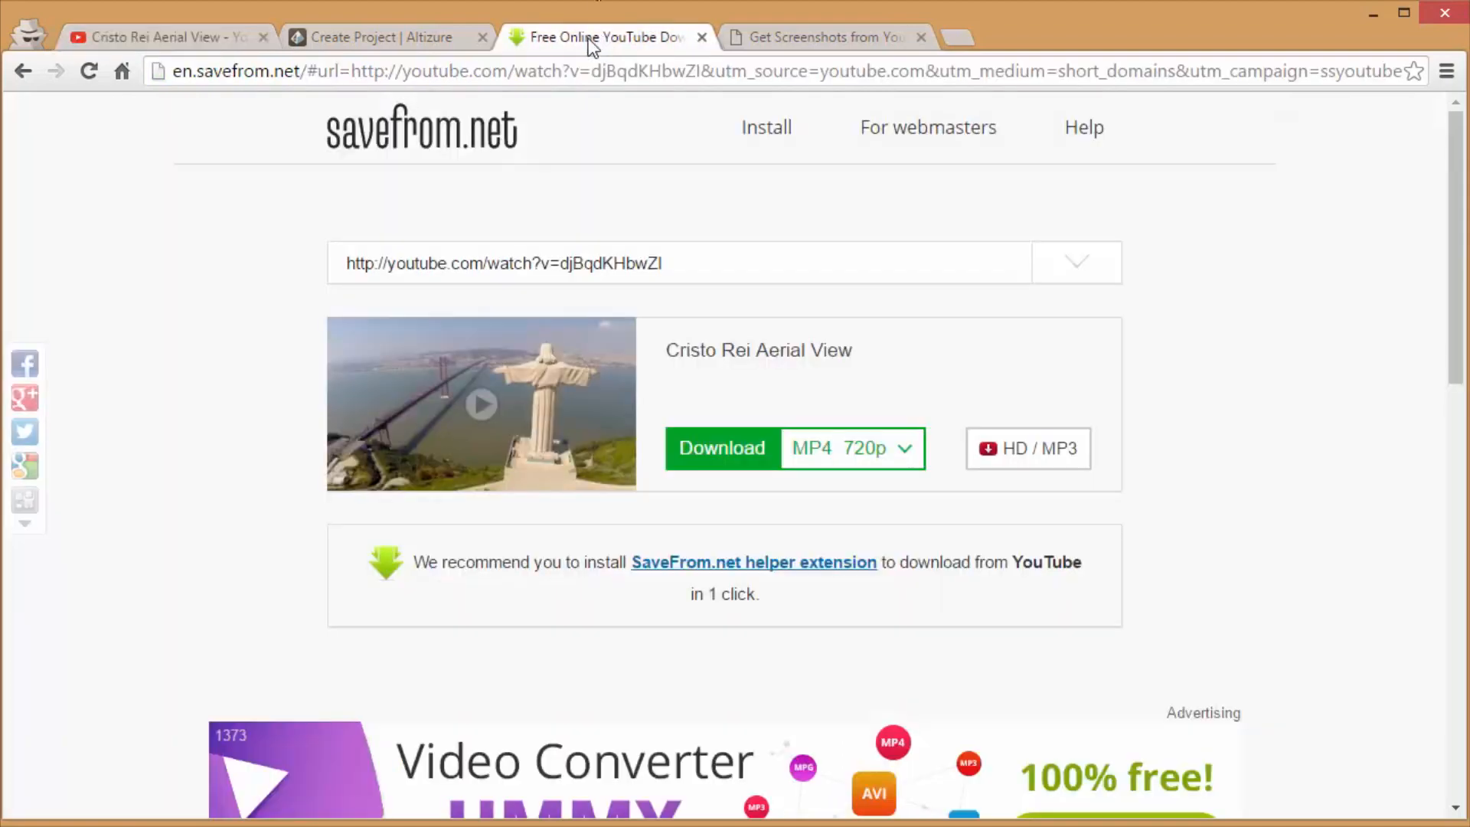
left_click(825, 36)
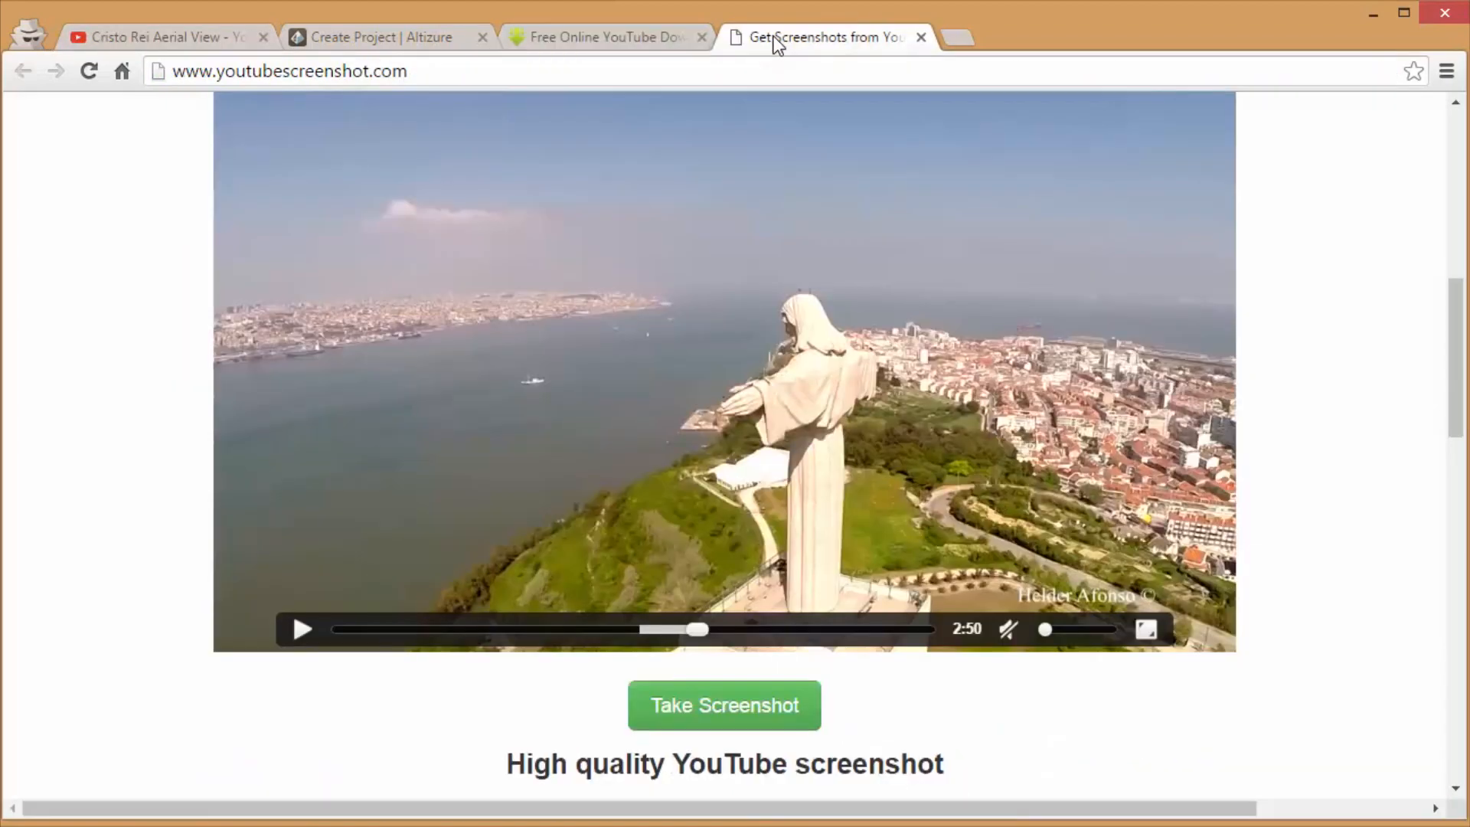
mouse_move(562, 110)
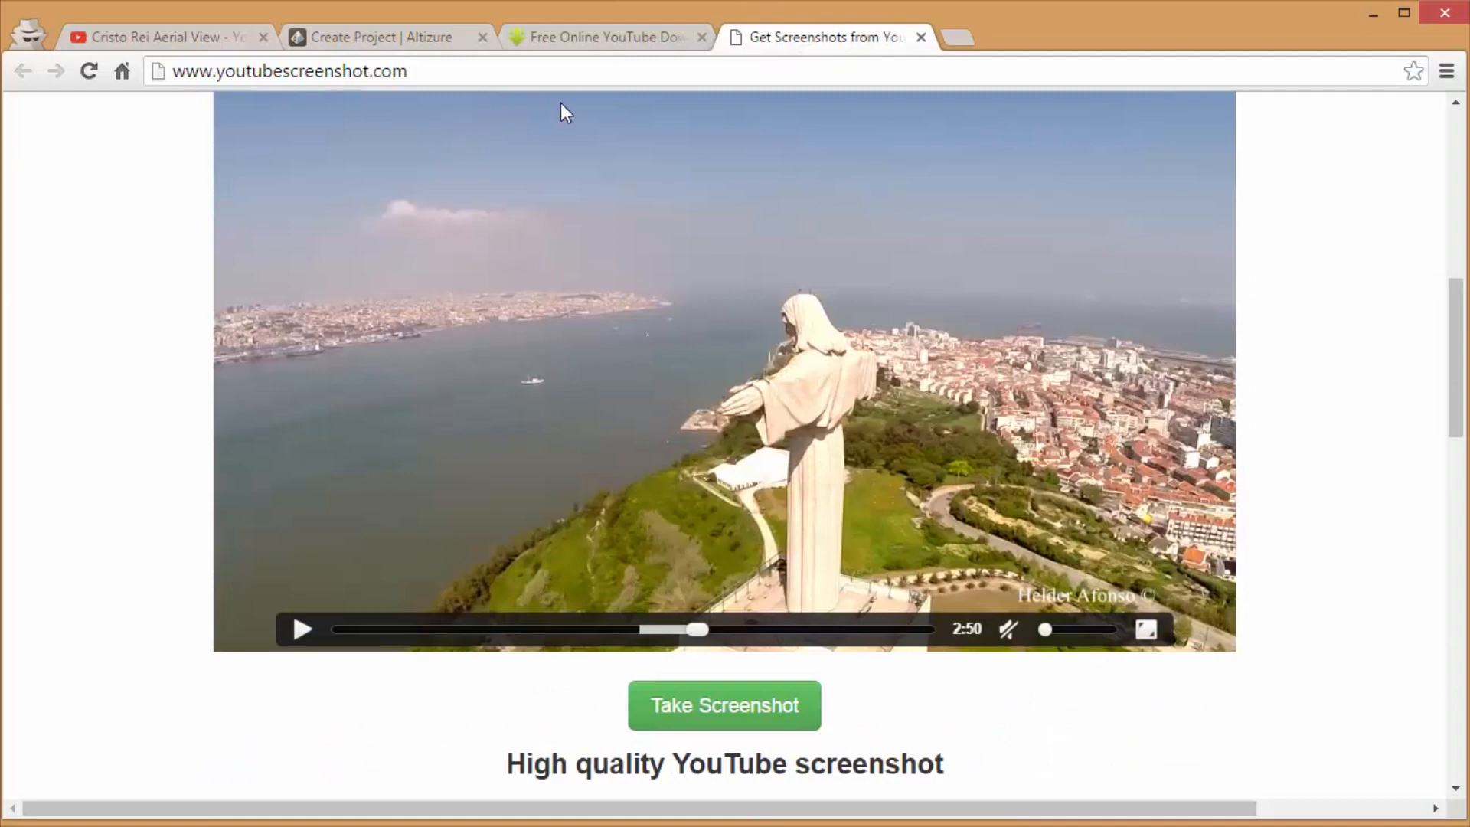
scroll("up", 3)
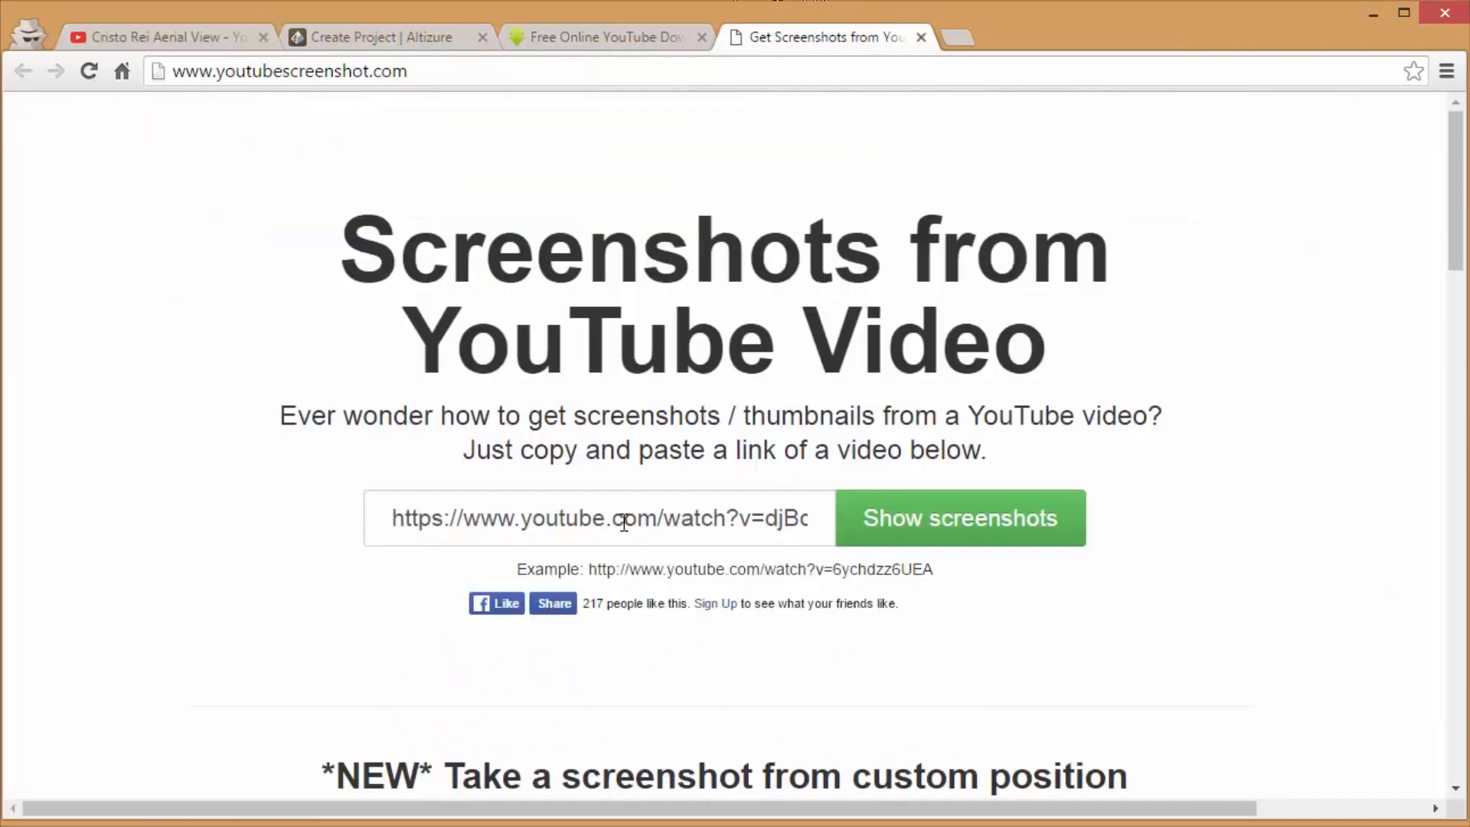
right_click(600, 518)
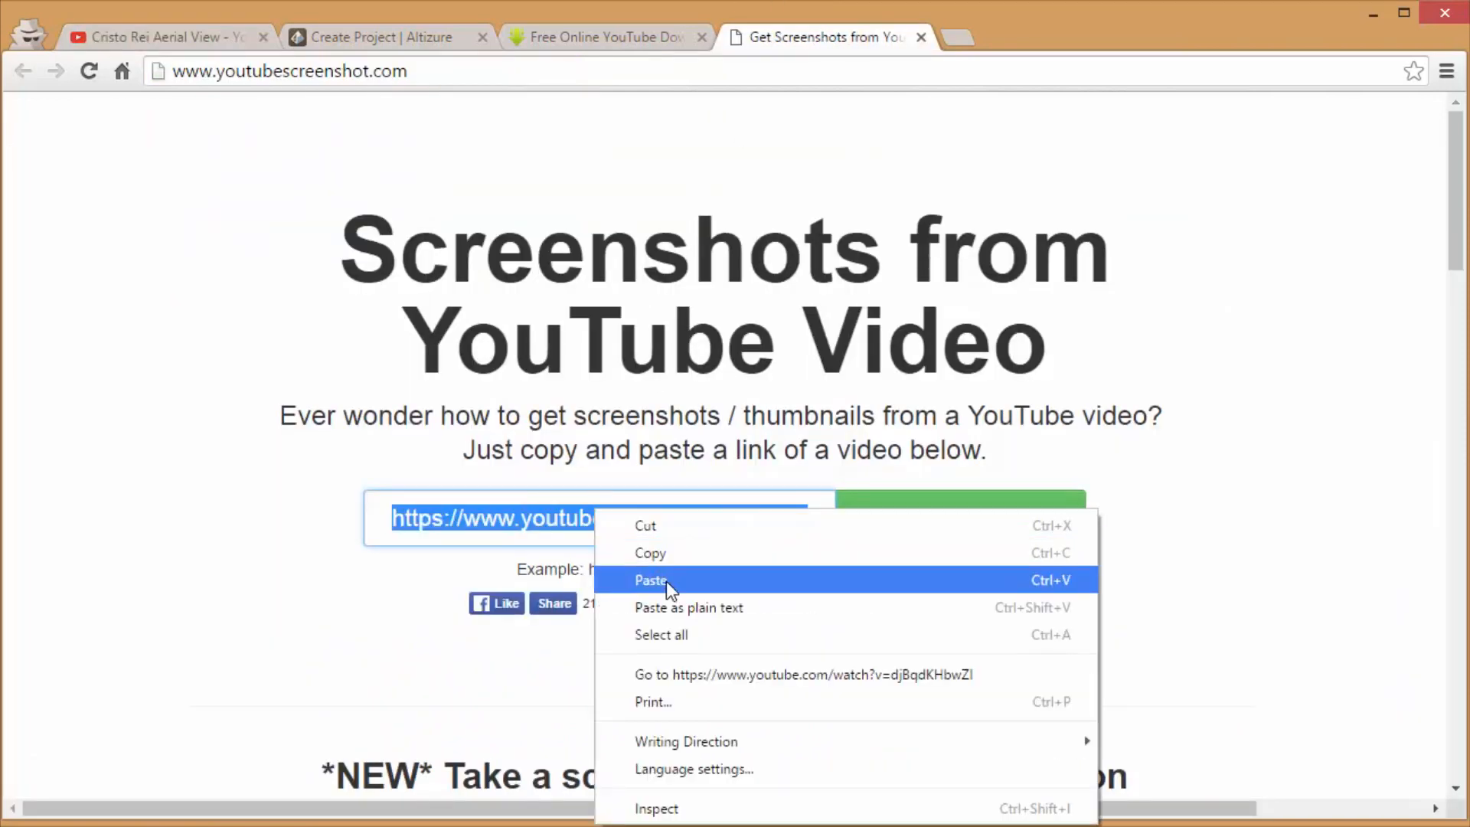
left_click(651, 579)
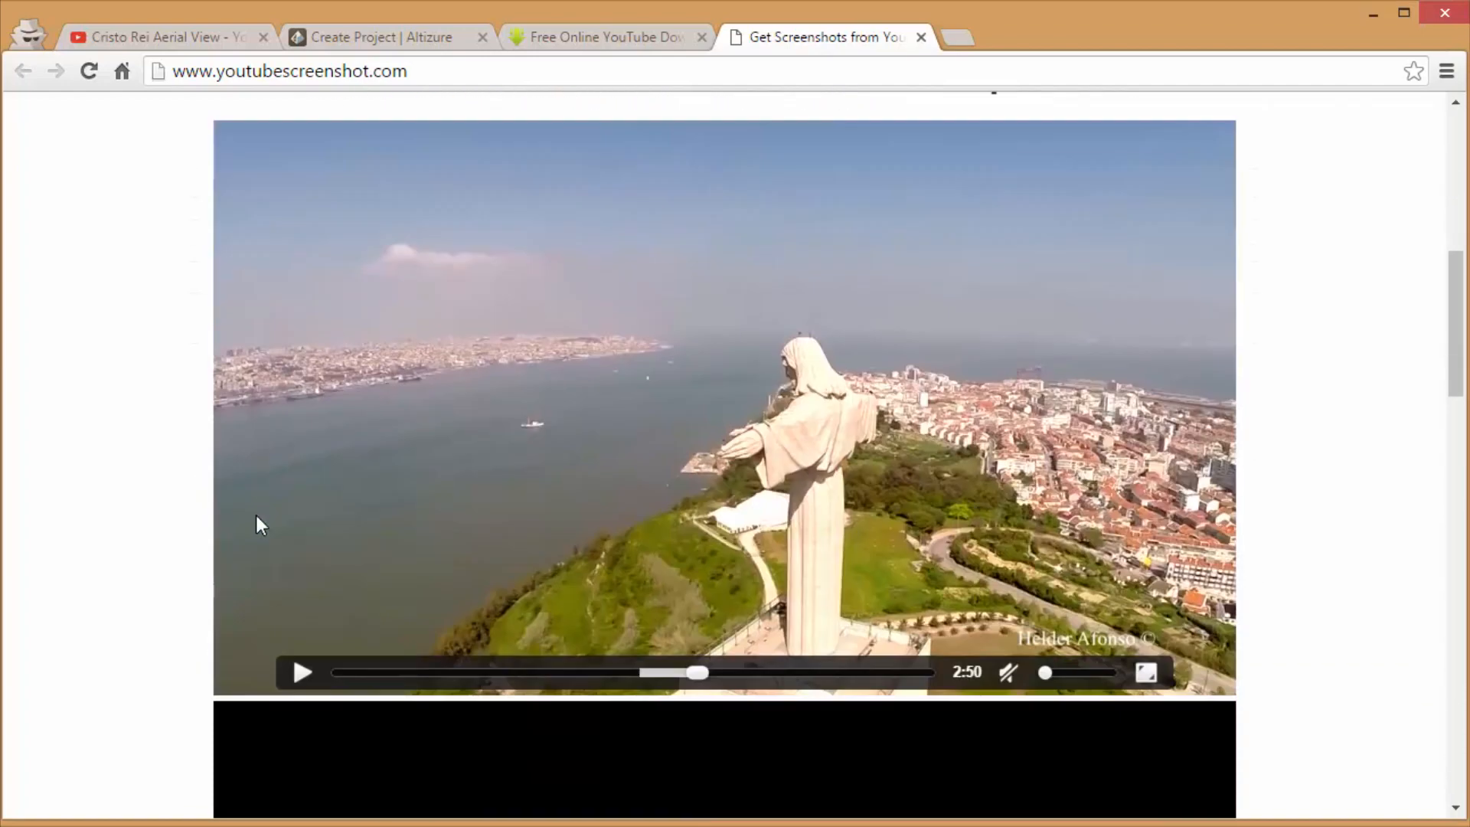
scroll("up", 3)
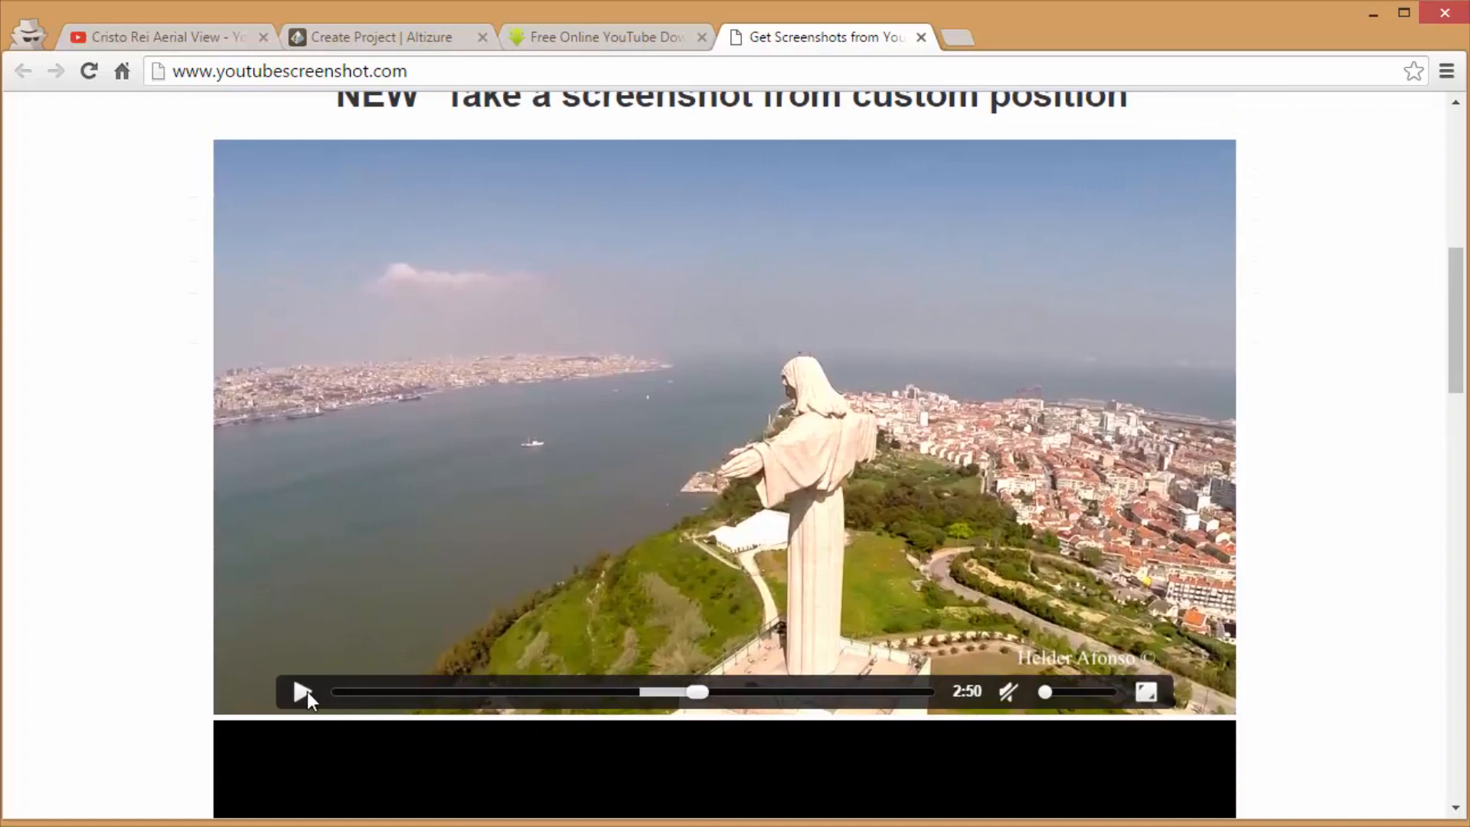
left_click(302, 692)
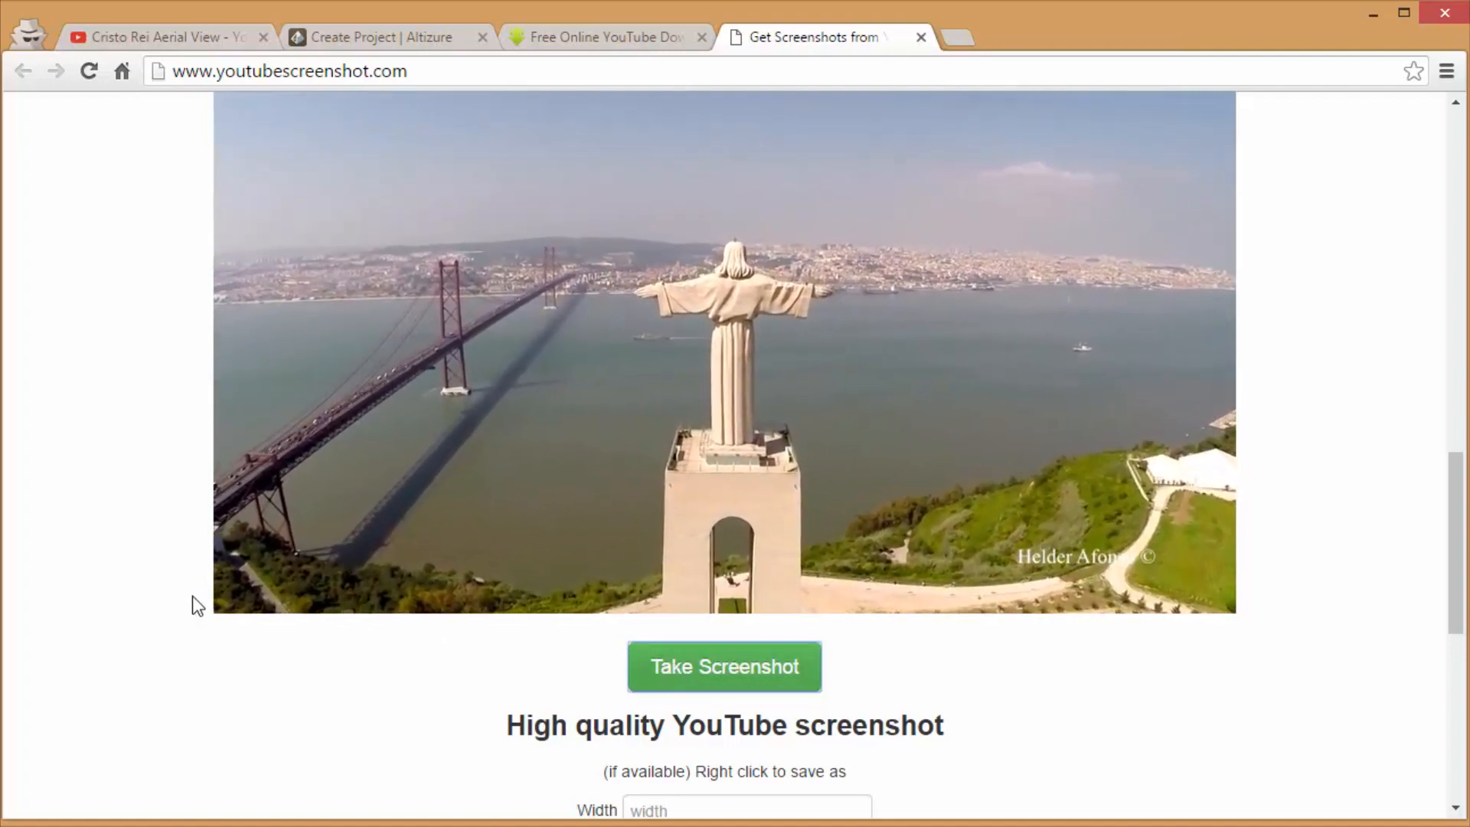
- Review the generated screenshots, offering Save image as on the Normal quality still
scroll("down", 3)
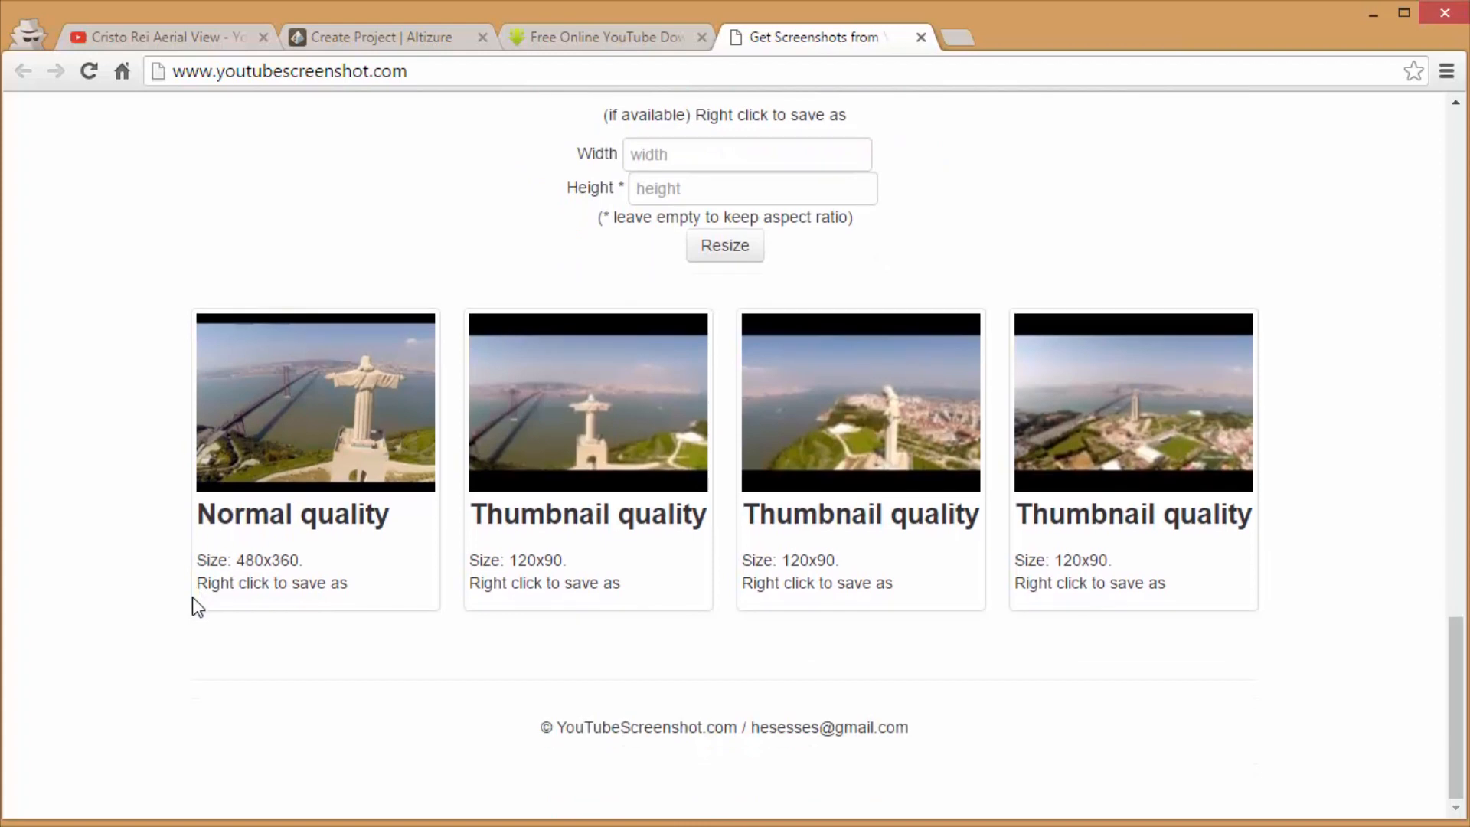
mouse_move(308, 433)
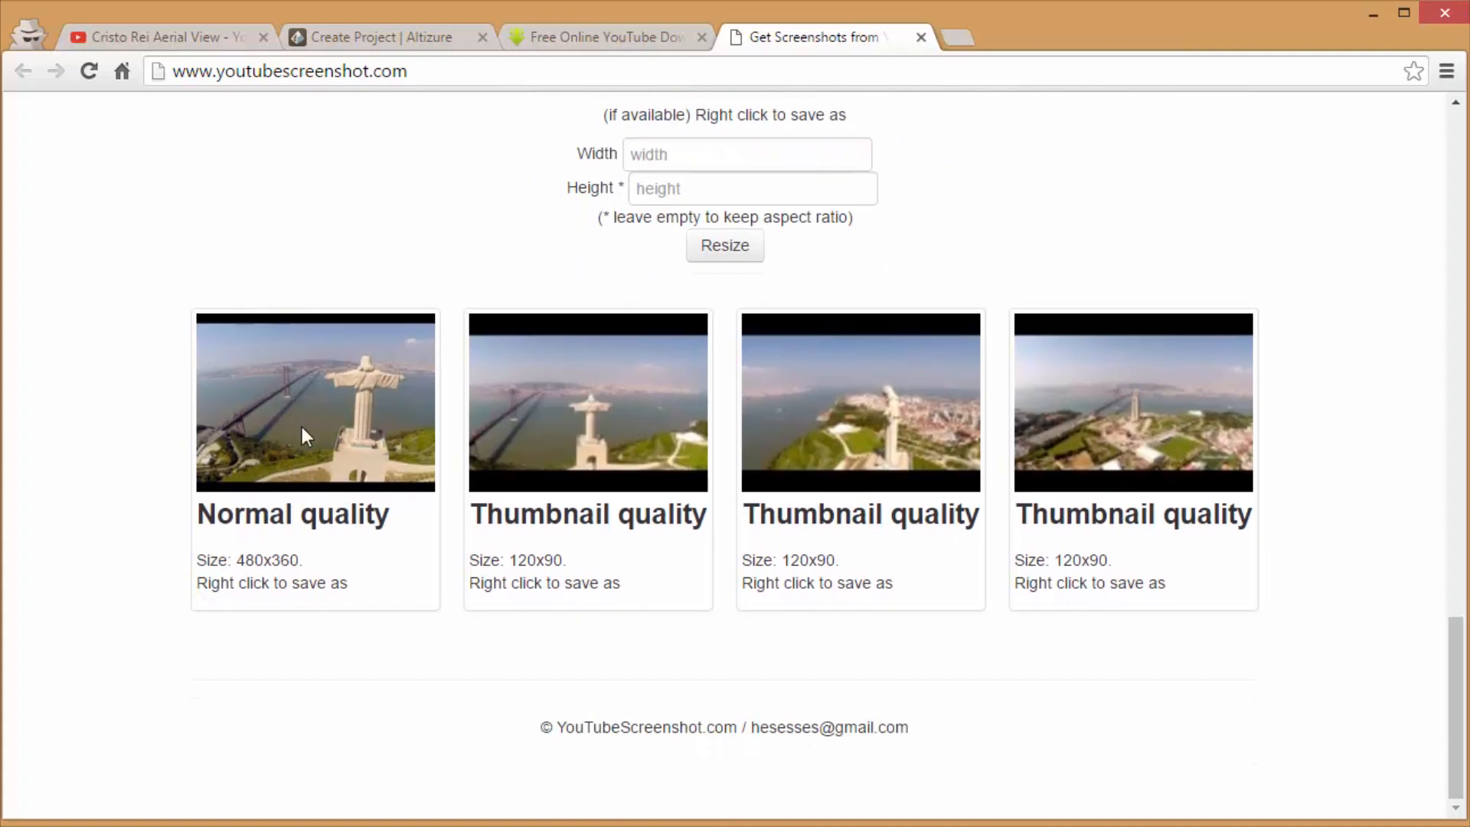
mouse_move(311, 429)
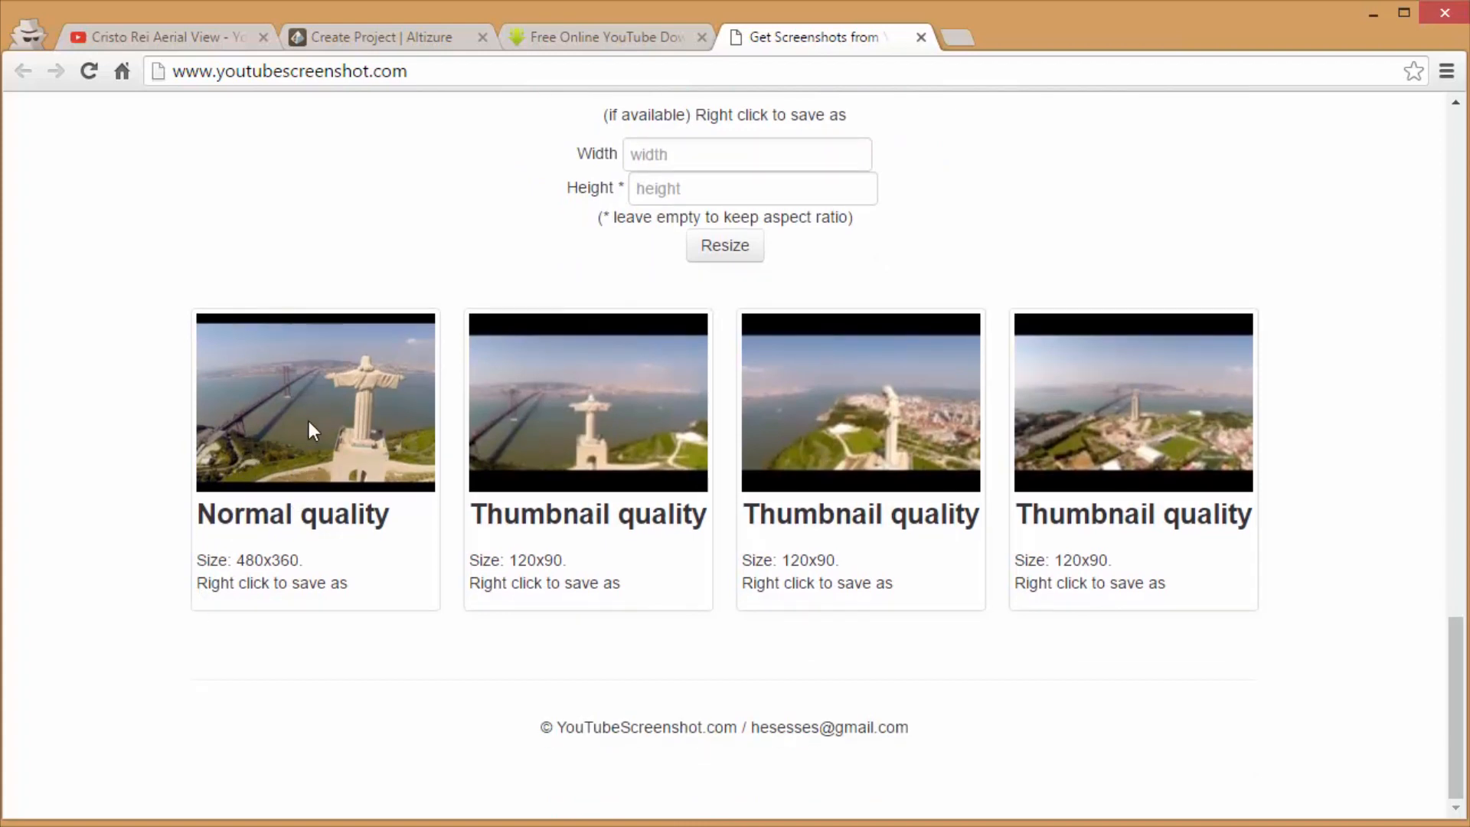
right_click(314, 403)
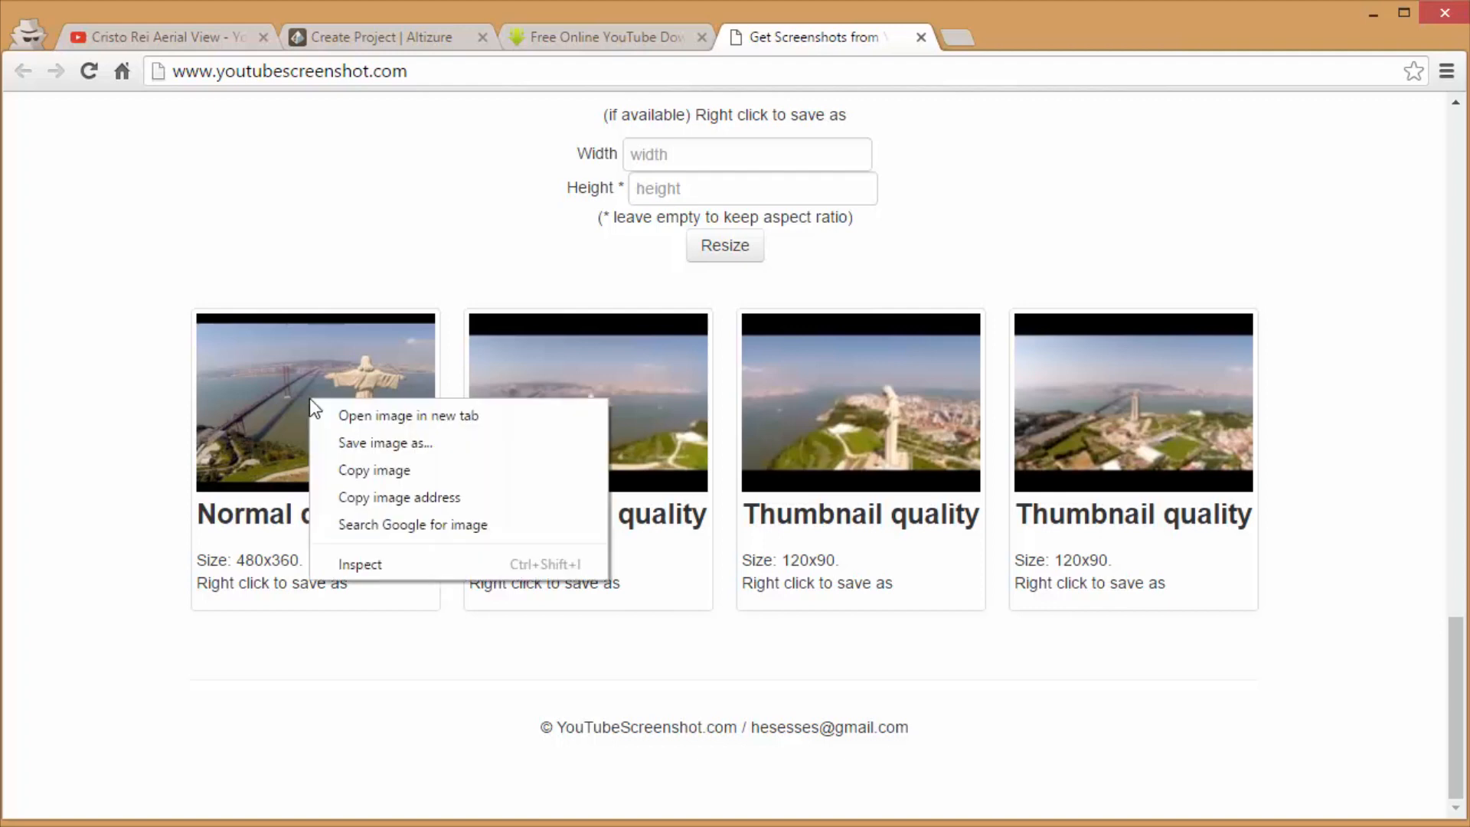
mouse_move(386, 443)
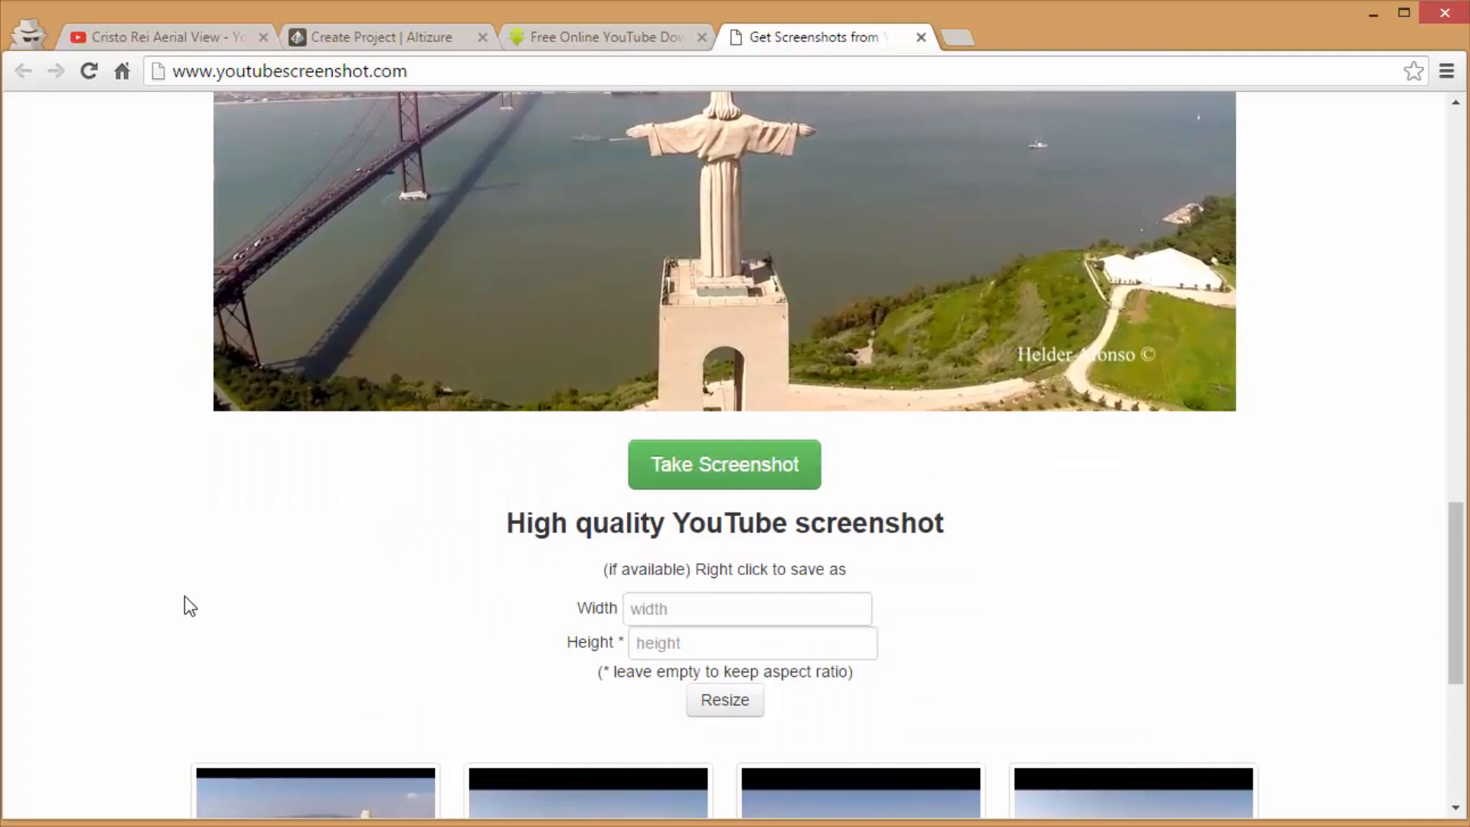
scroll("down", 3)
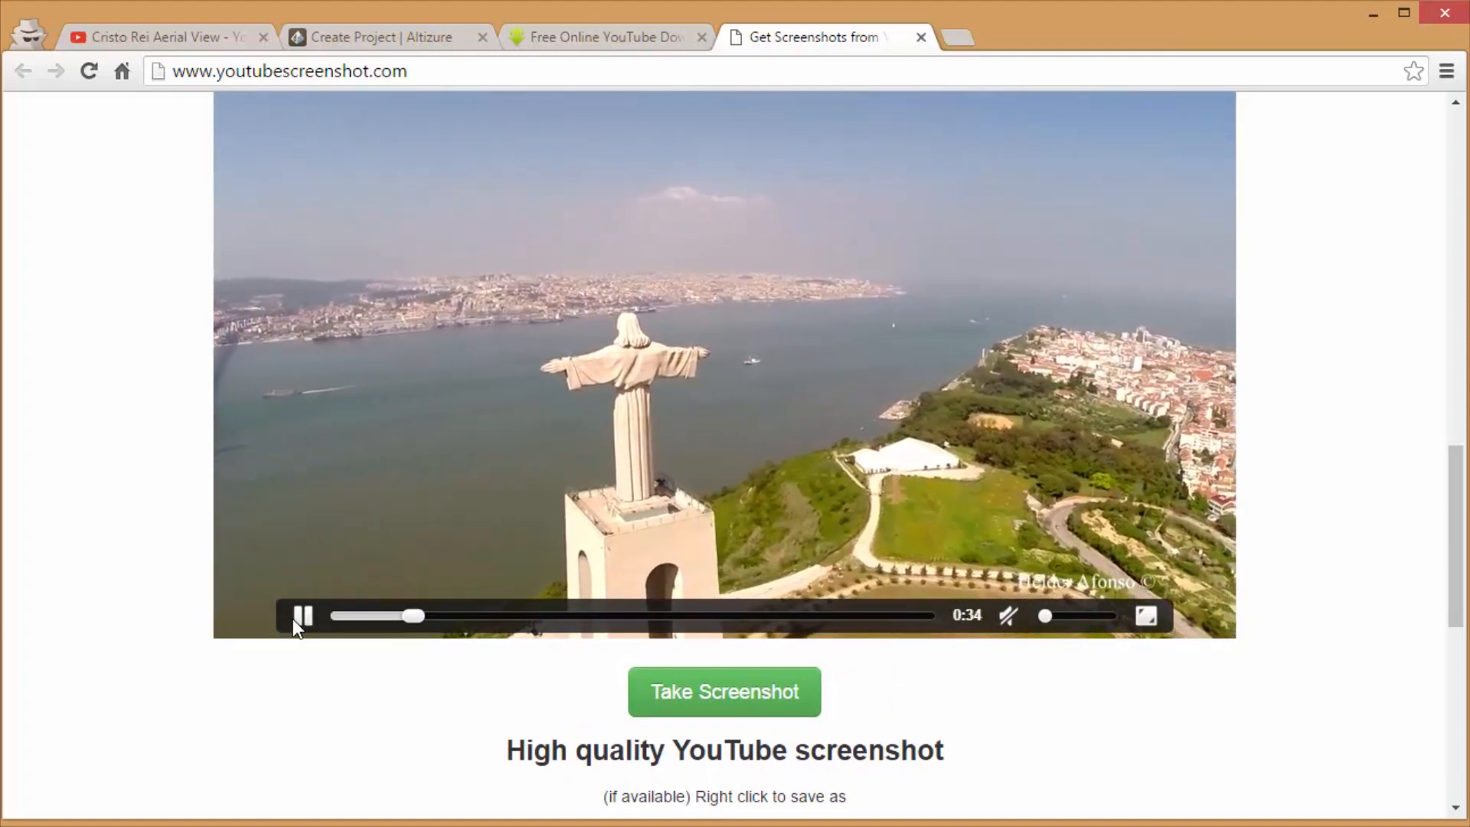
scroll("down", 3)
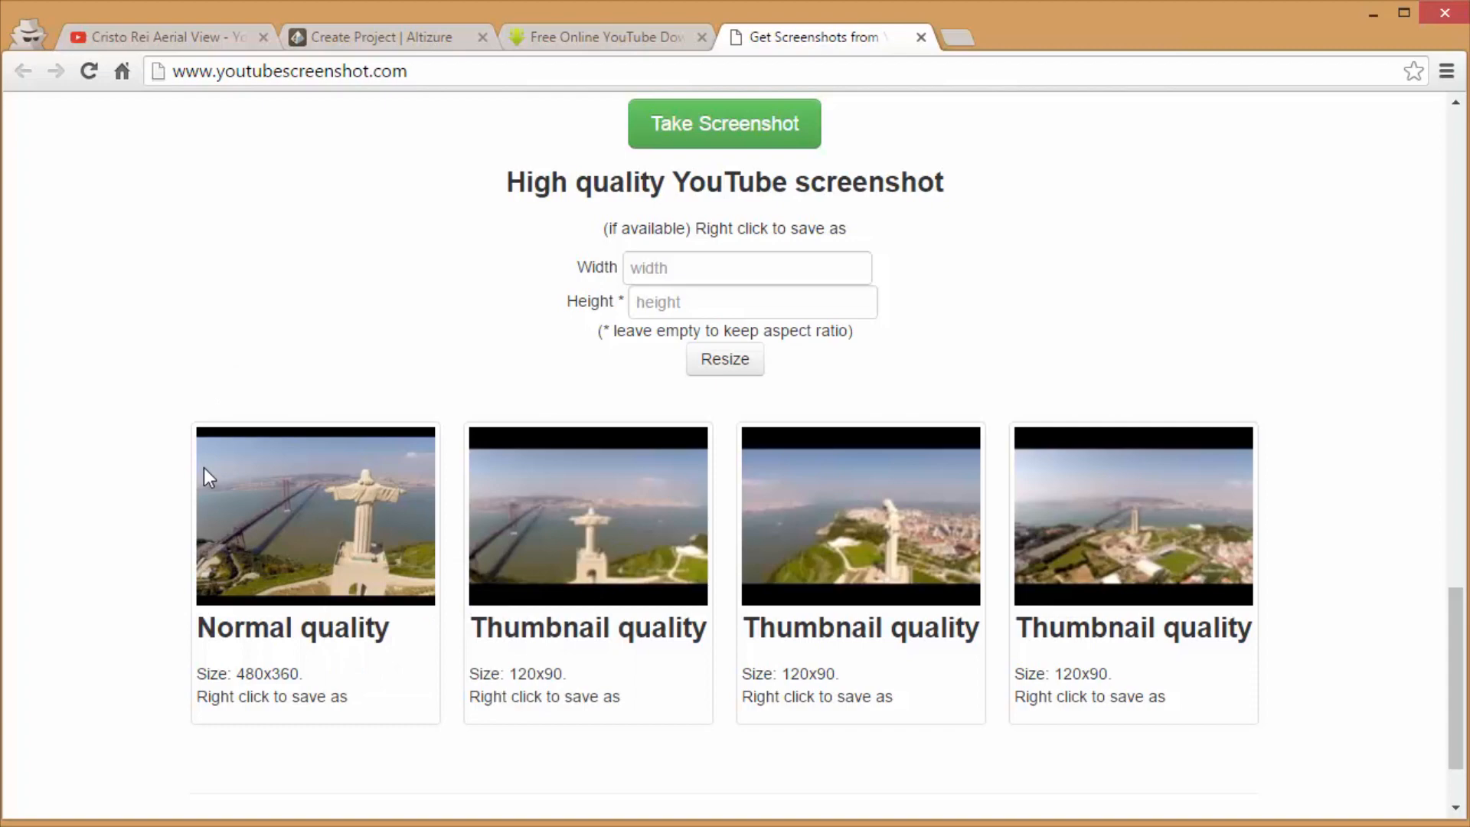
scroll("up", 3)
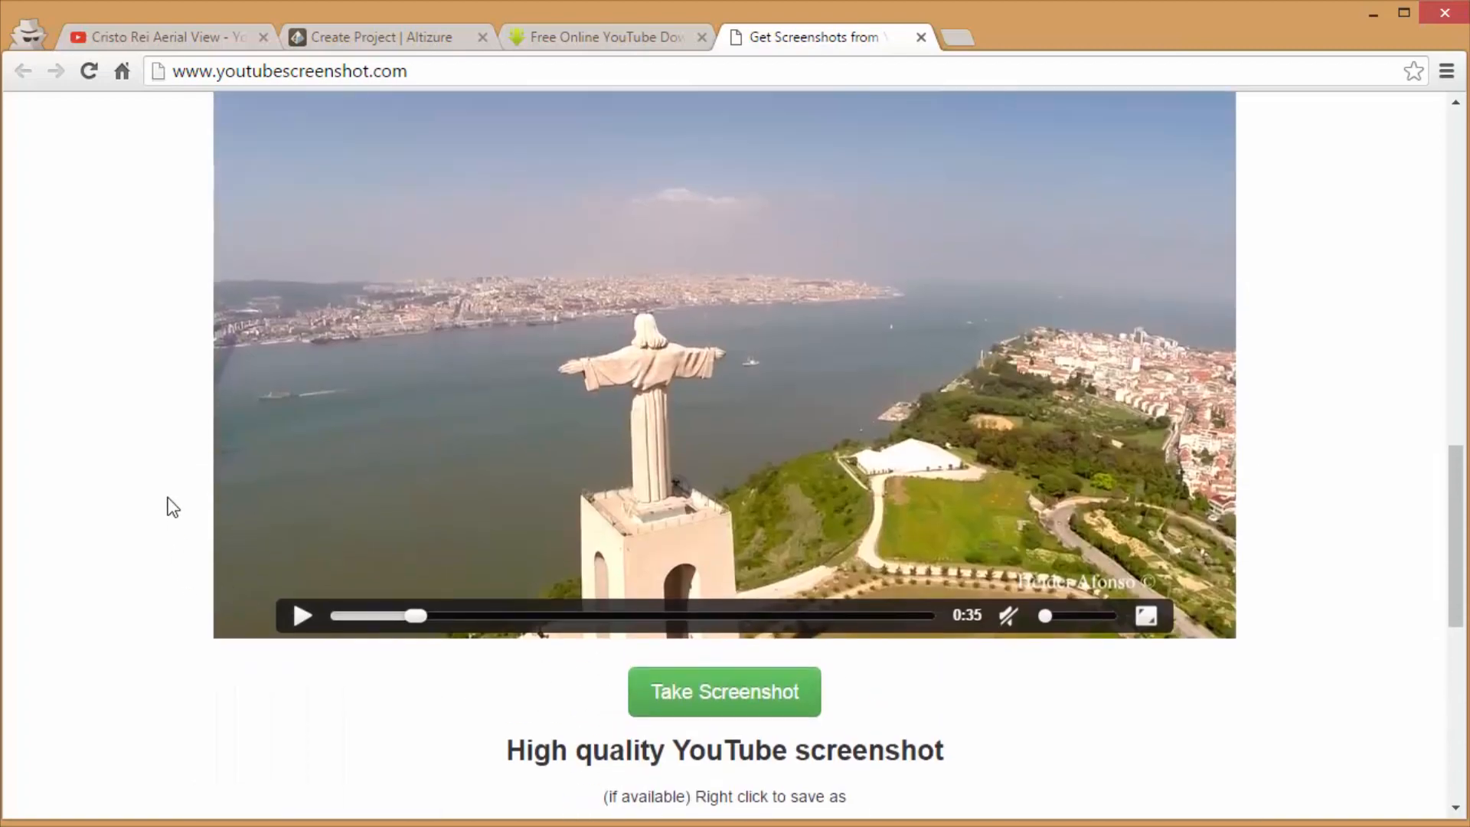
- Return to the Cristo Rei video page on YouTube with its link highlighted
left_click(164, 37)
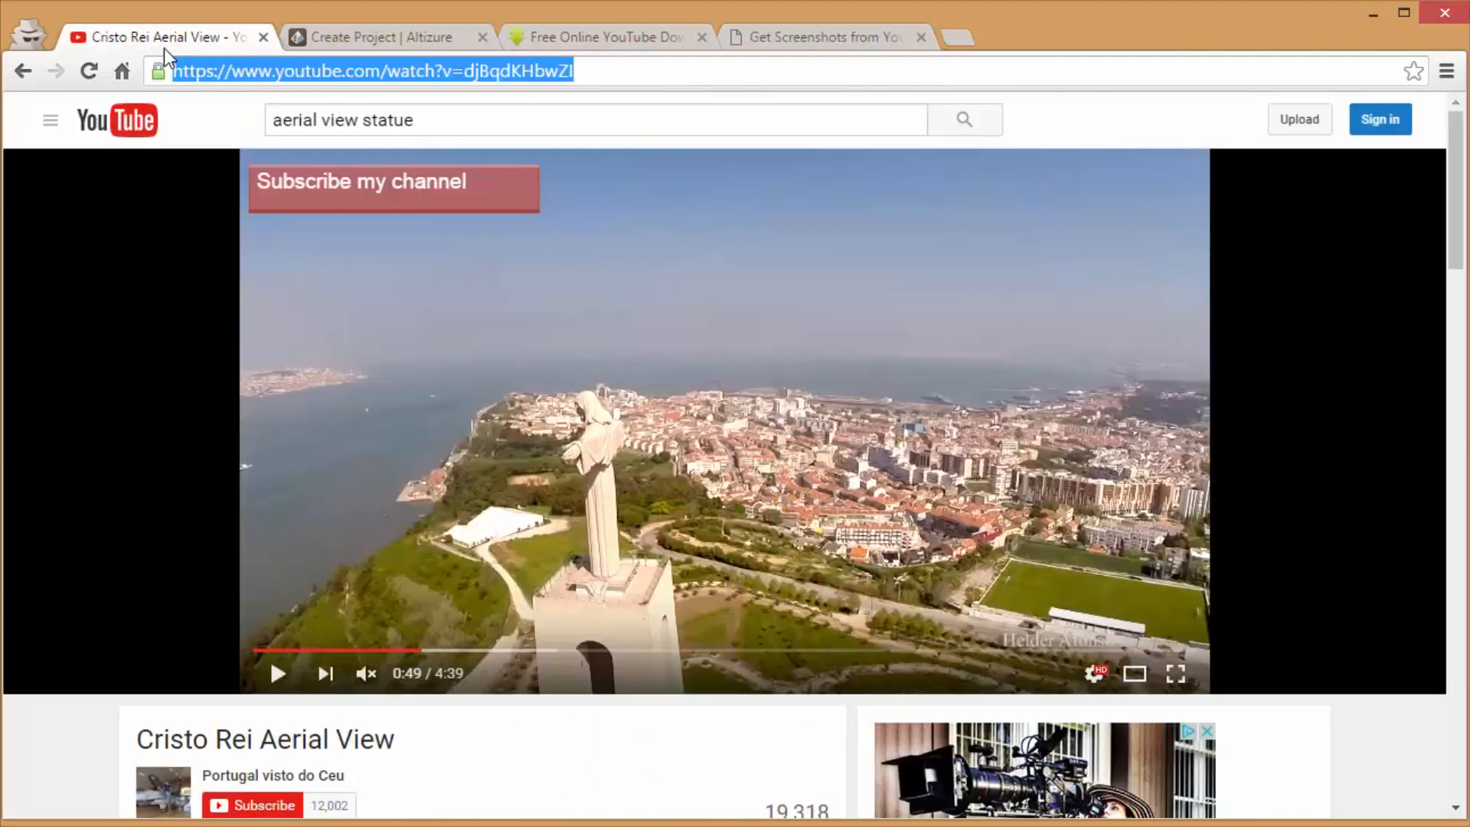
mouse_move(197, 127)
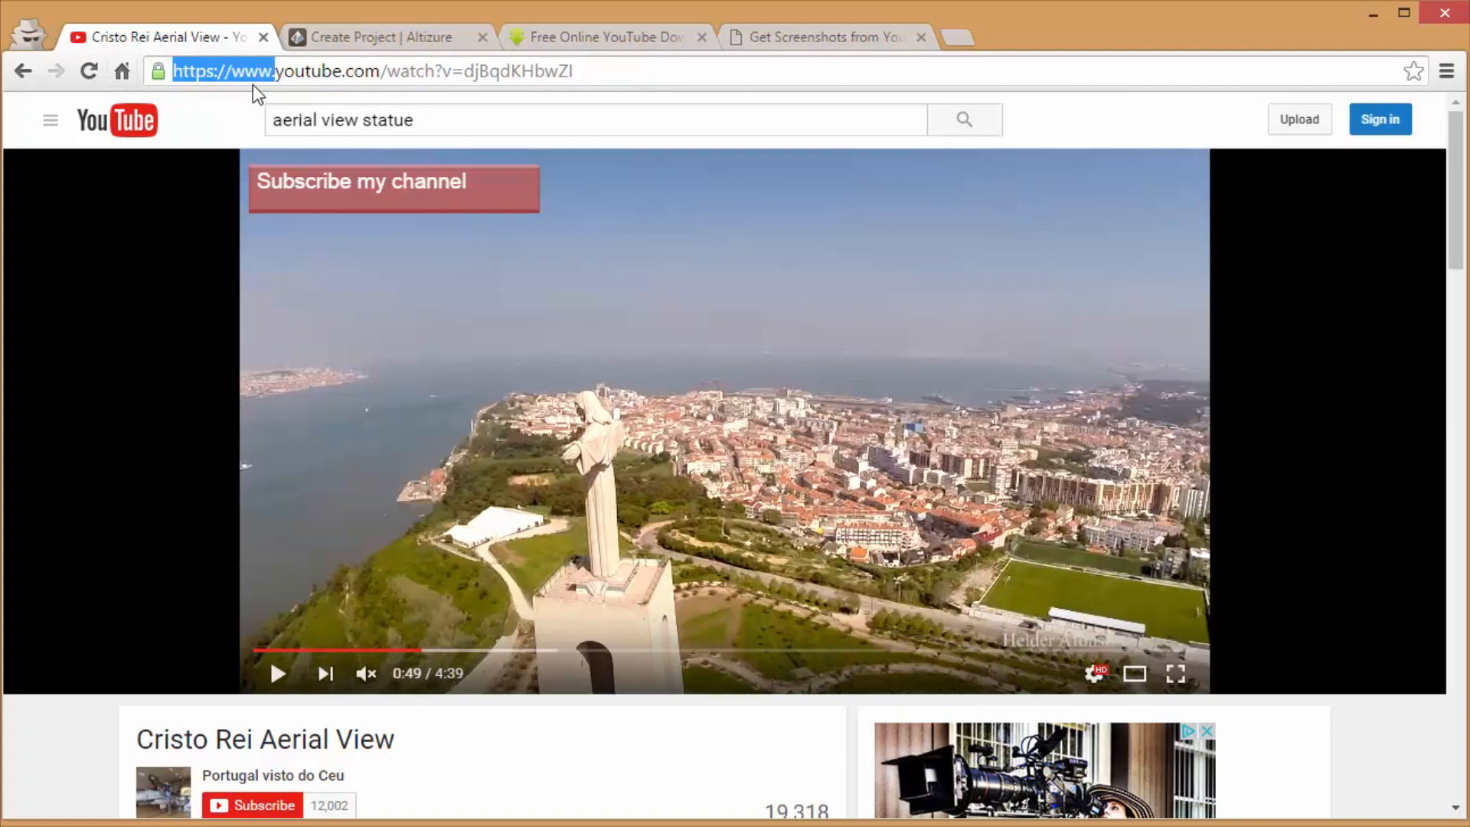
mouse_move(316, 105)
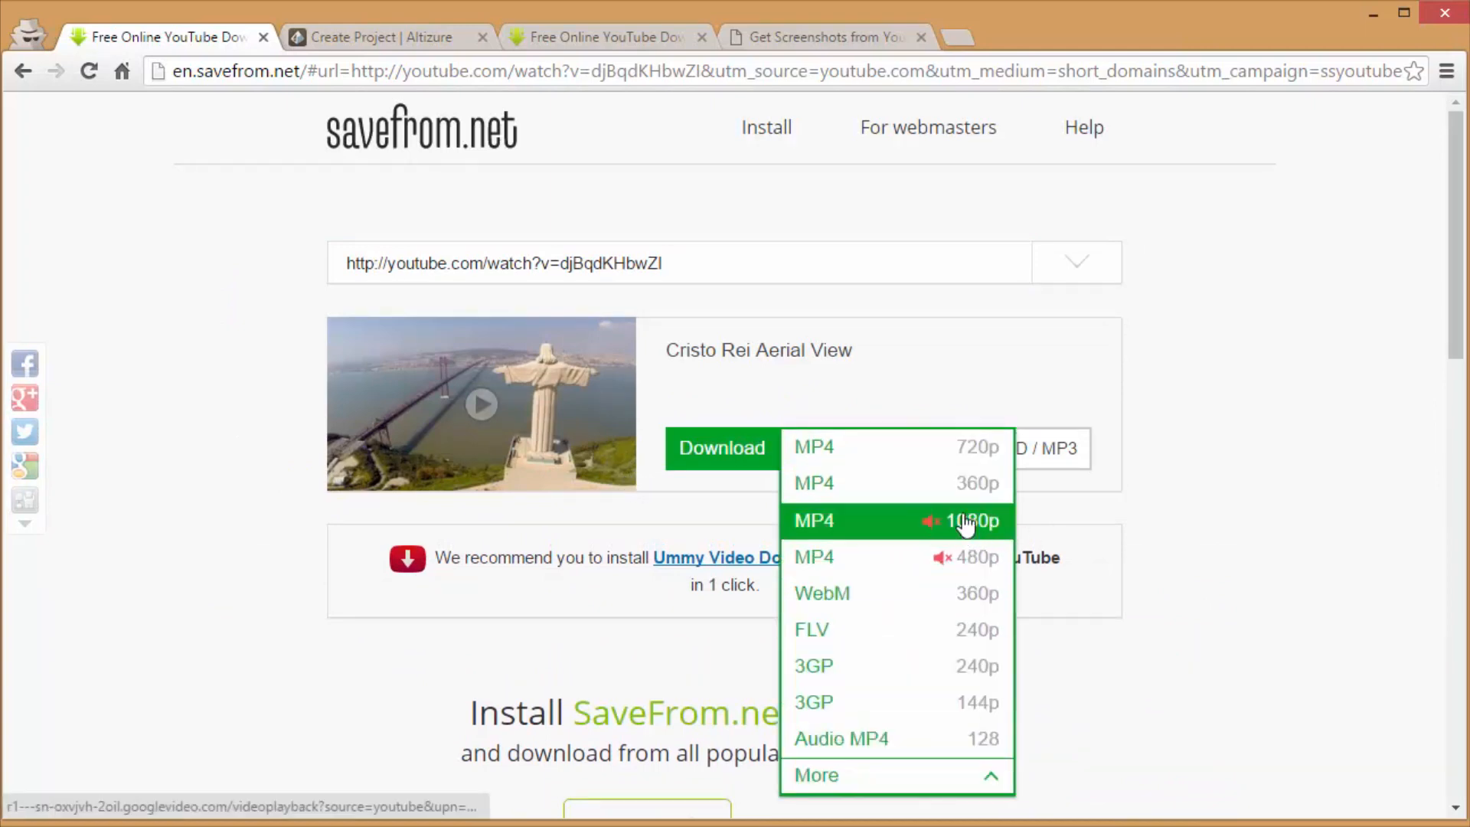
mouse_move(966, 520)
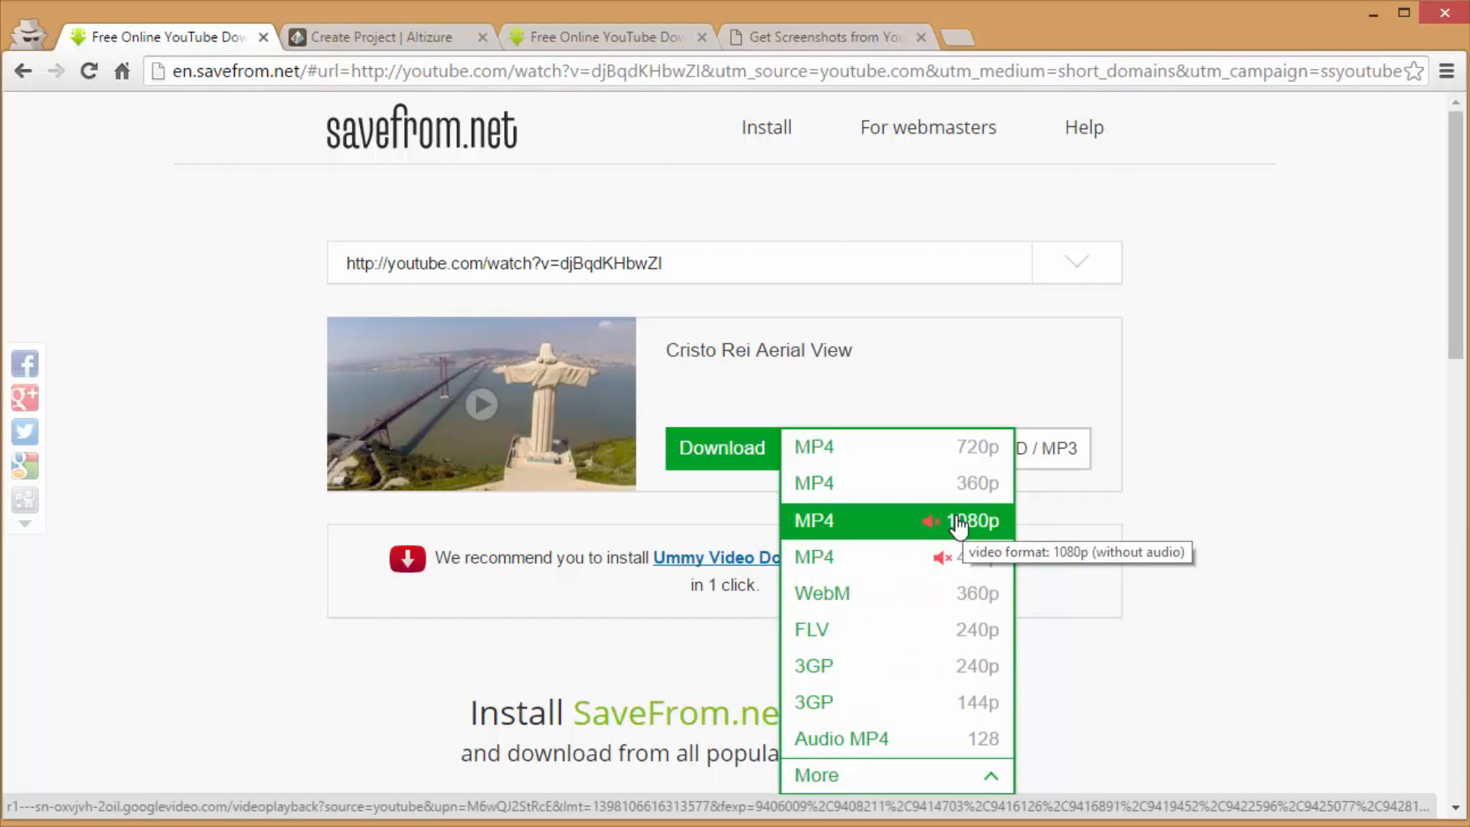
mouse_move(996, 549)
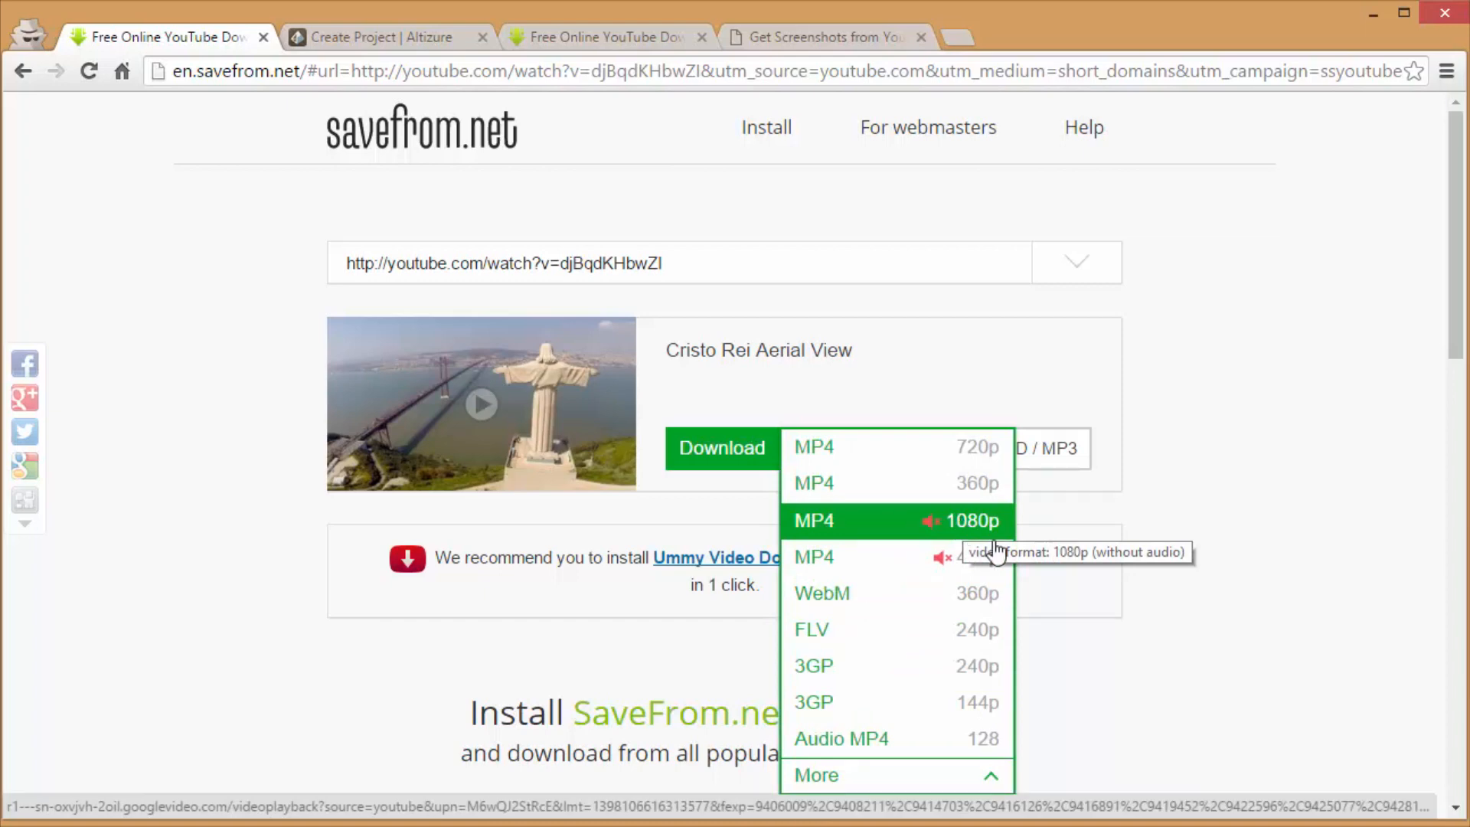
mouse_move(989, 534)
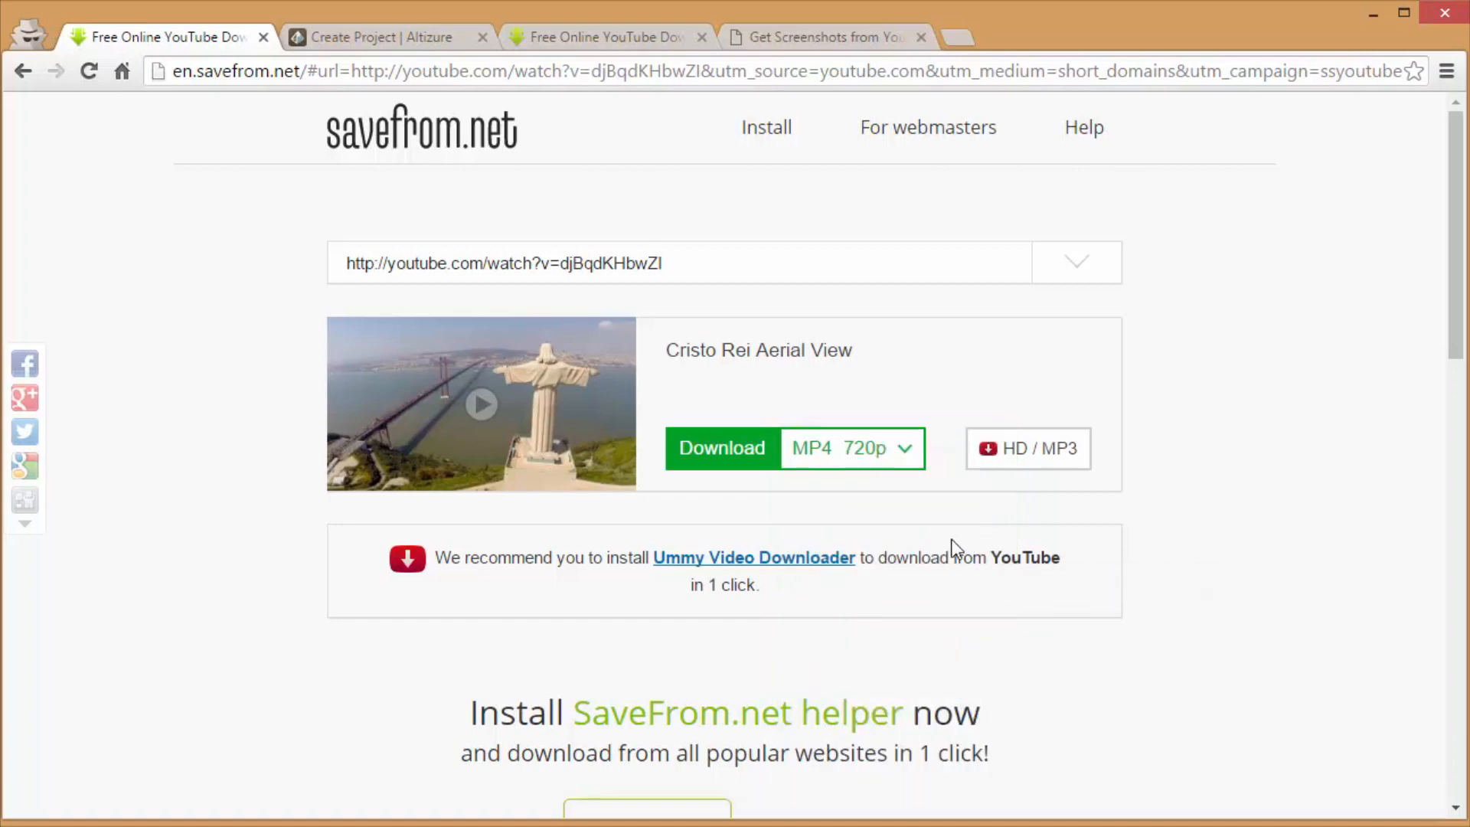
- Download the 720p MP4 into Documents as videoplayback.mp4, replacing the existing file
left_click(721, 447)
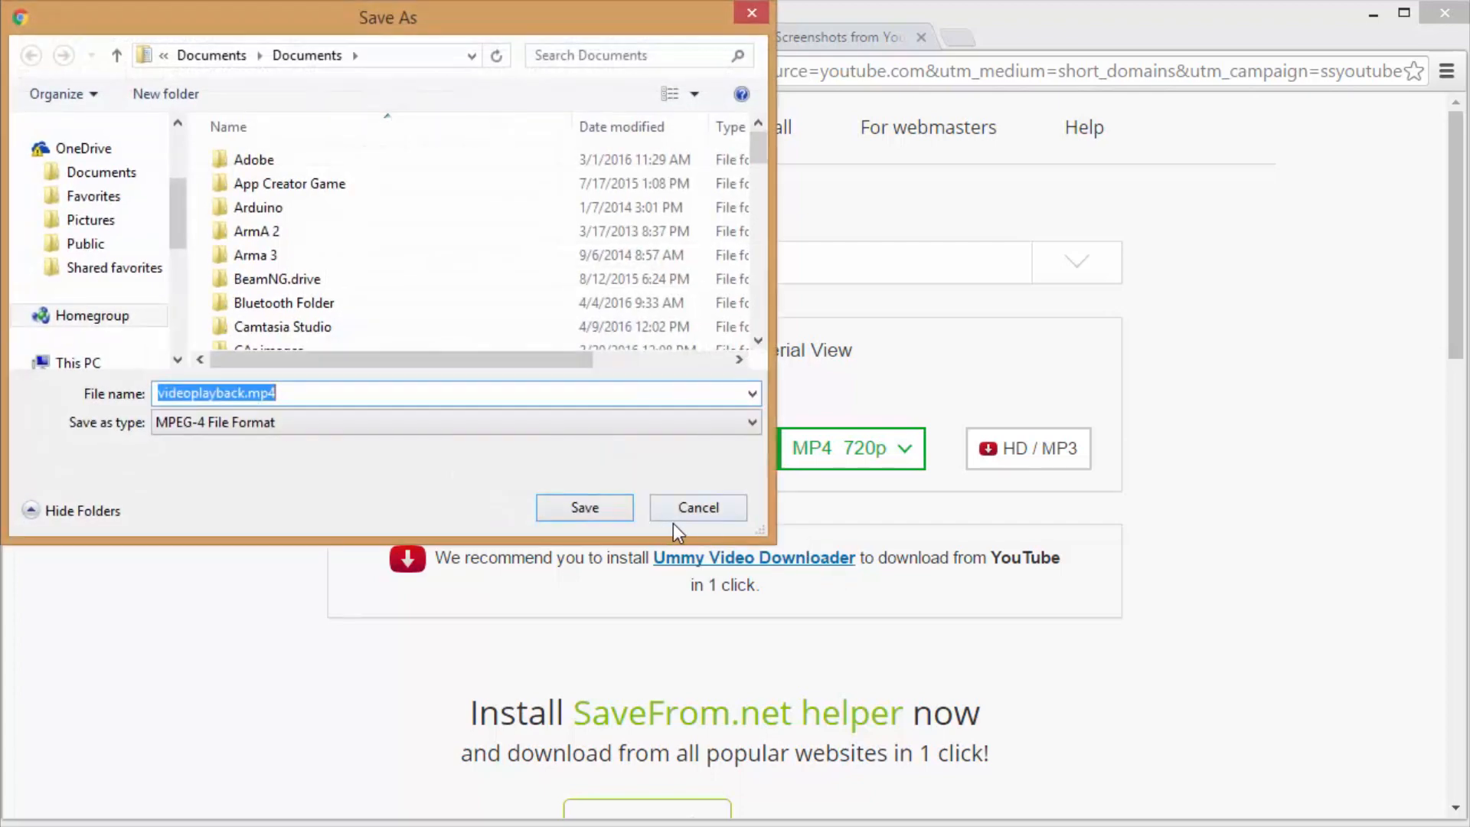
left_click(584, 507)
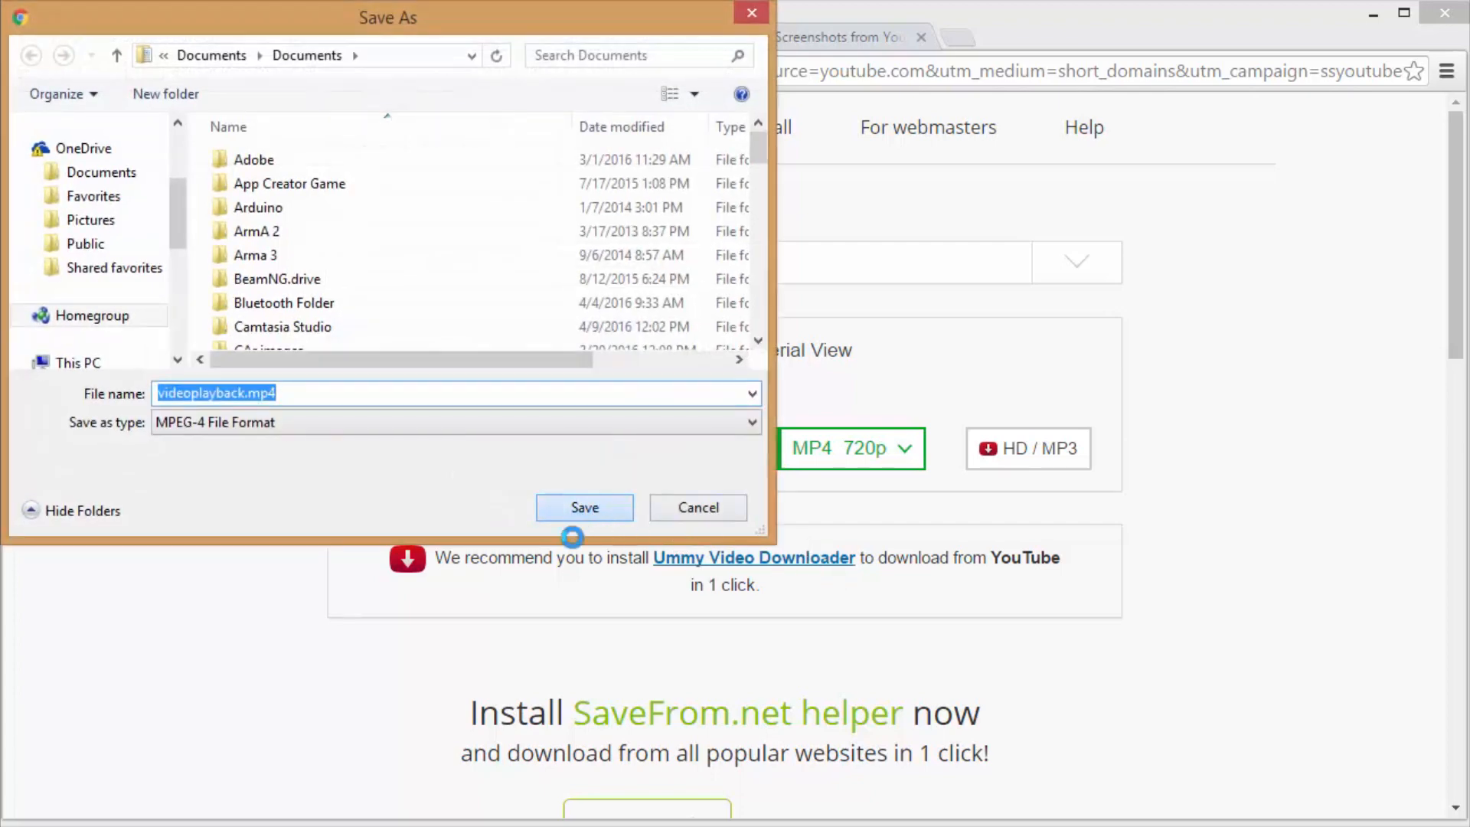
left_click(583, 506)
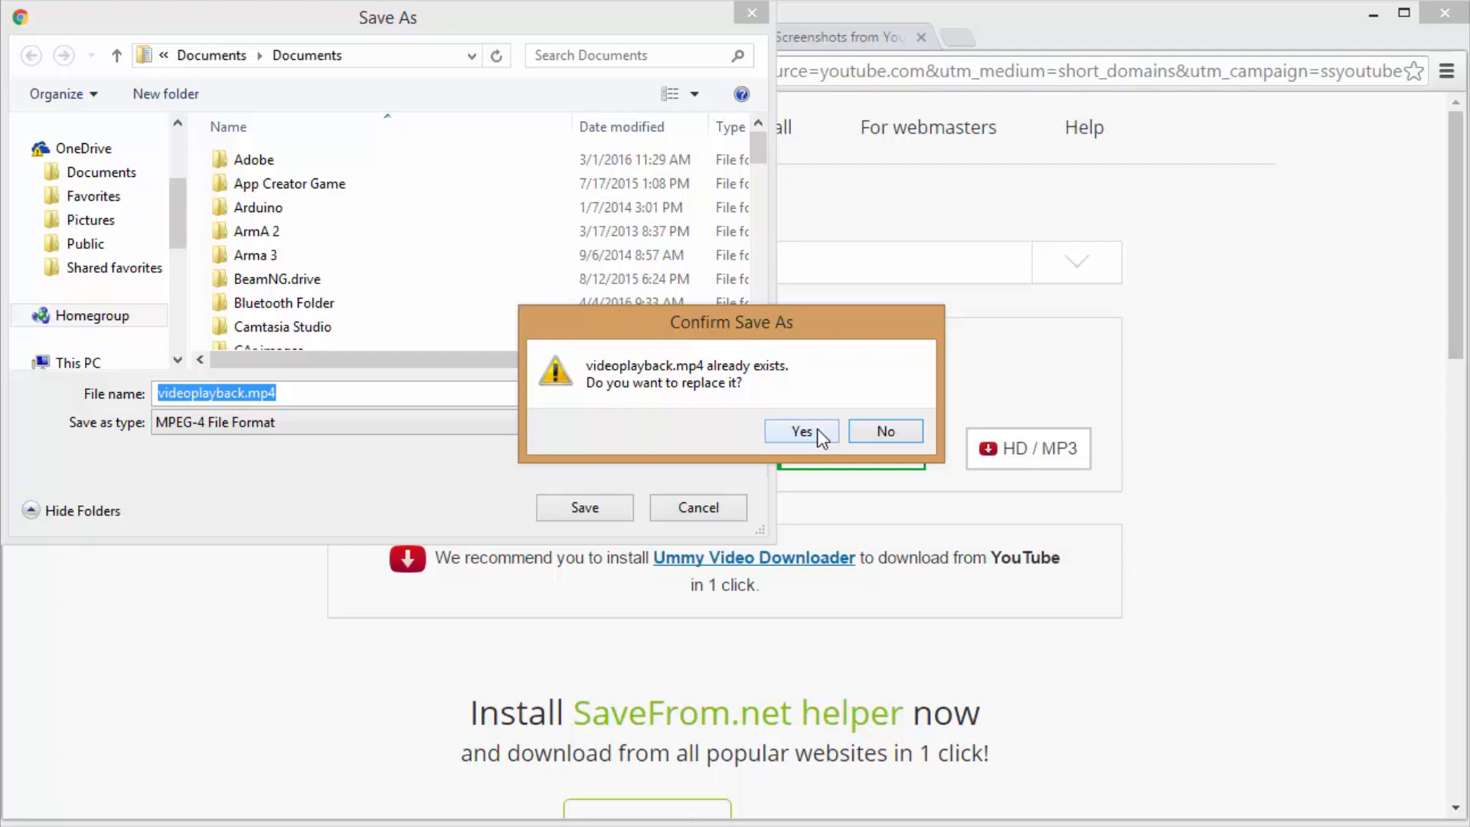
mouse_move(886, 454)
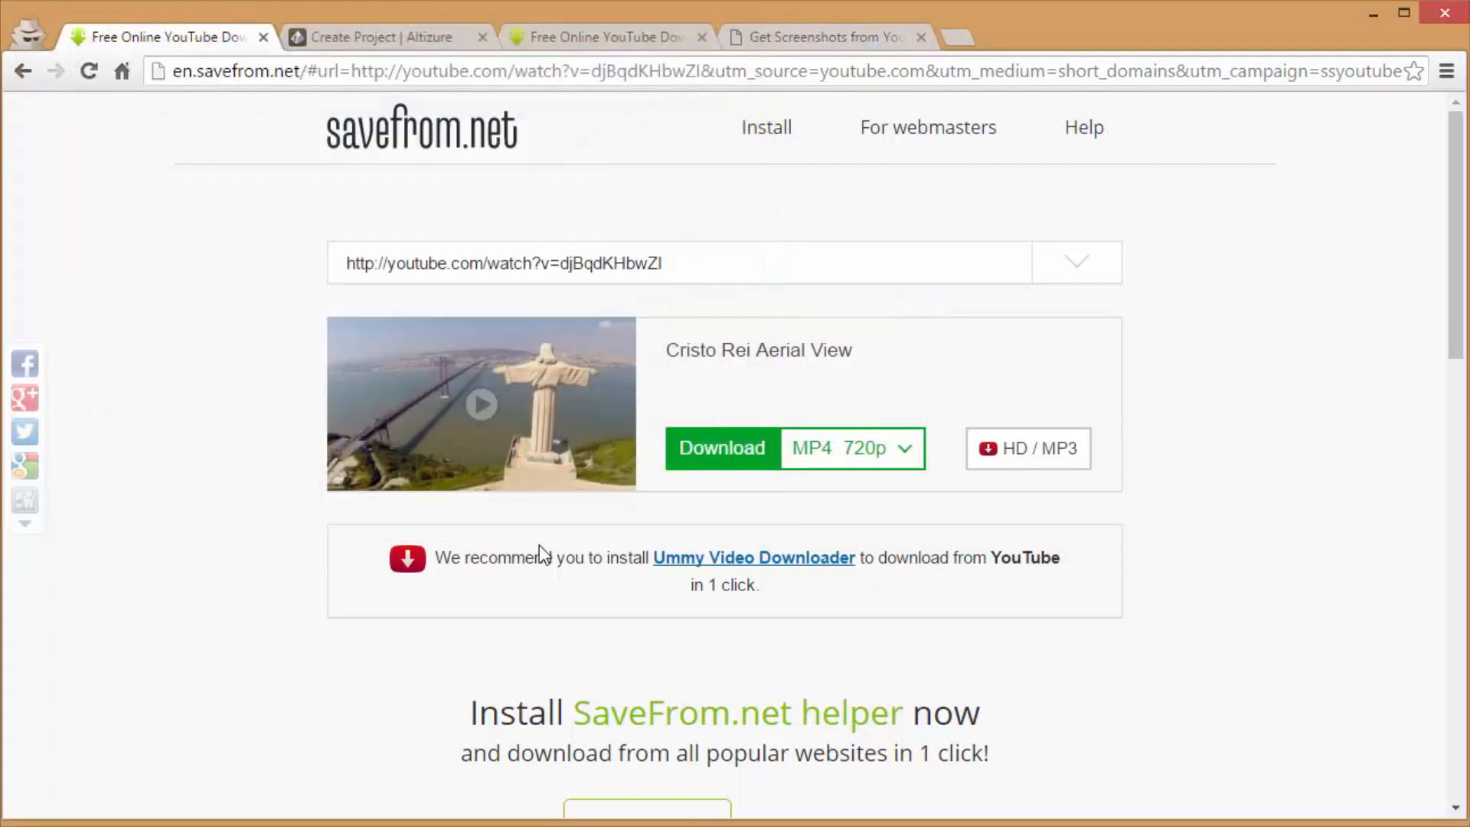
mouse_move(427, 645)
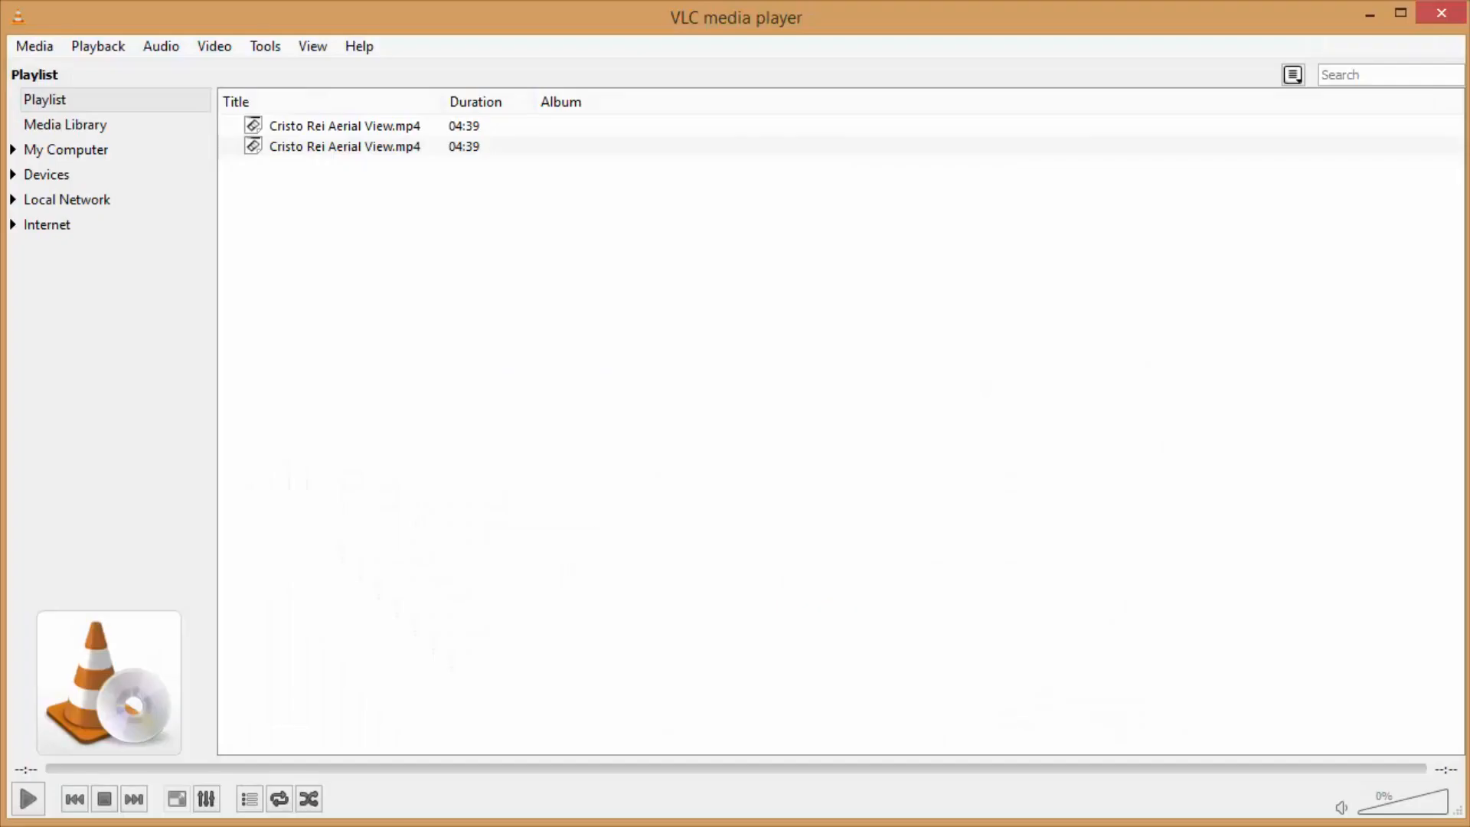
mouse_move(401, 285)
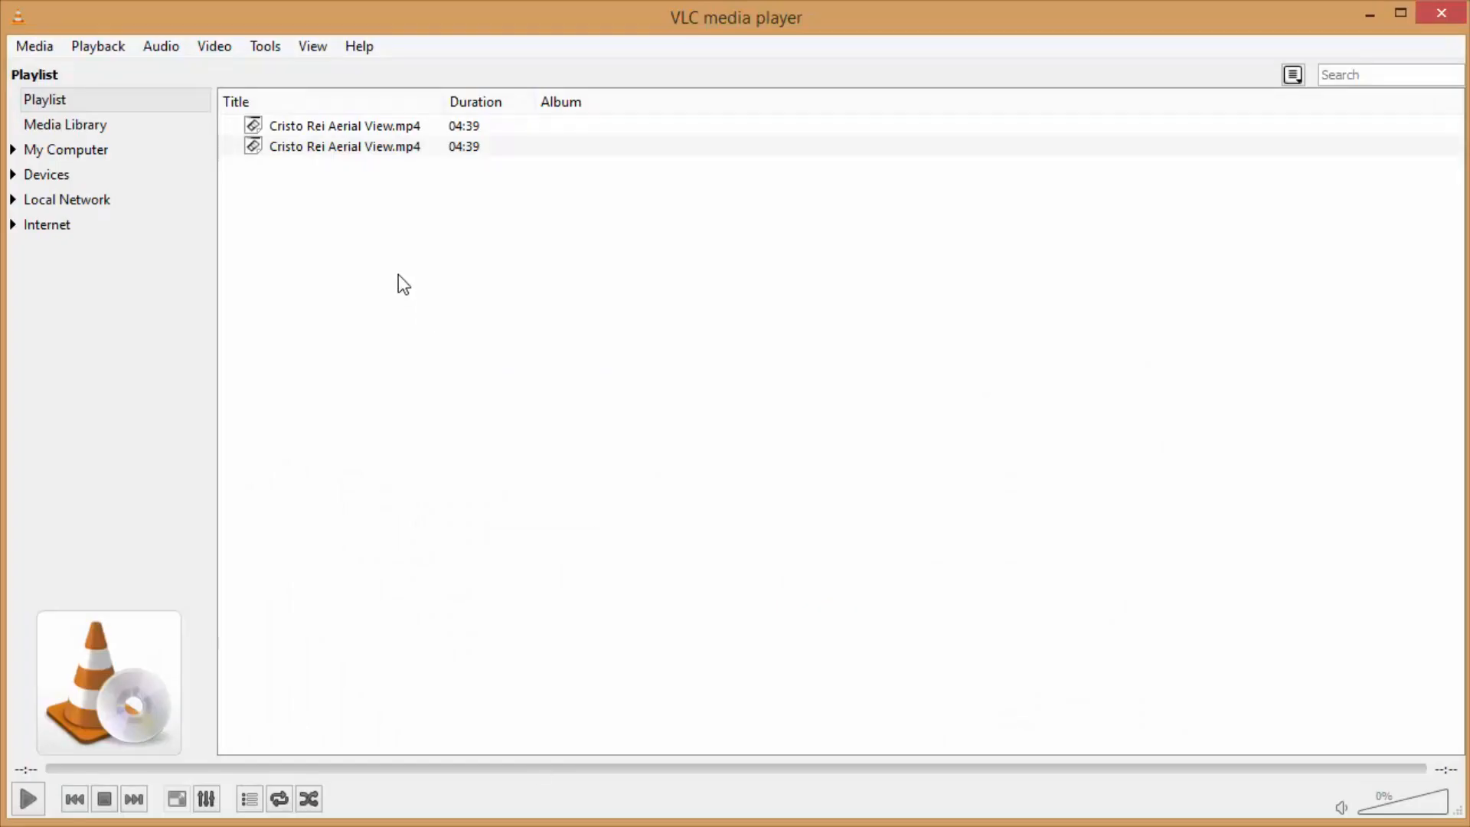
- Play Cristo Rei Aerial View.mp4 from the VLC playlist
double_click(345, 125)
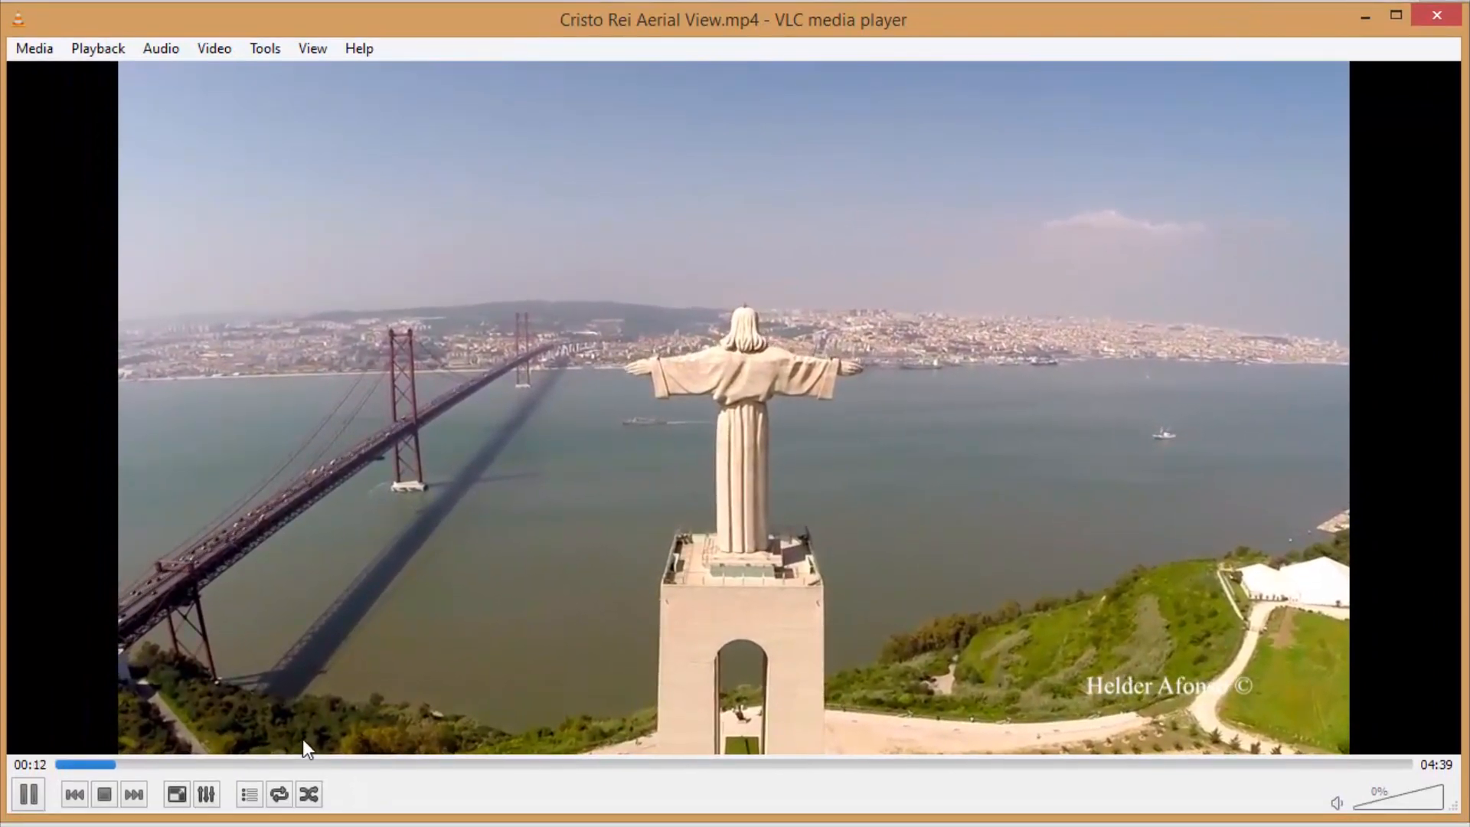
mouse_move(220, 177)
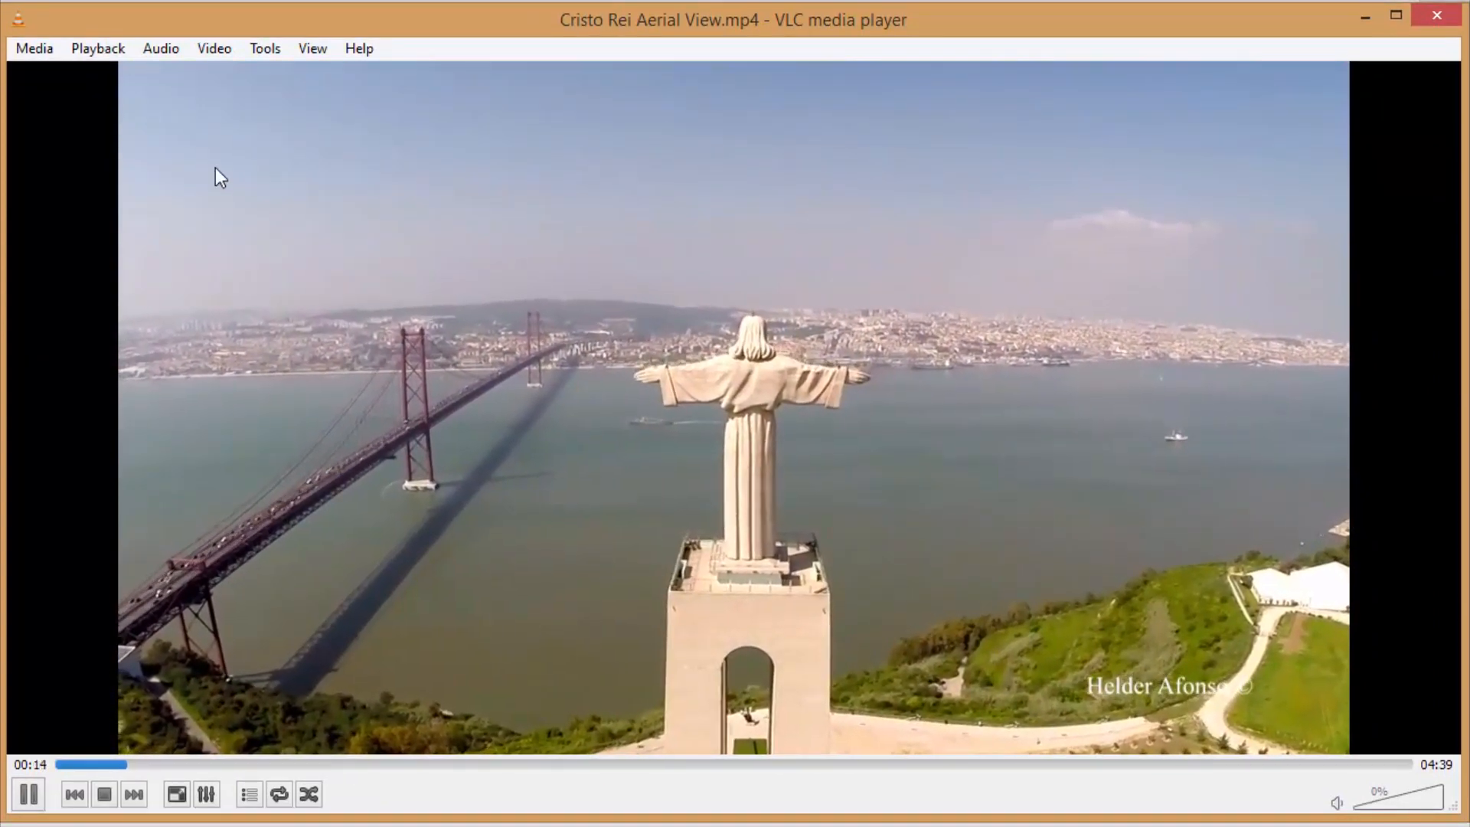
- Take VLC snapshots of the statue at the first few useful viewpoints of the footage
left_click(213, 47)
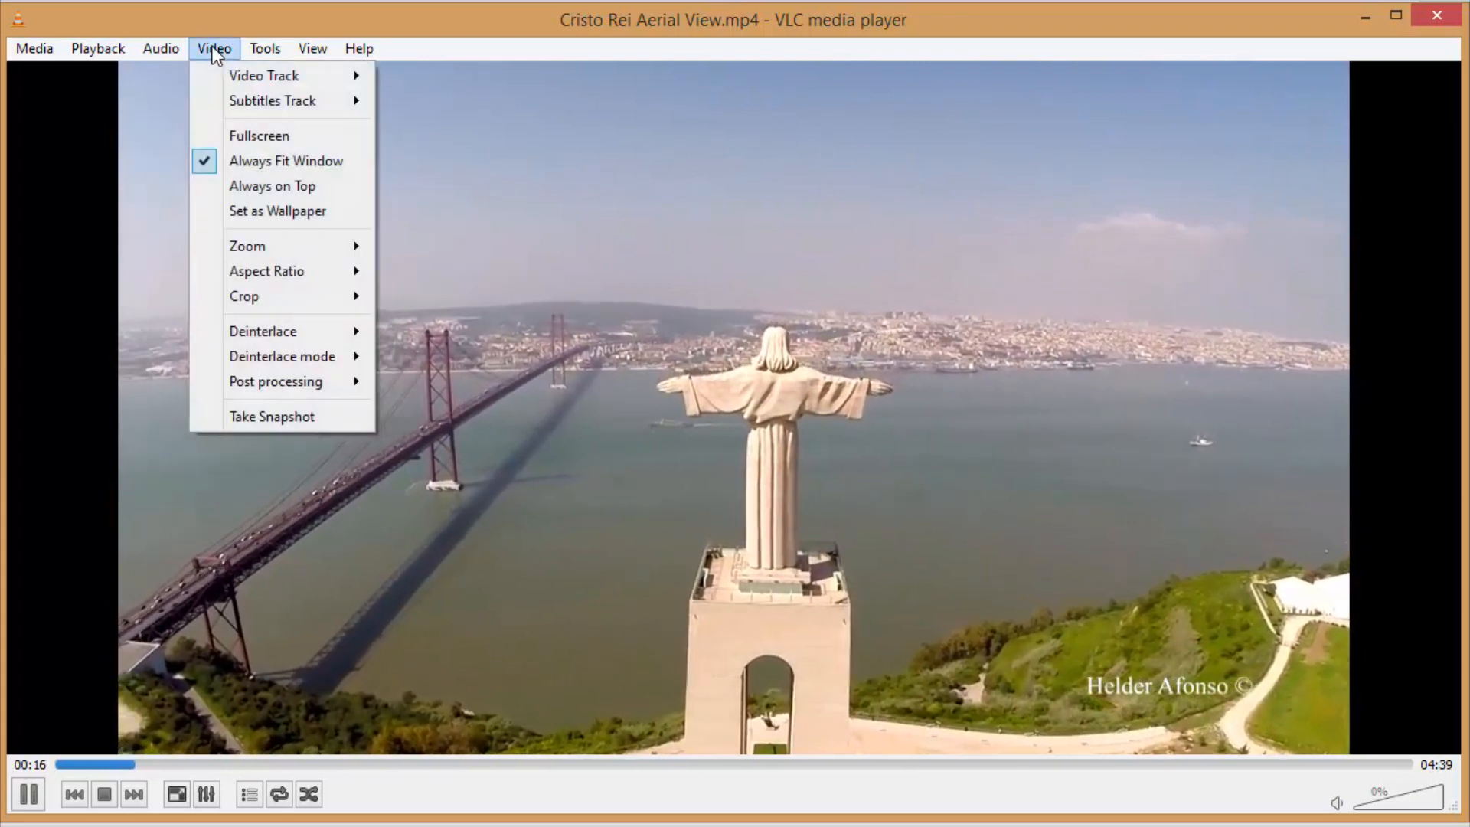
mouse_move(273, 416)
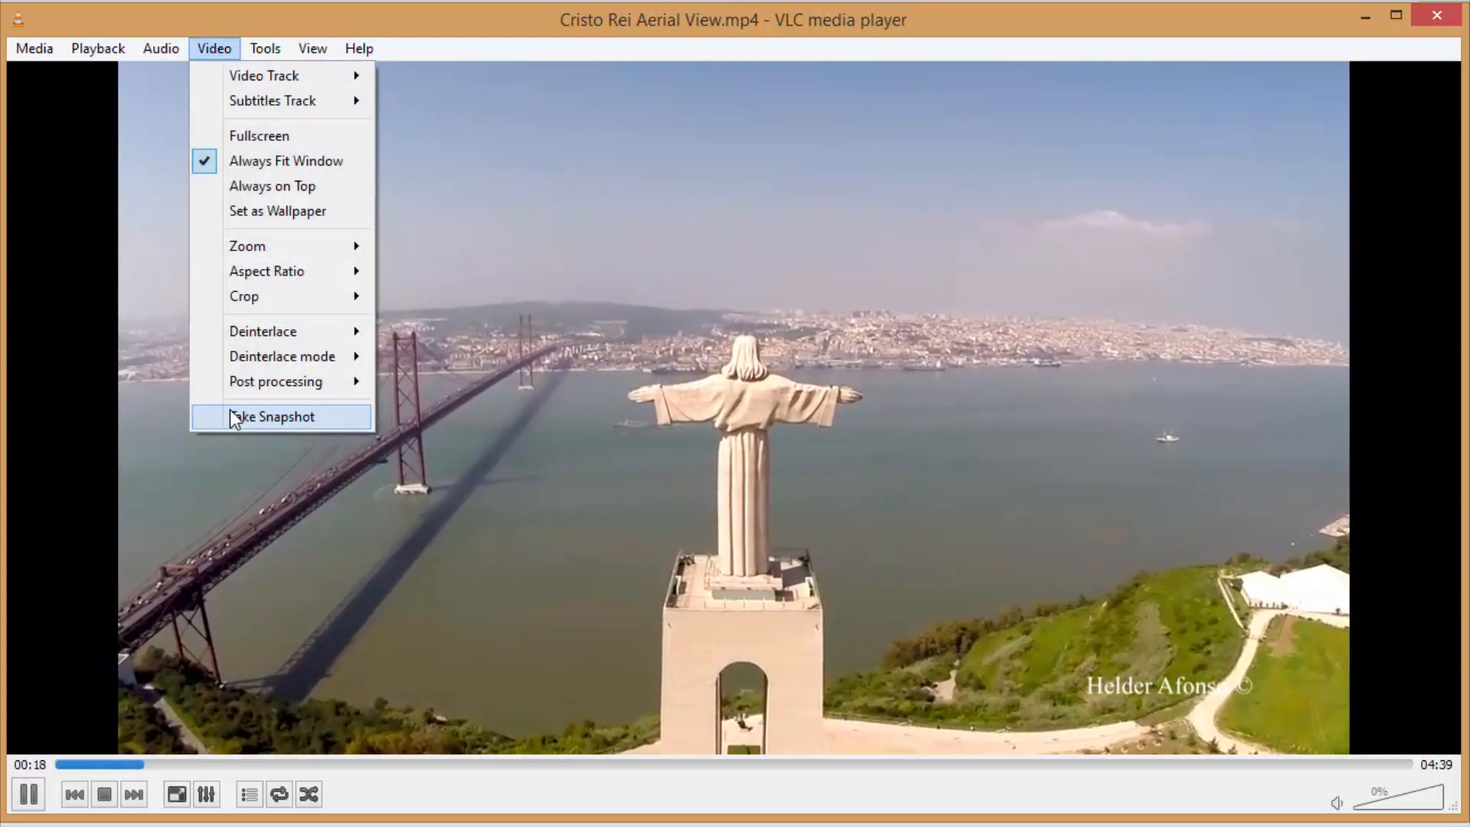
left_click(272, 417)
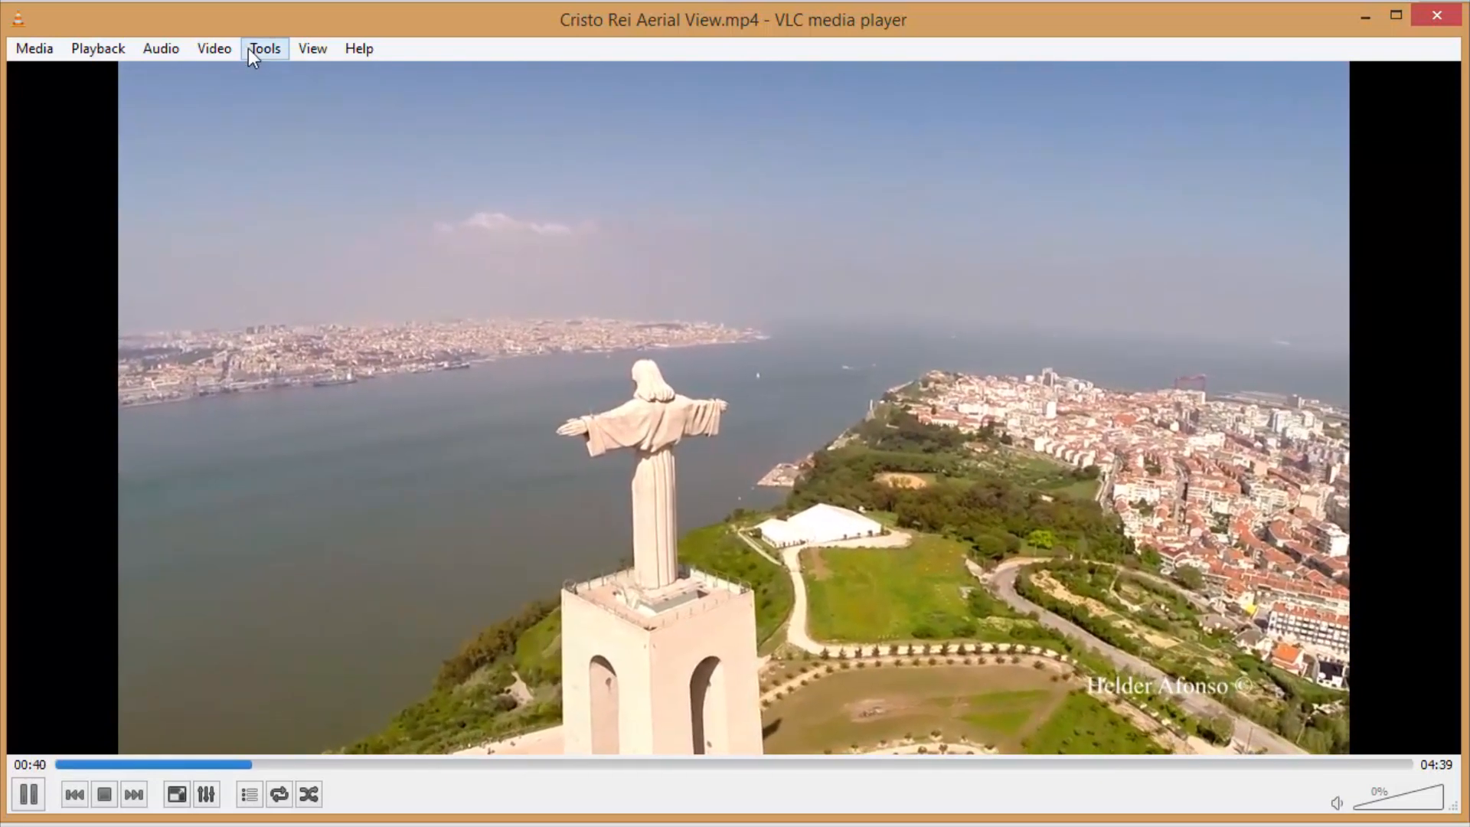
left_click(213, 48)
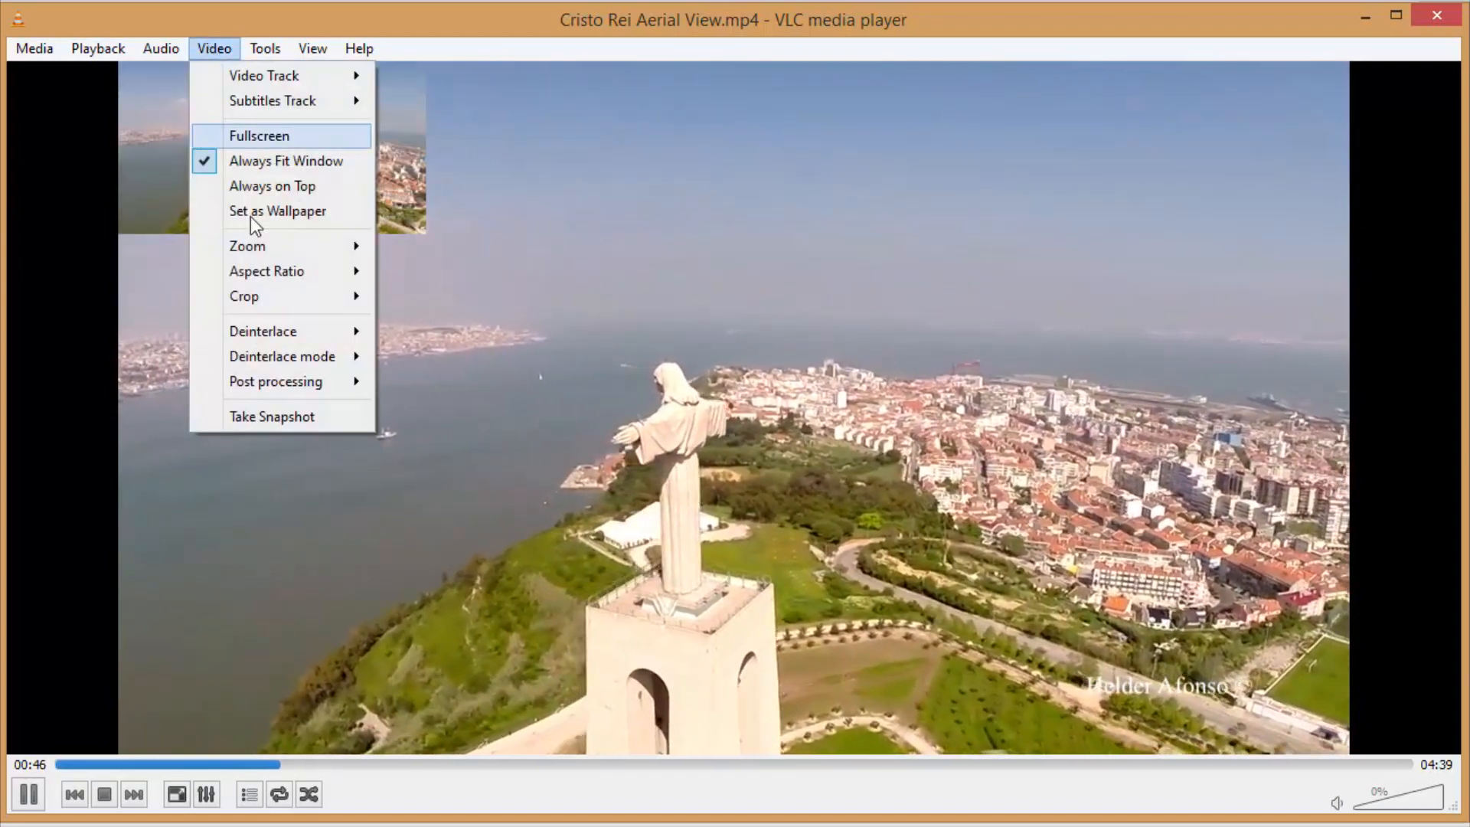
left_click(271, 415)
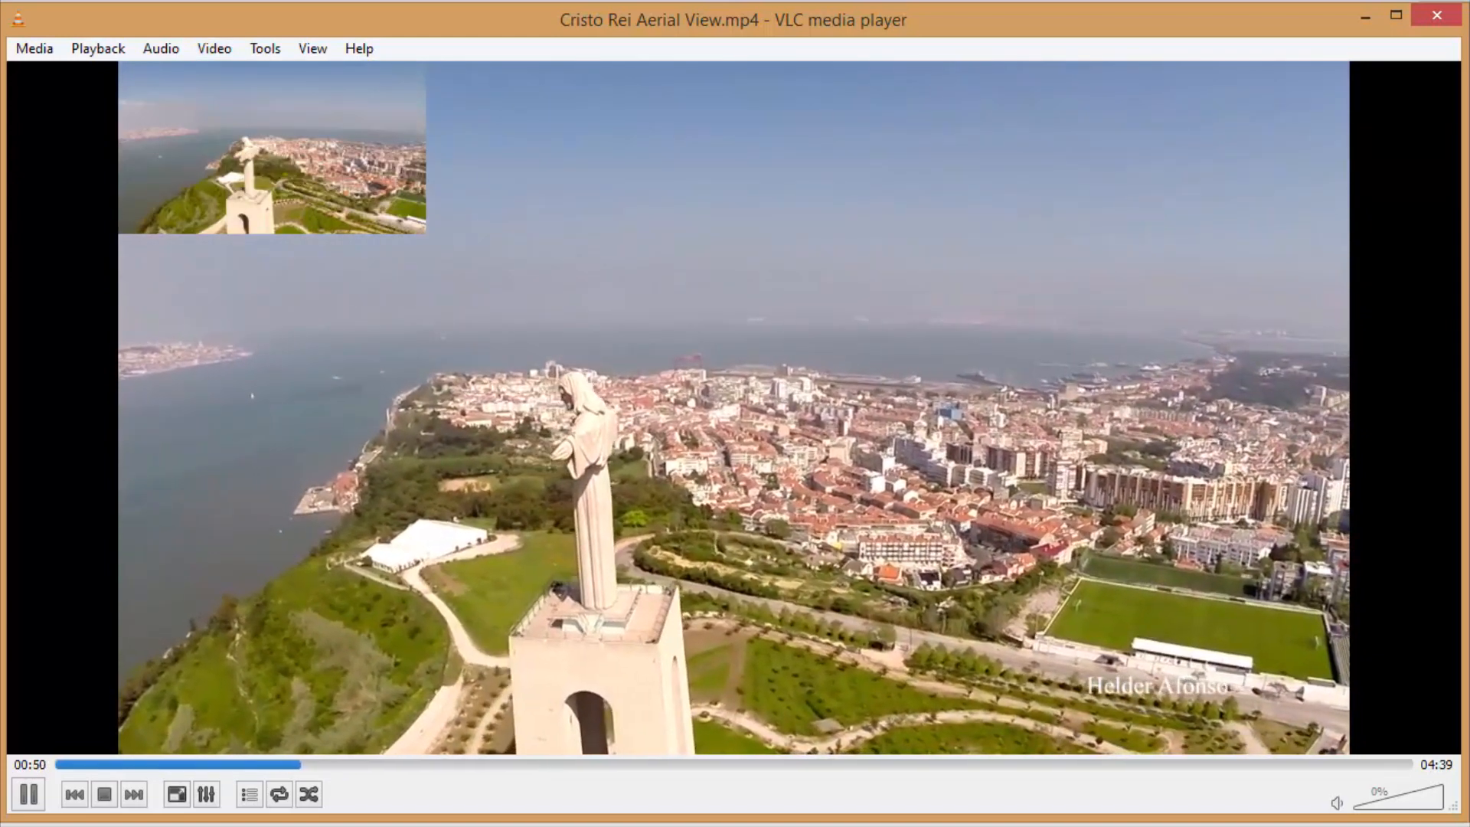
left_click(215, 47)
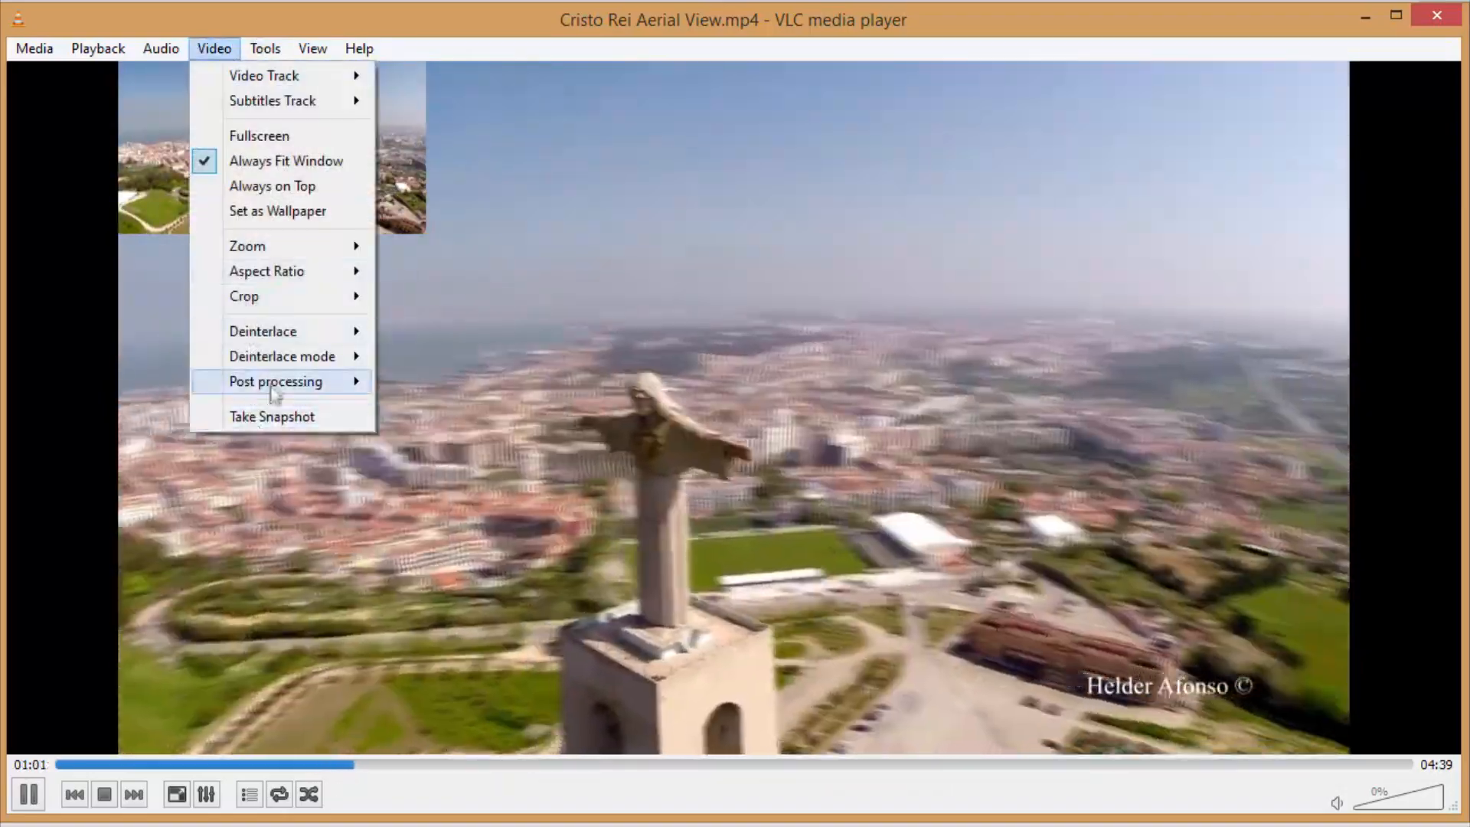
left_click(271, 416)
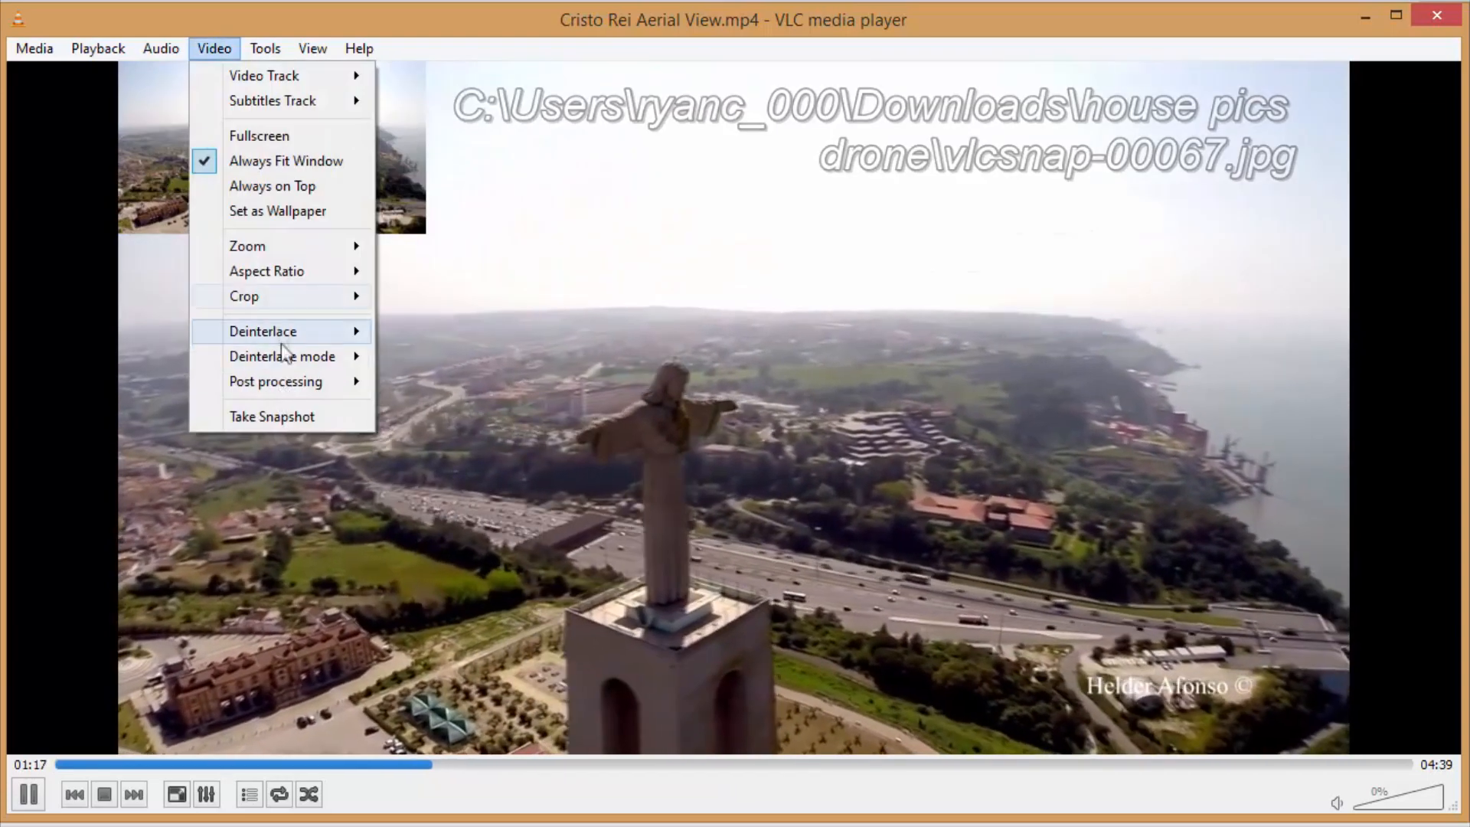
mouse_move(273, 417)
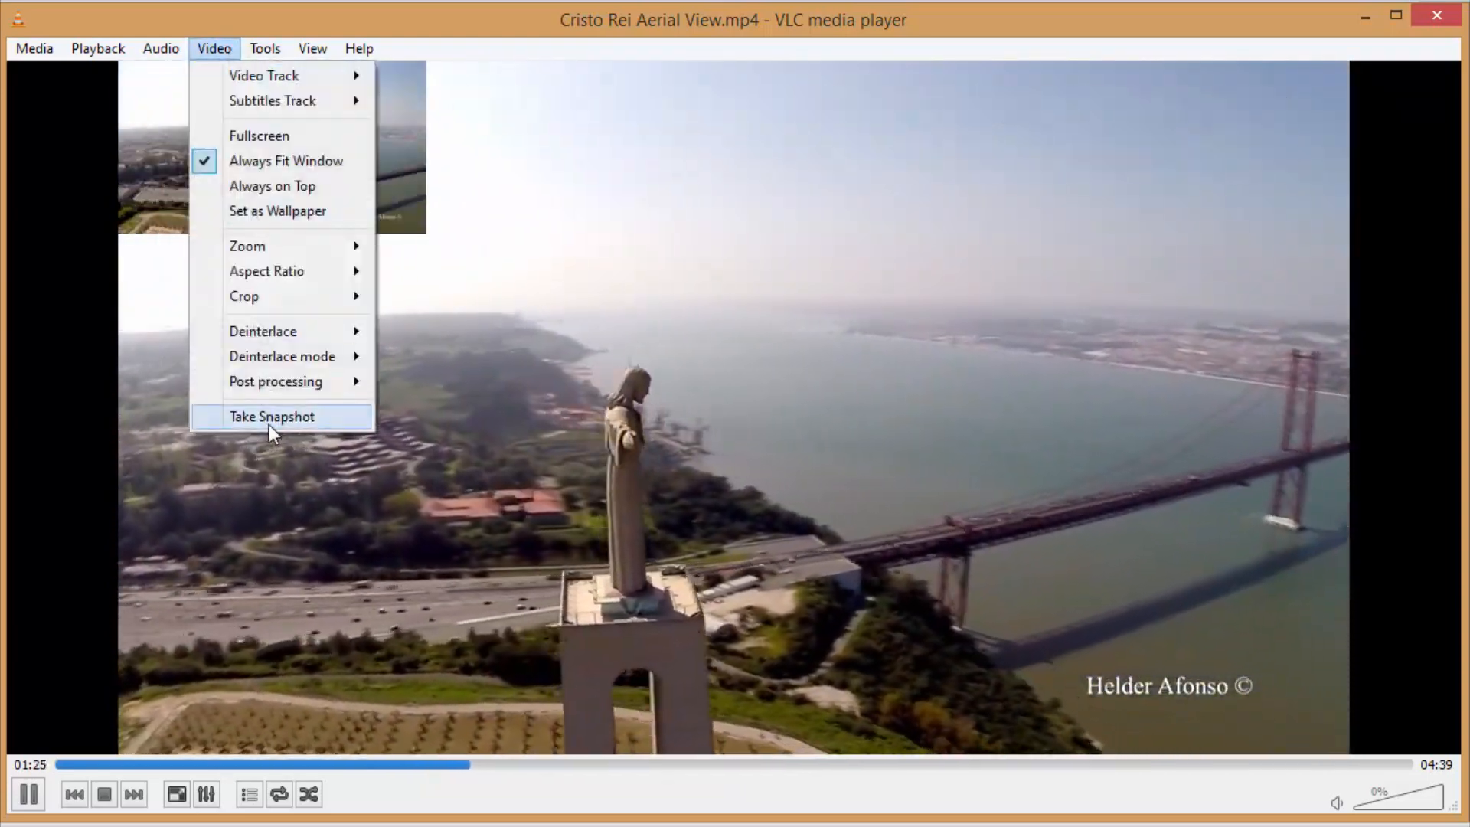
left_click(272, 417)
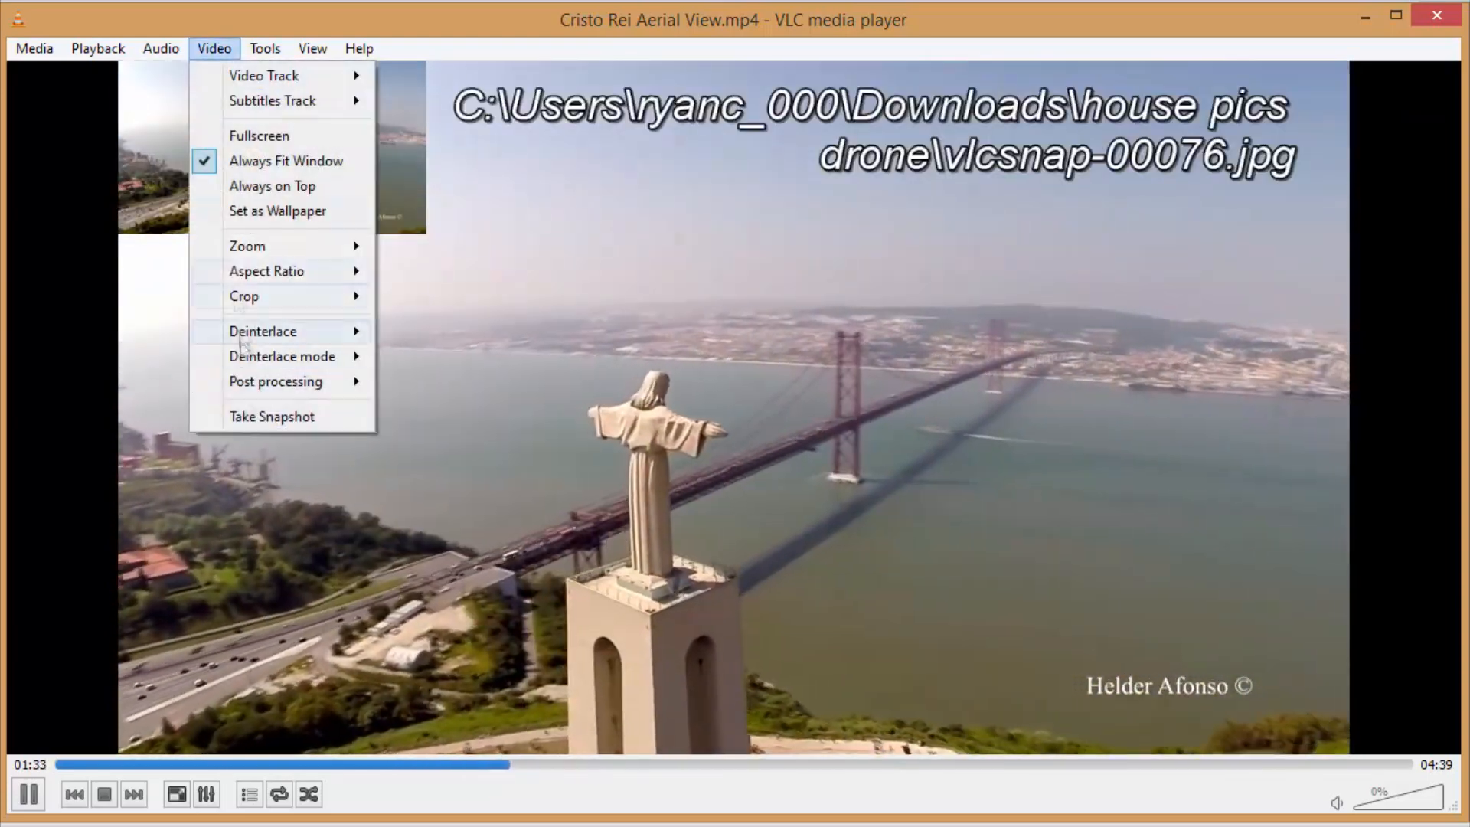
mouse_move(271, 416)
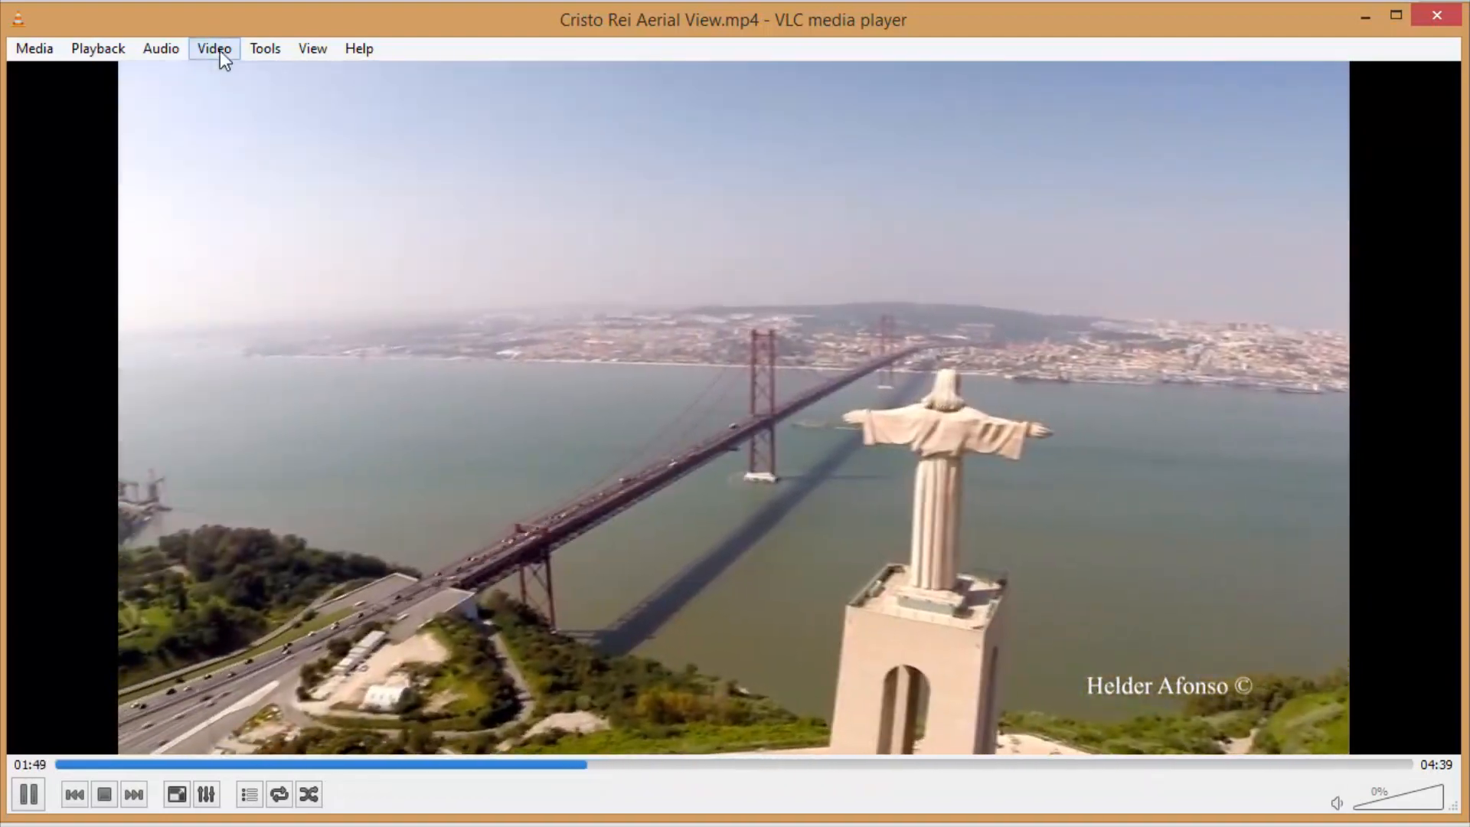
- Take further snapshots up to vlcsnap-00109.jpg in the house pics drone folder
left_click(213, 47)
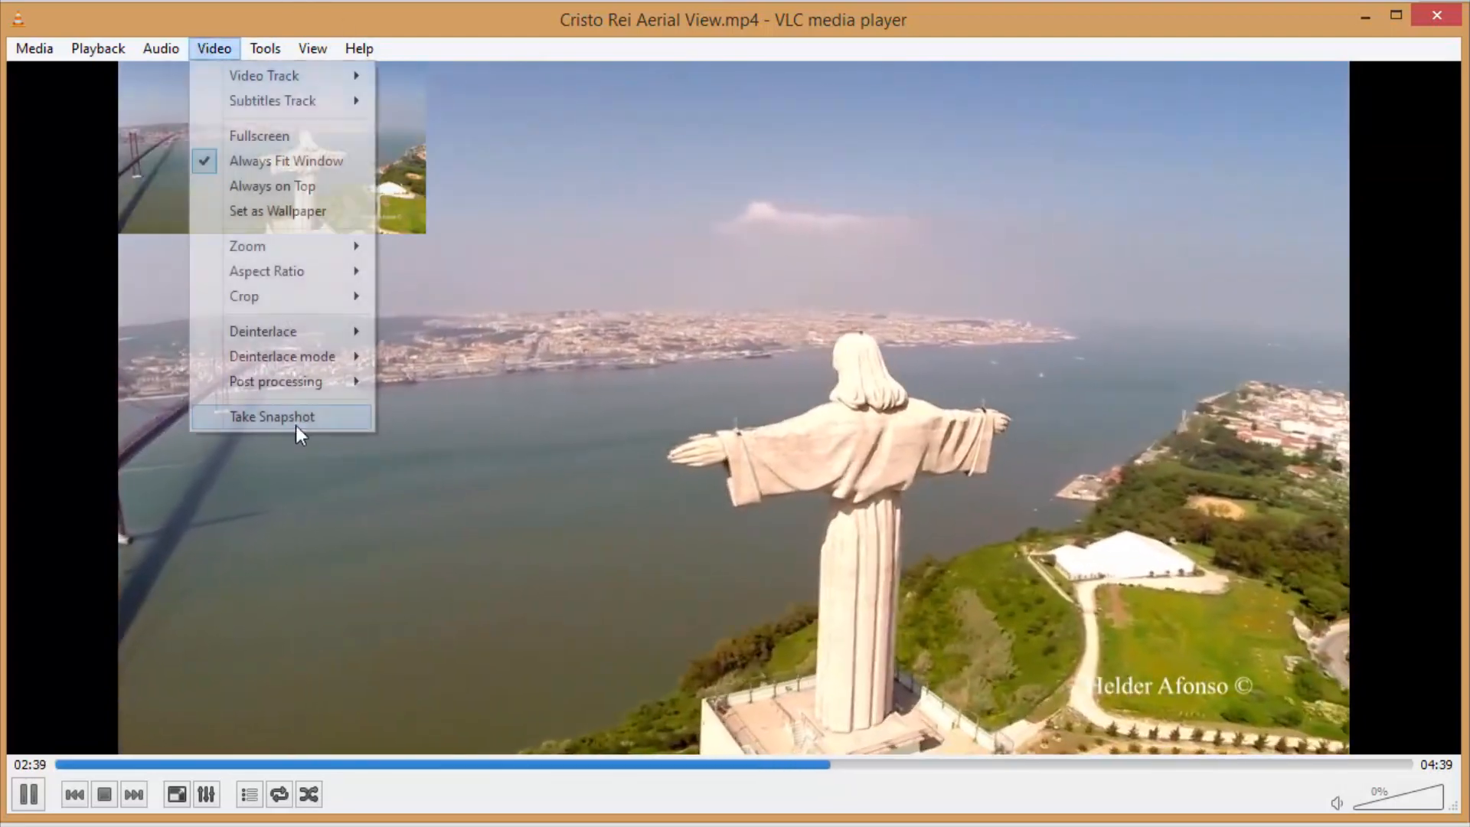
left_click(271, 417)
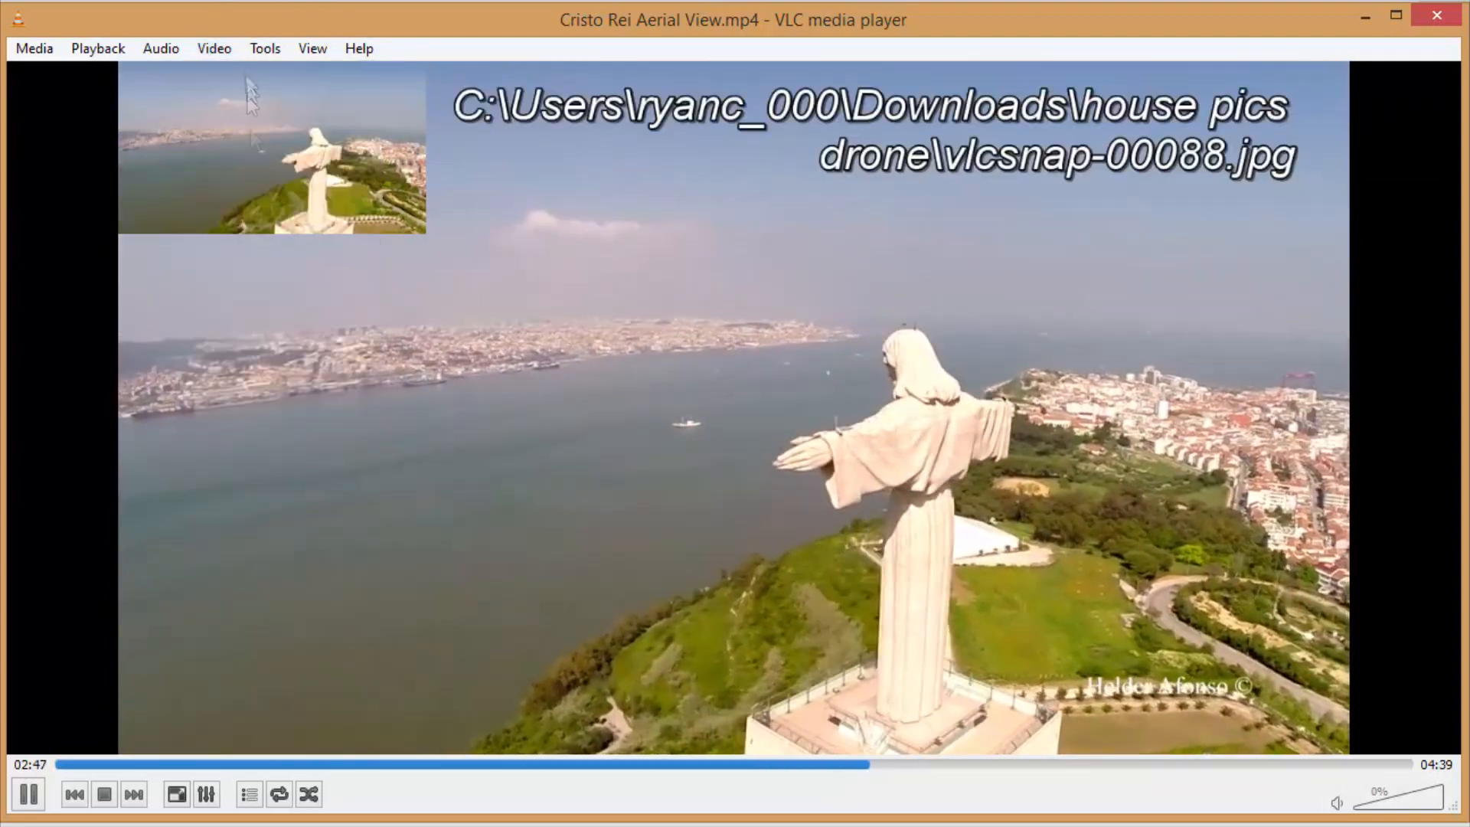
left_click(215, 48)
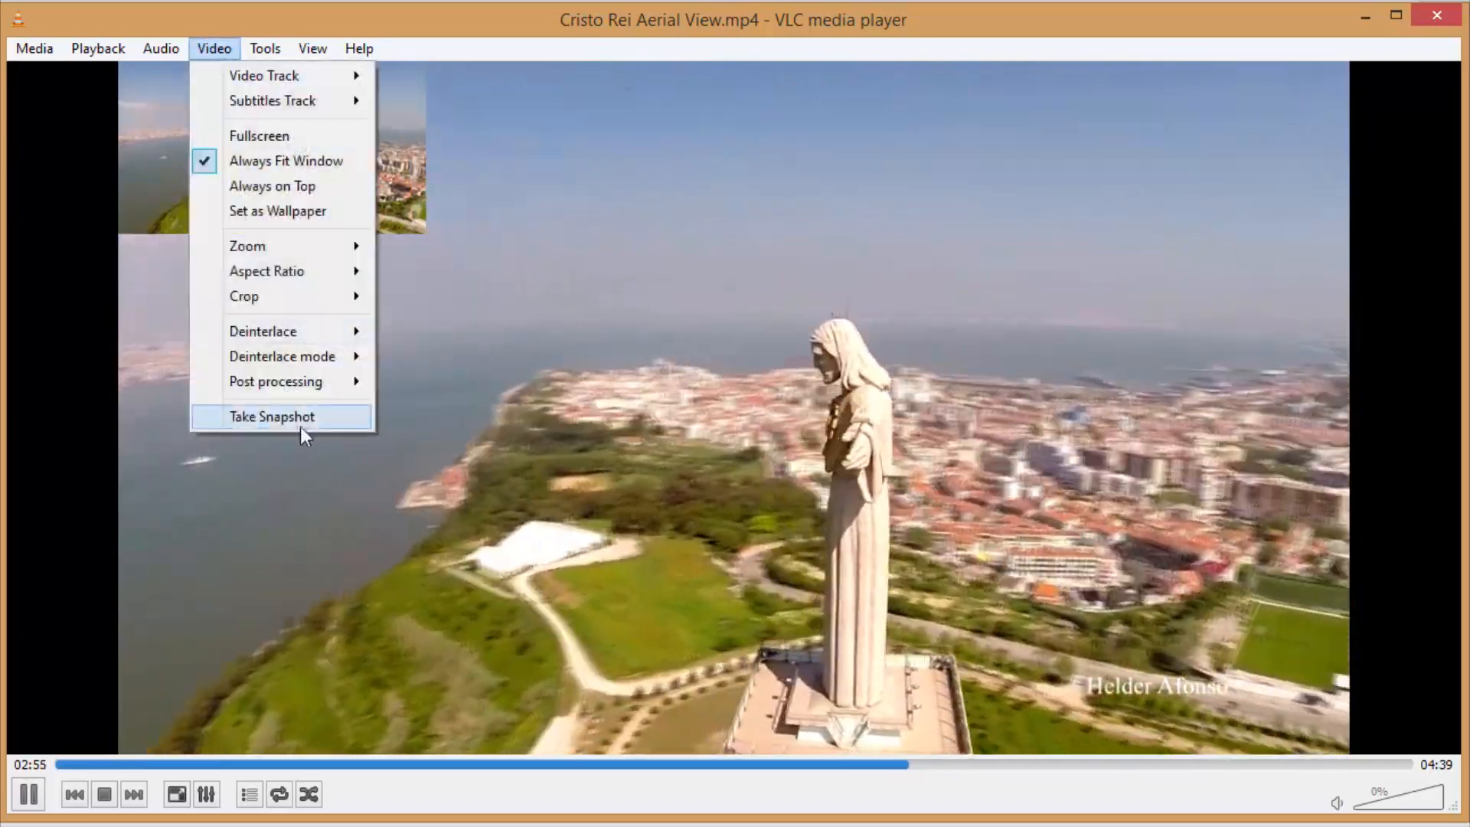
left_click(273, 417)
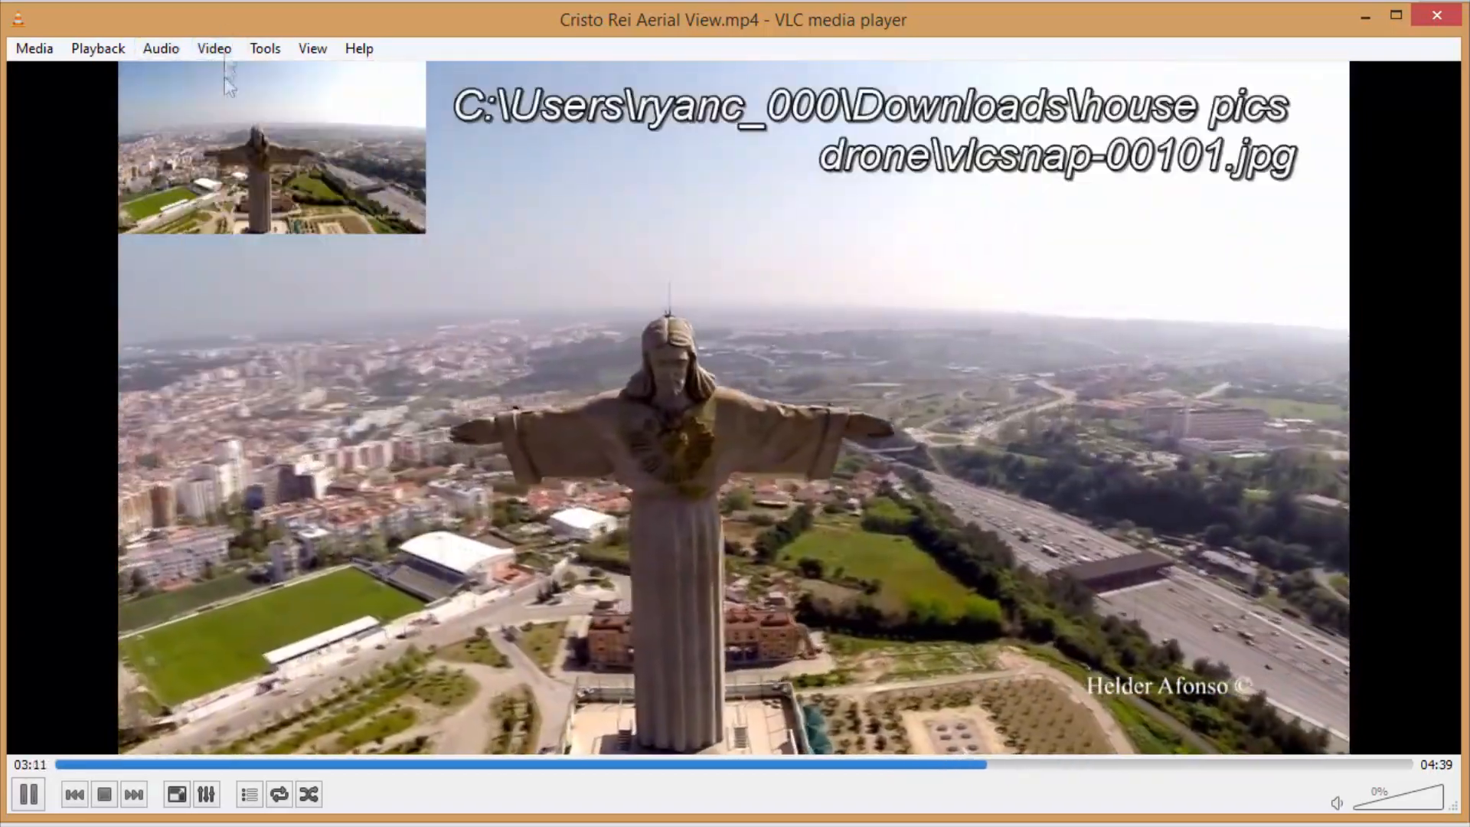
left_click(213, 47)
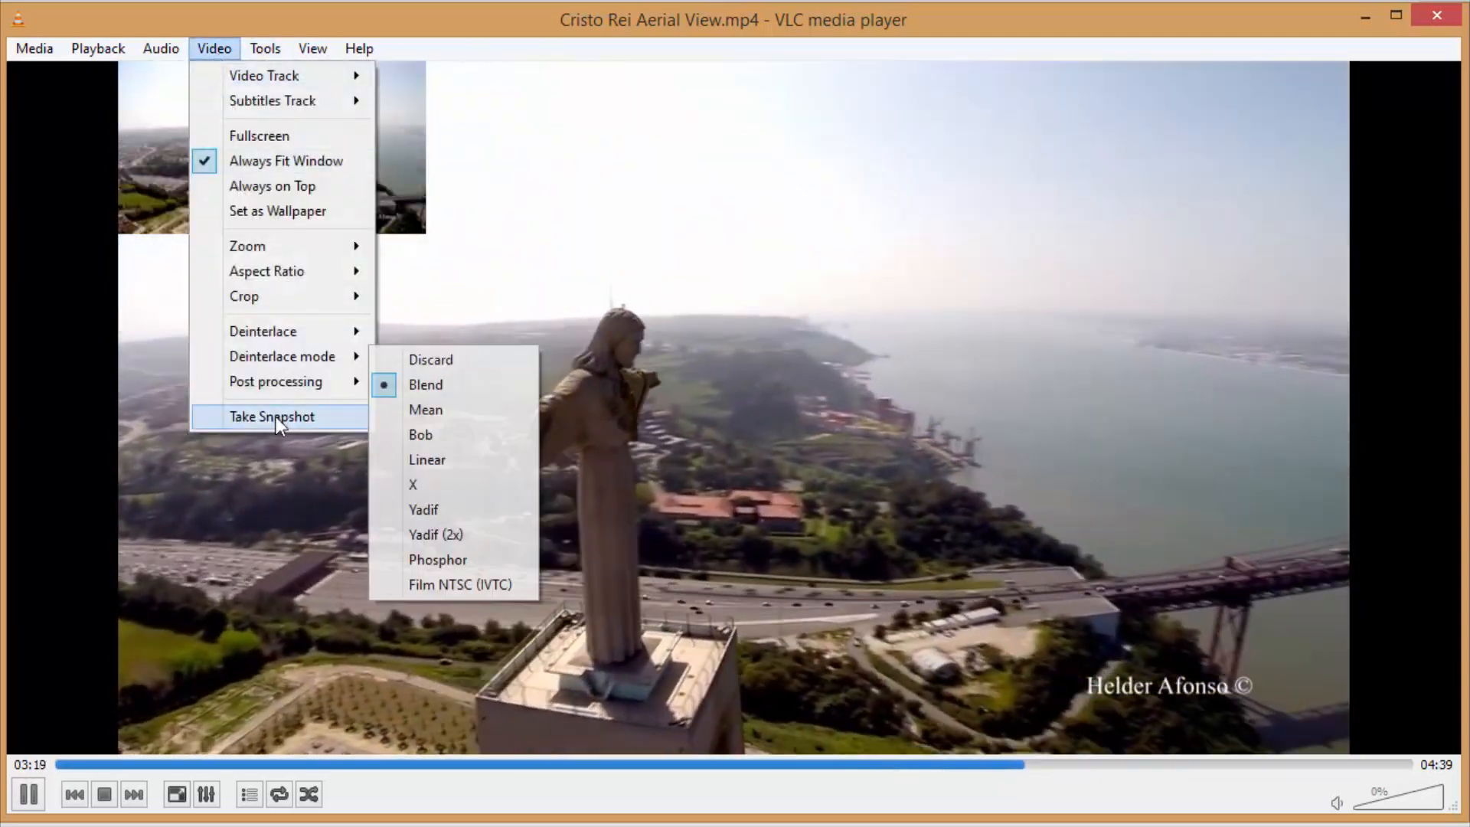
left_click(271, 417)
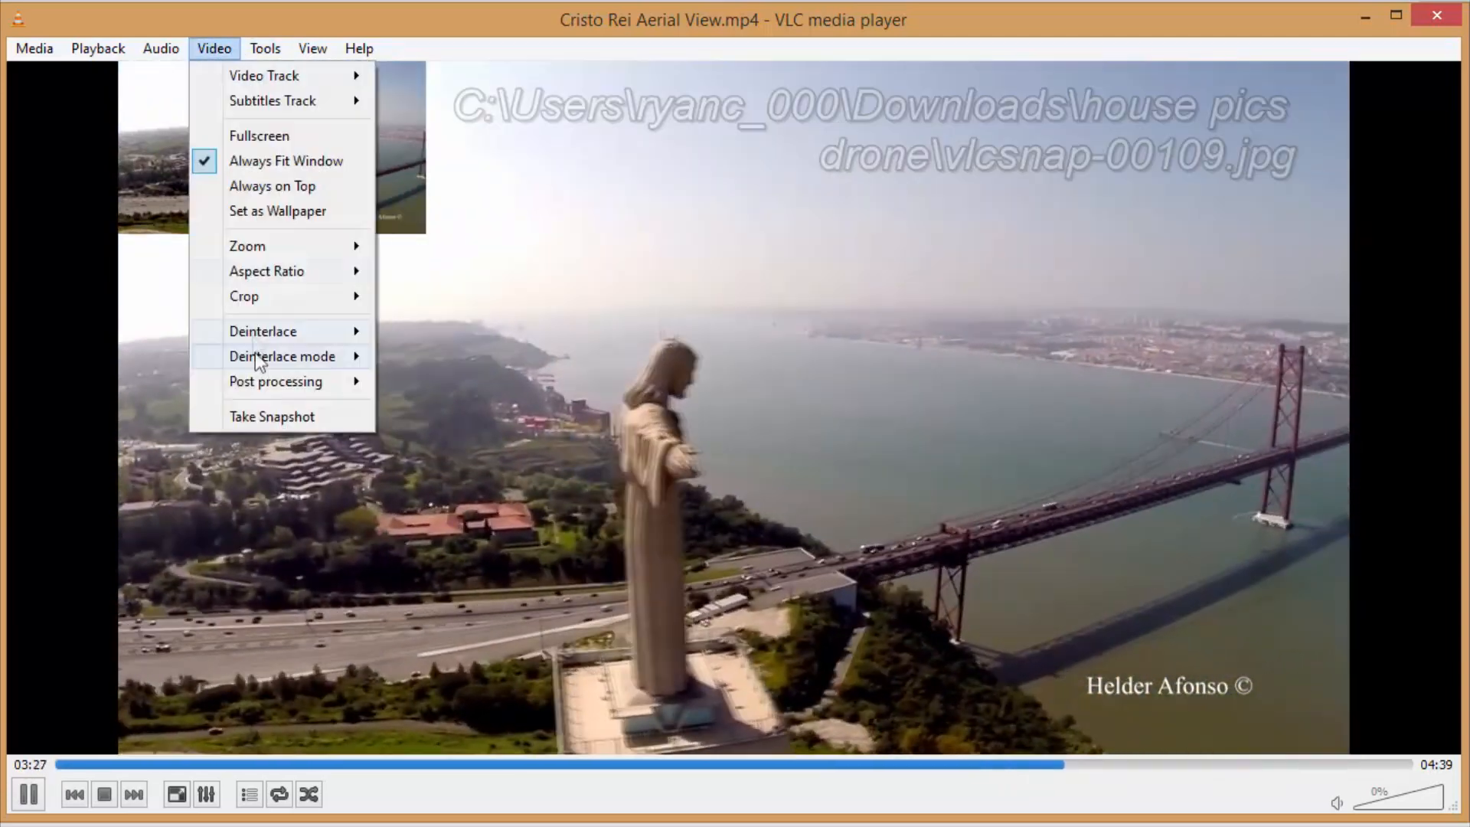
left_click(274, 381)
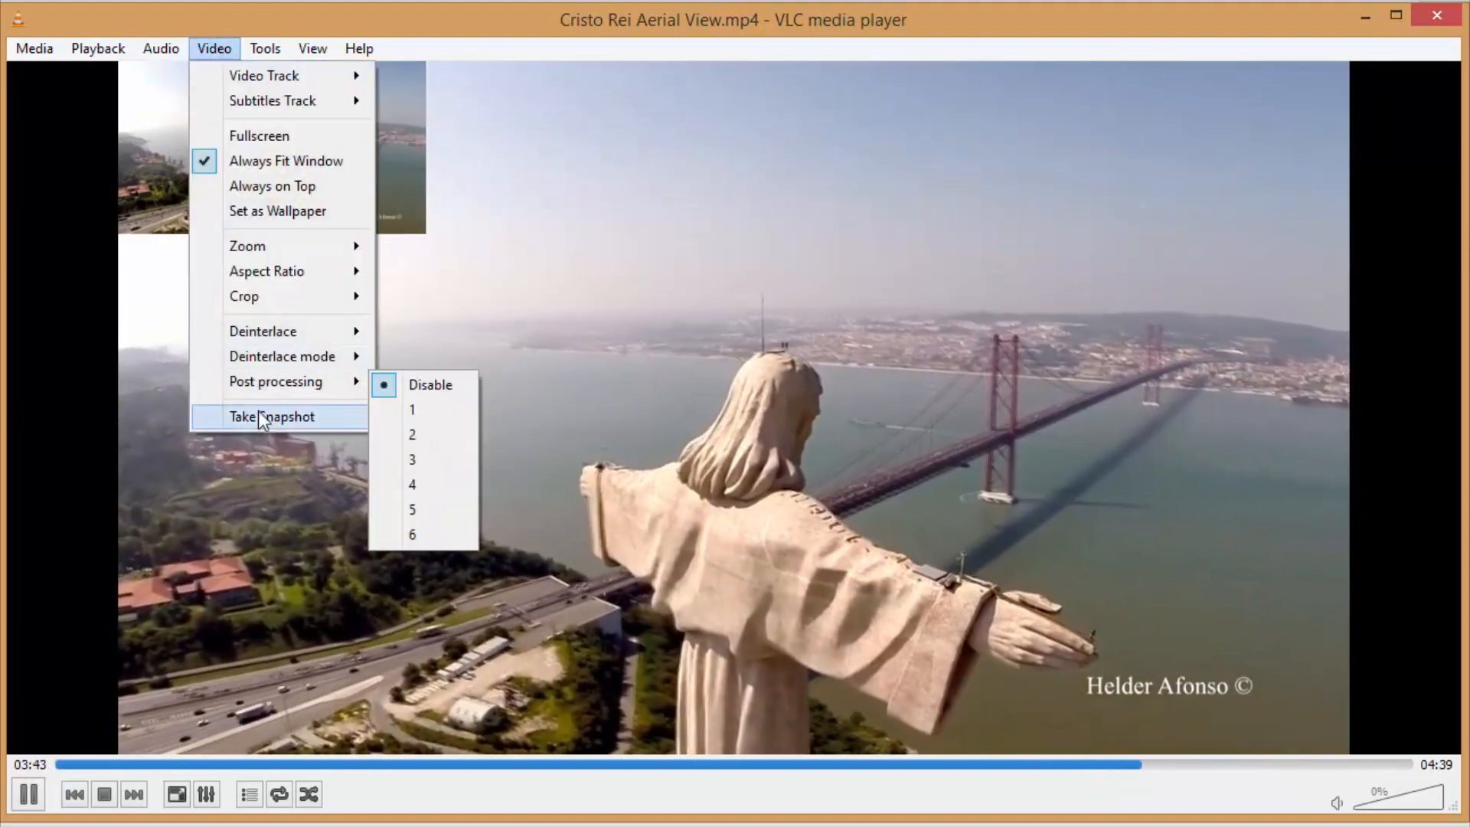
mouse_move(272, 416)
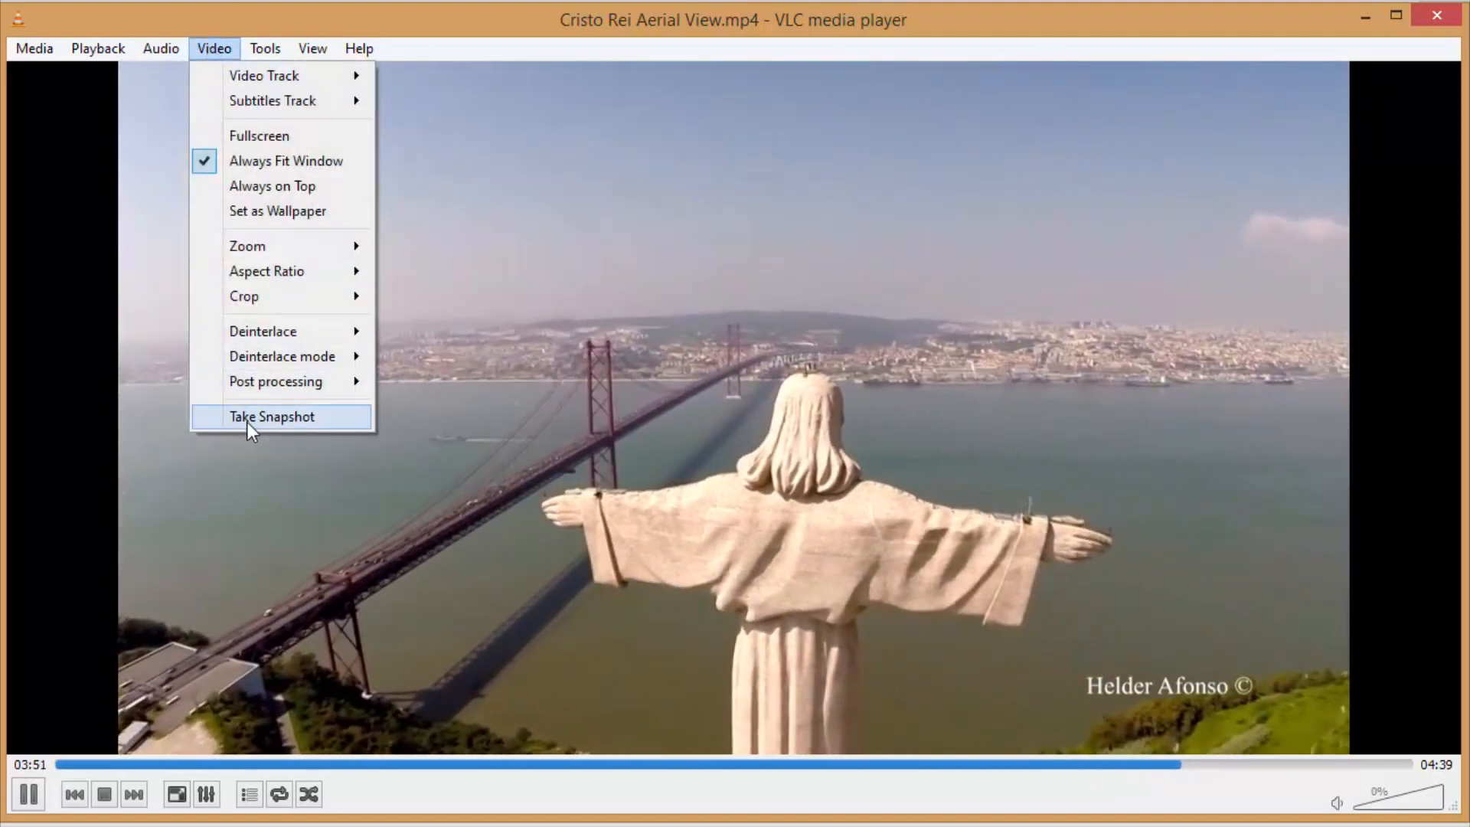
left_click(271, 416)
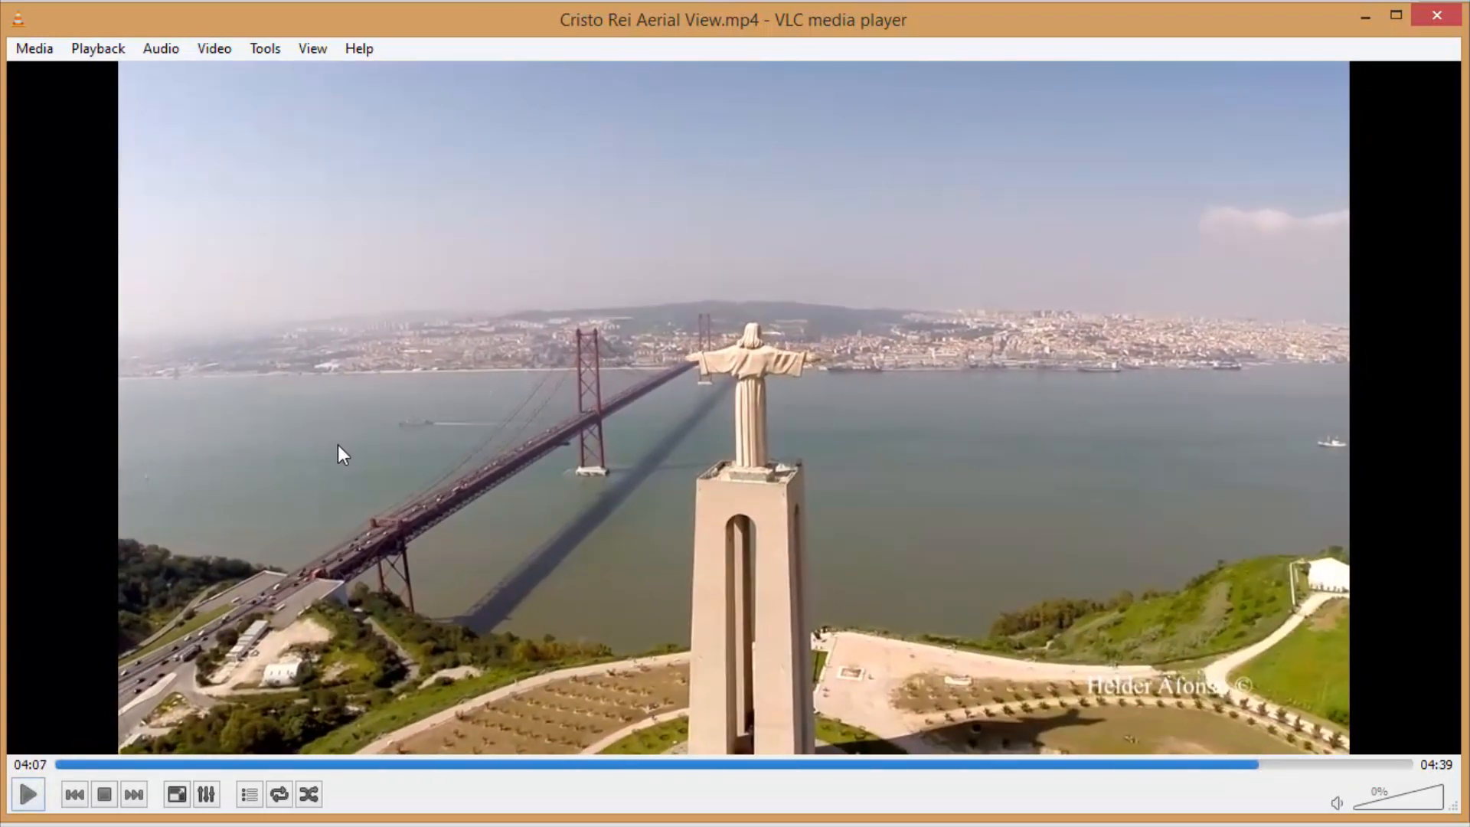
mouse_move(472, 389)
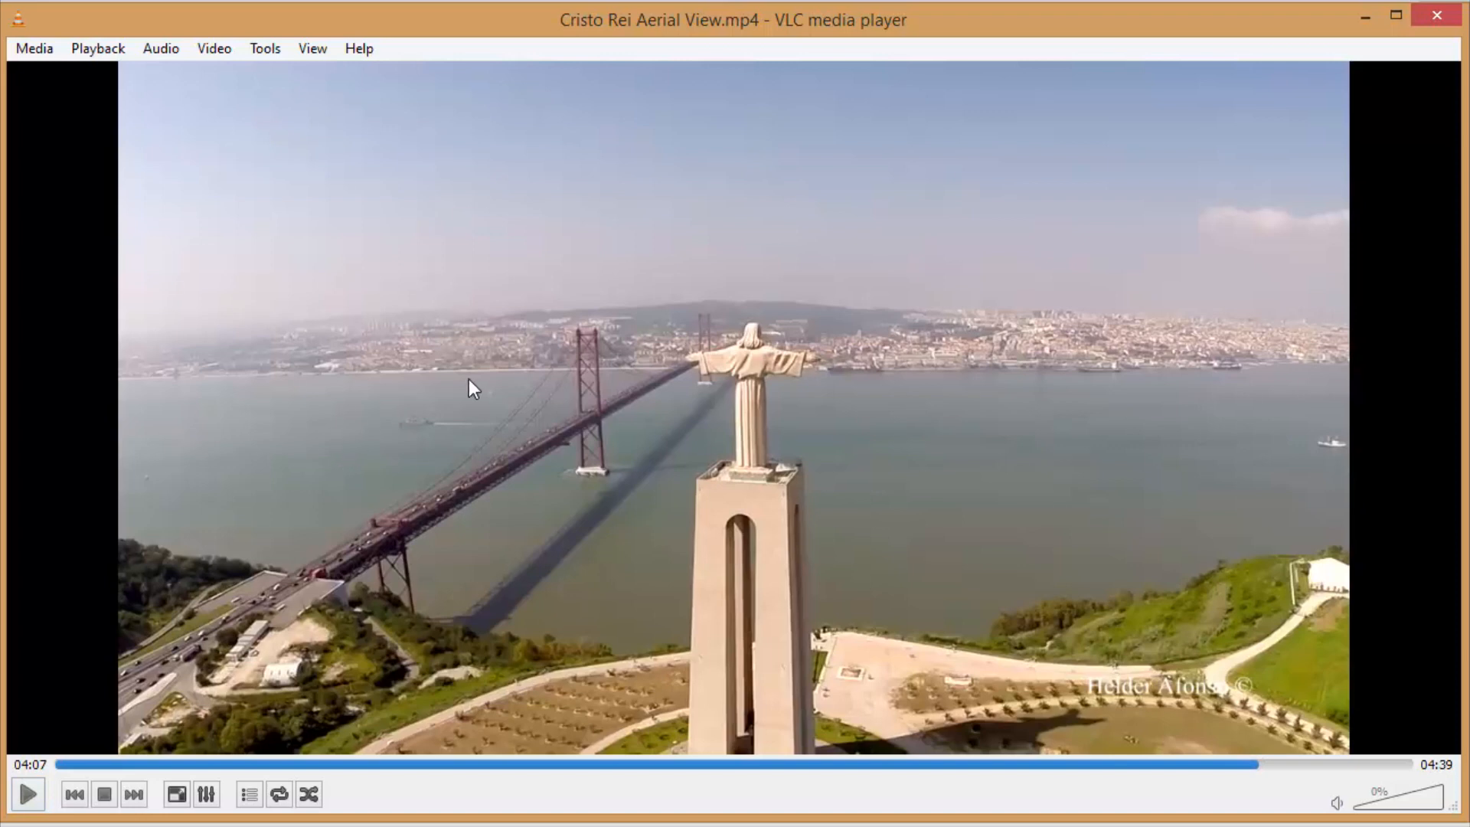
mouse_move(467, 375)
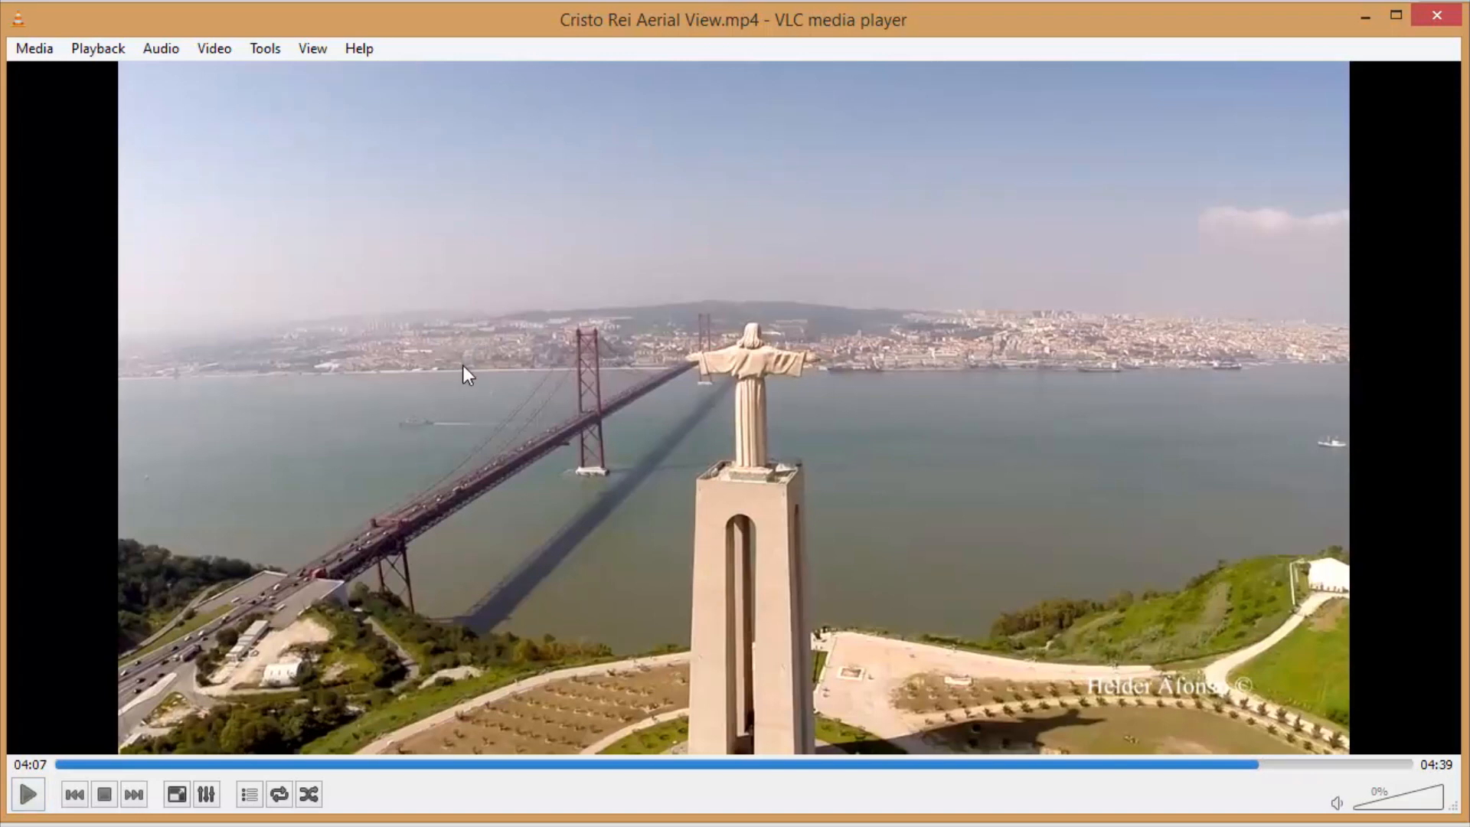
mouse_move(461, 420)
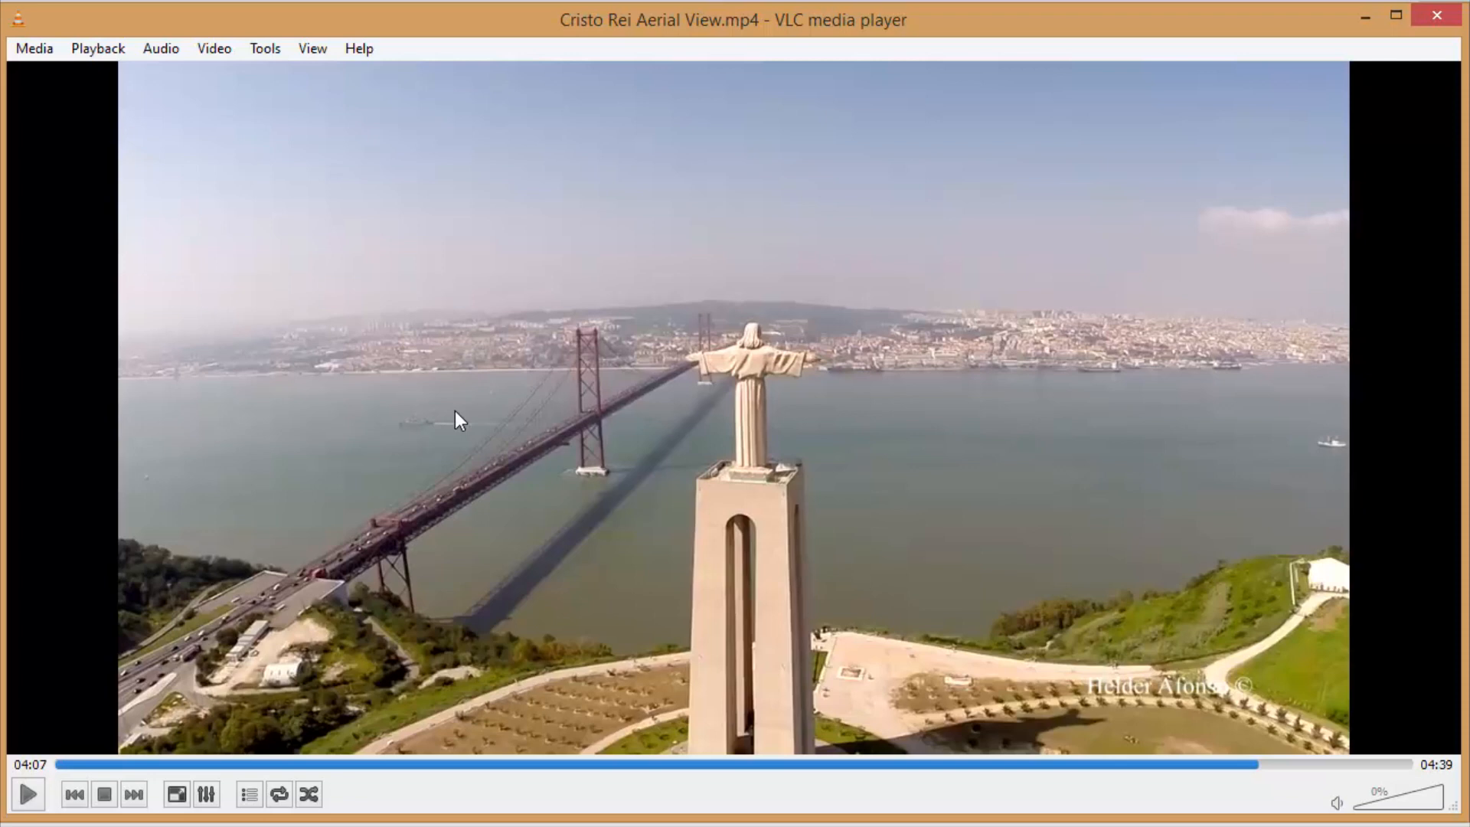
mouse_move(461, 509)
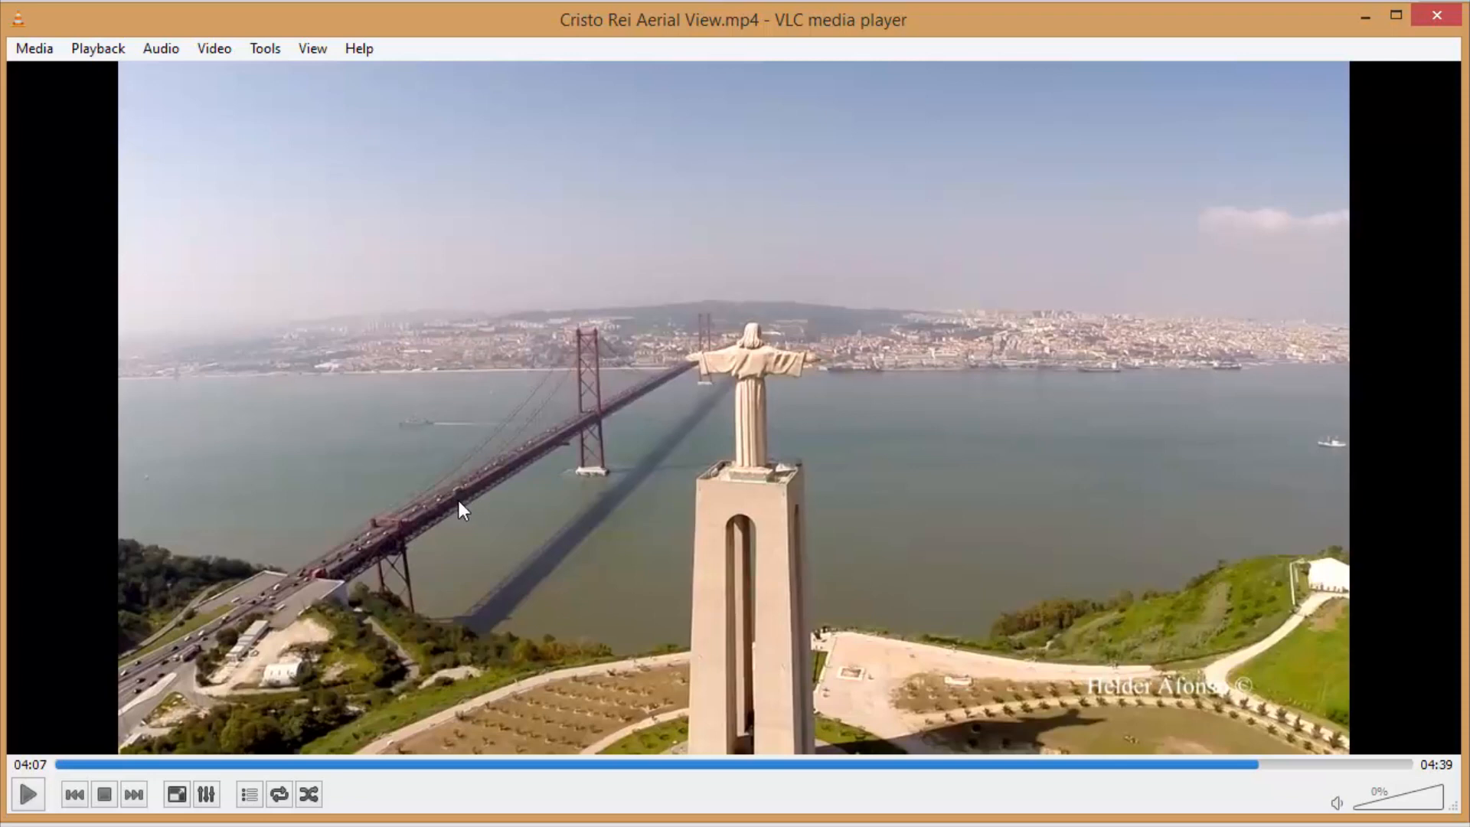
mouse_move(460, 434)
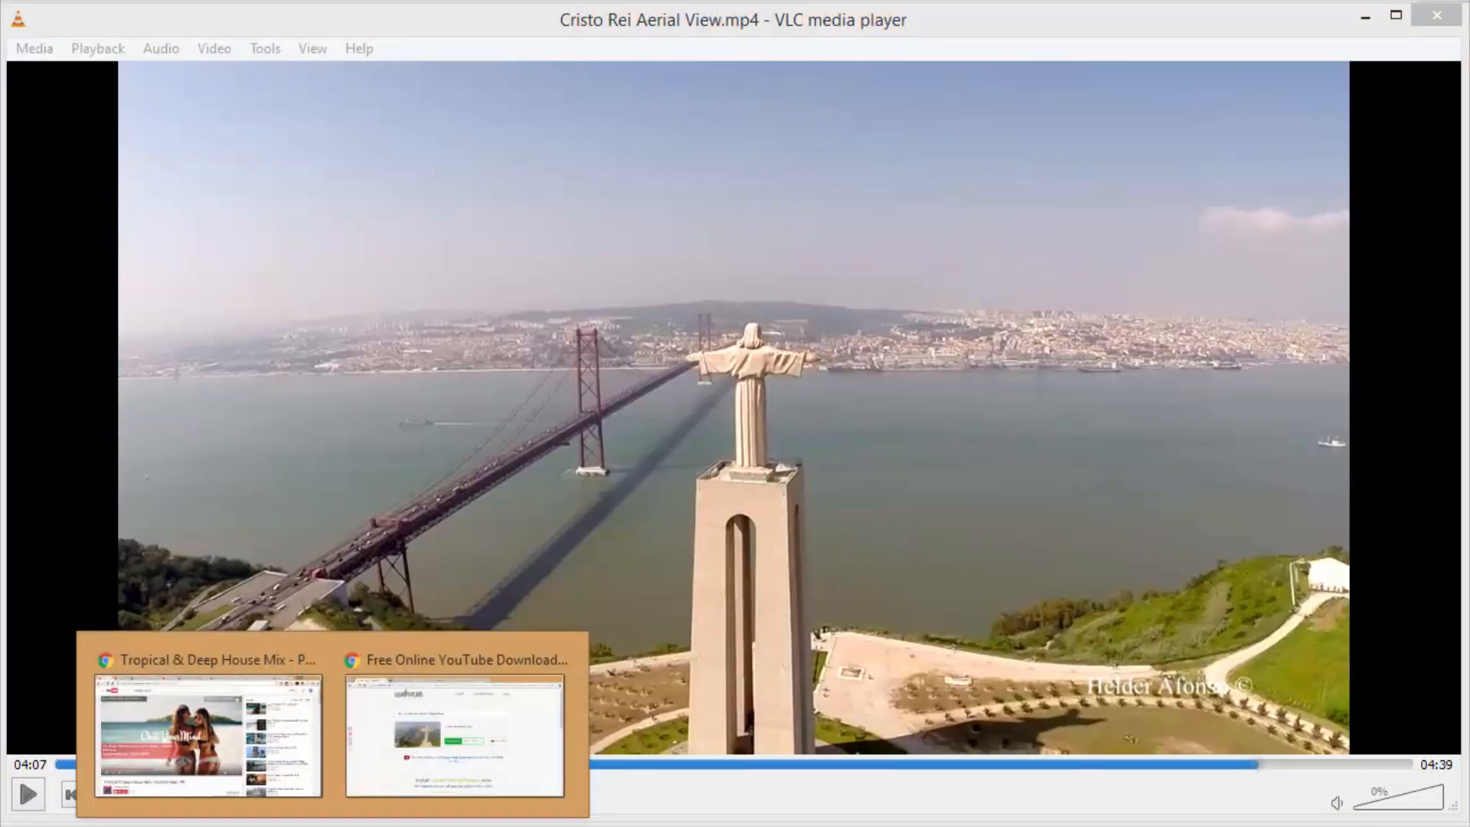
mouse_move(407, 717)
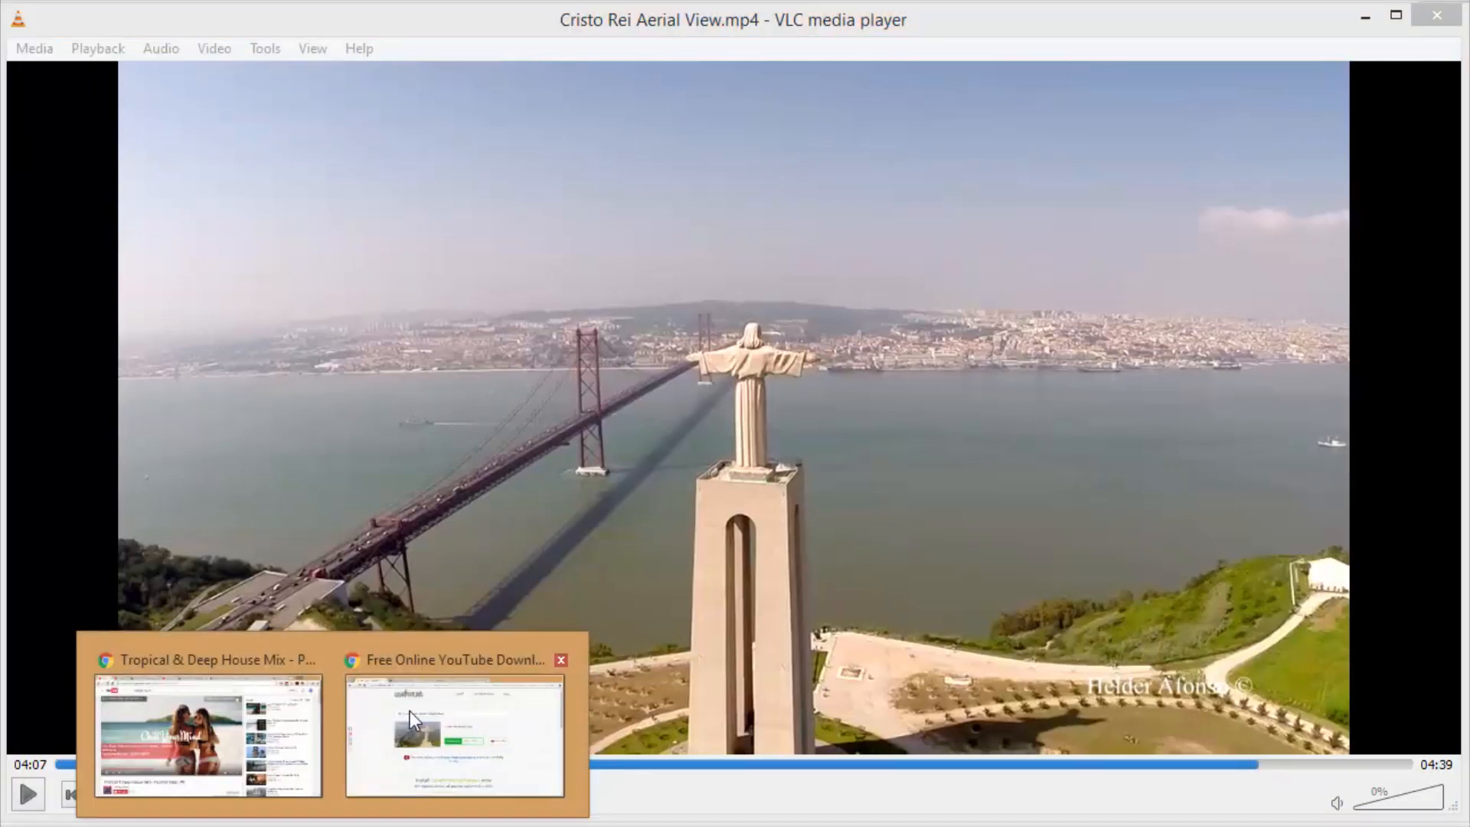
- Bring the savefrom.net download page in the browser back to the front
left_click(455, 736)
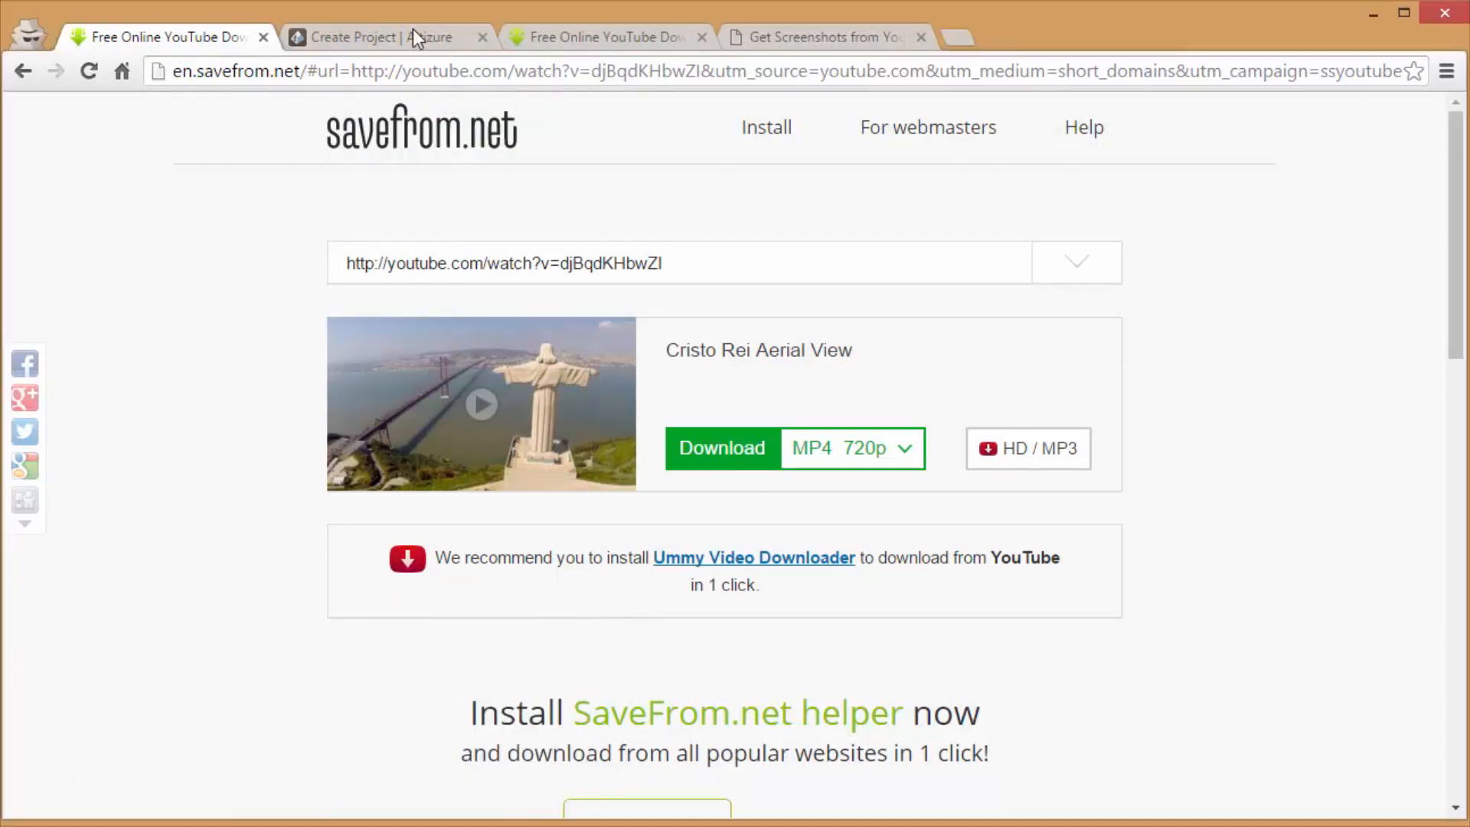
- Browse the Altizure Explore gallery of drone models, then return to Create a new project
left_click(384, 37)
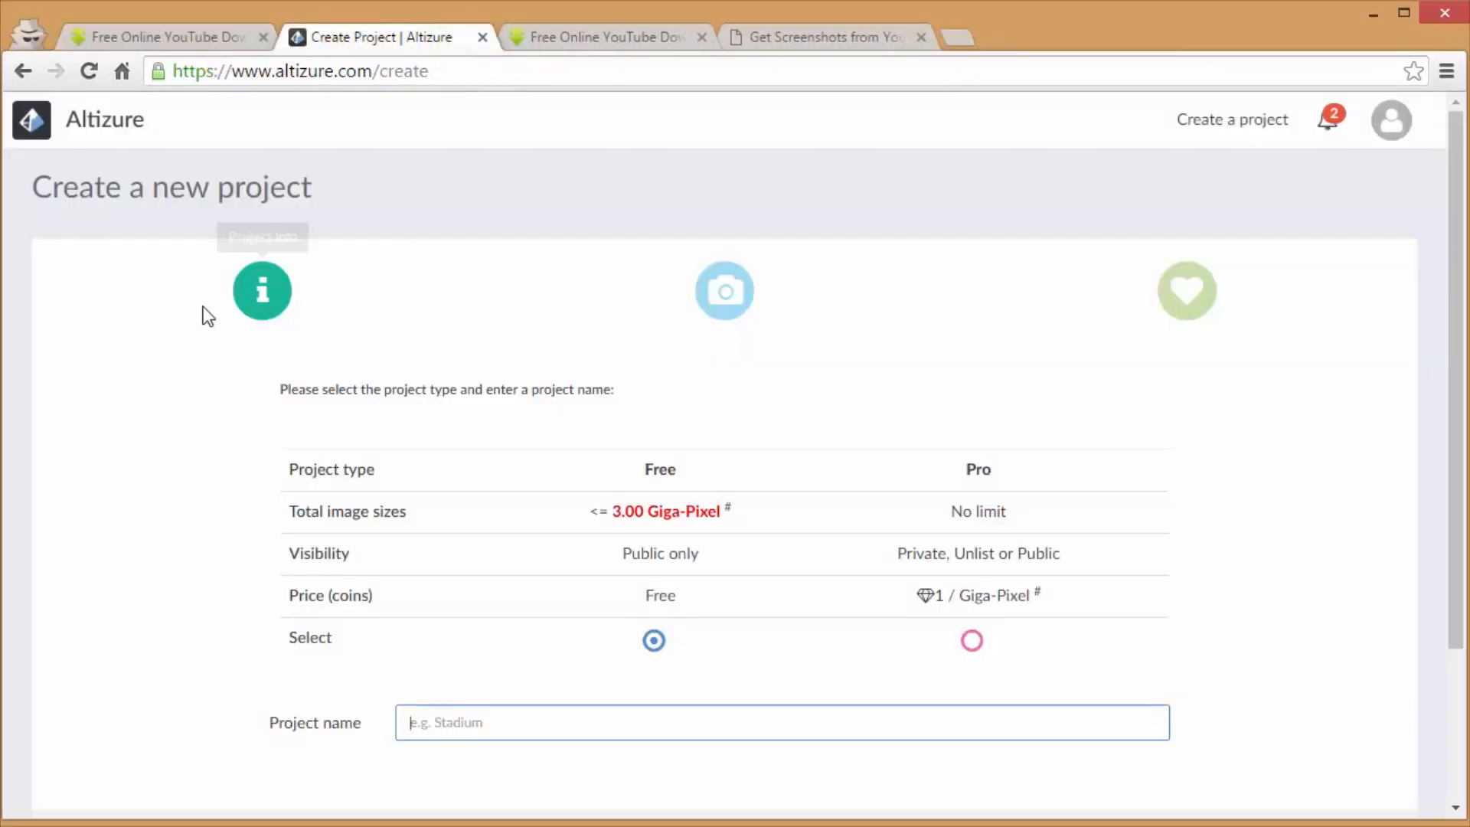
mouse_move(31, 119)
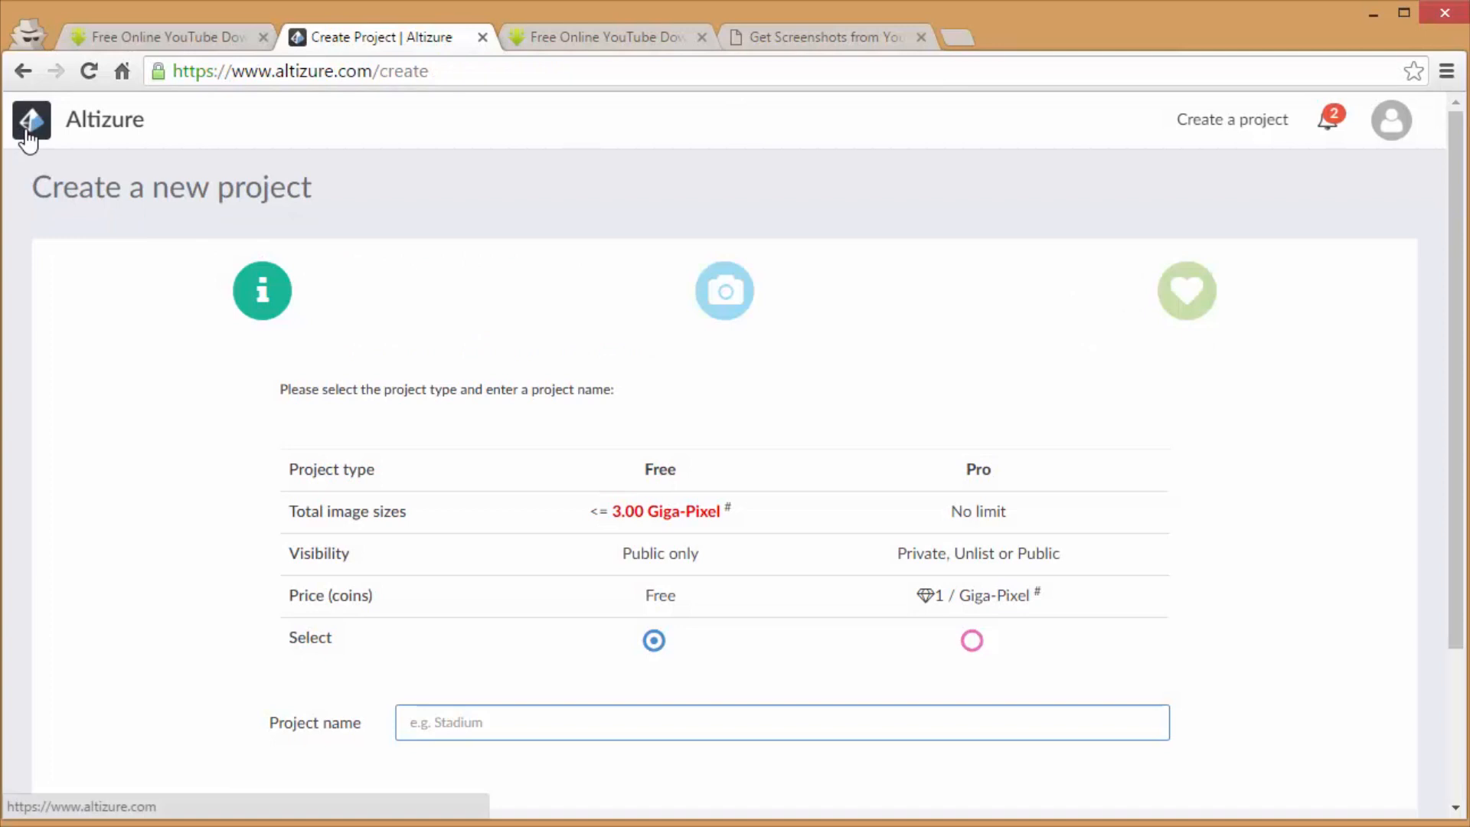
left_click(31, 120)
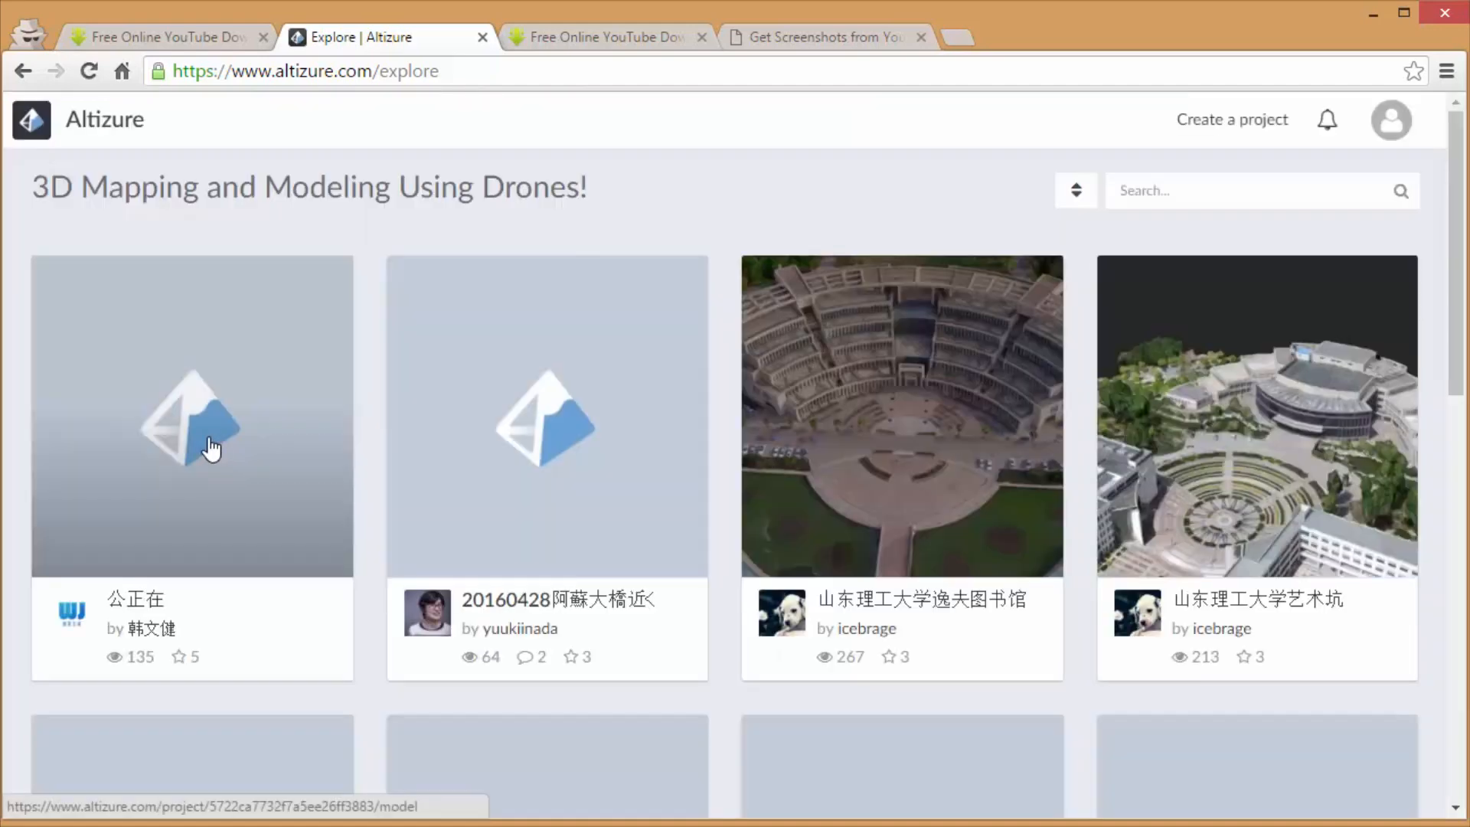
scroll("down", 3)
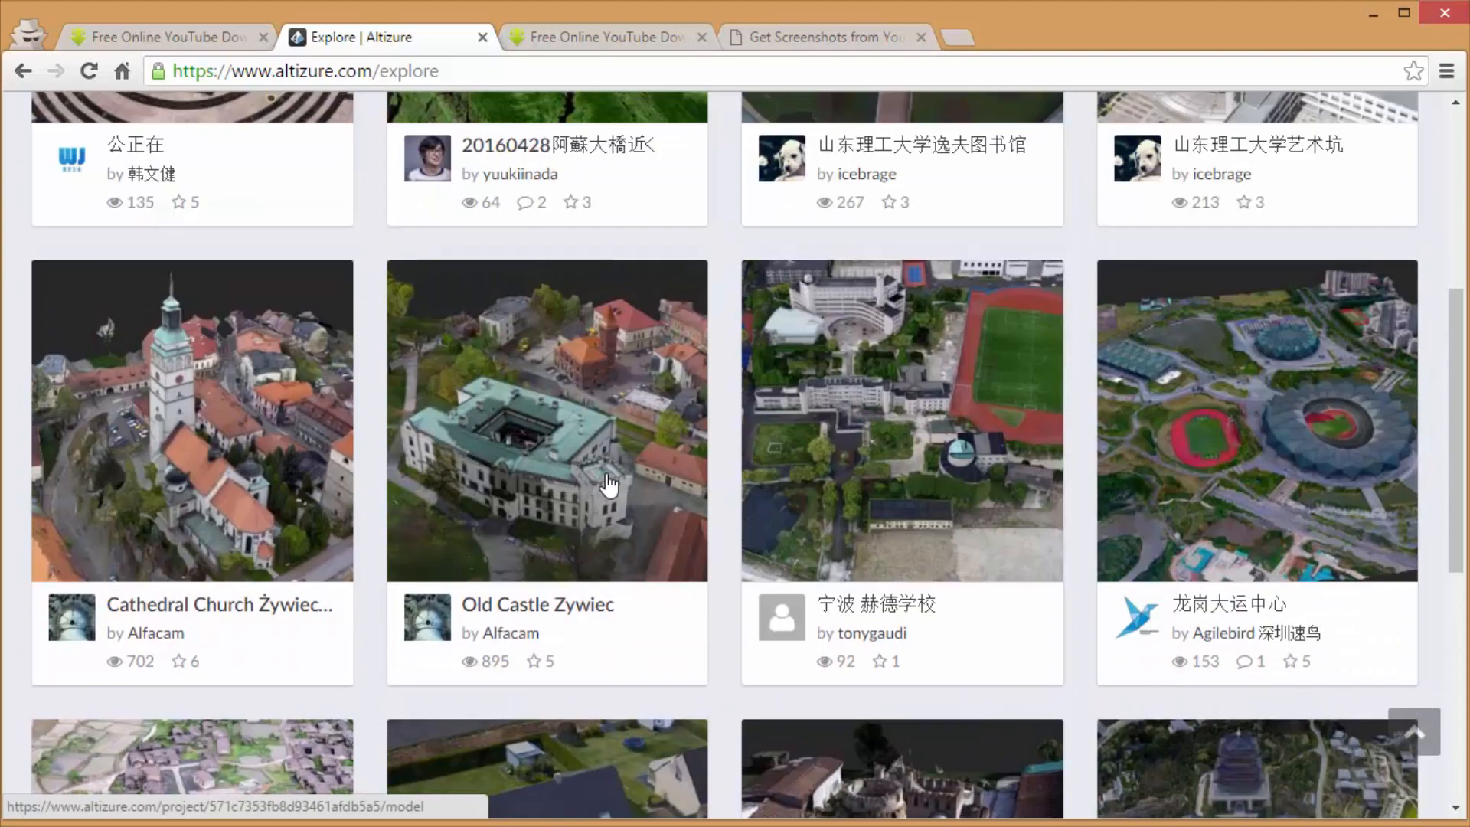
scroll("up", 3)
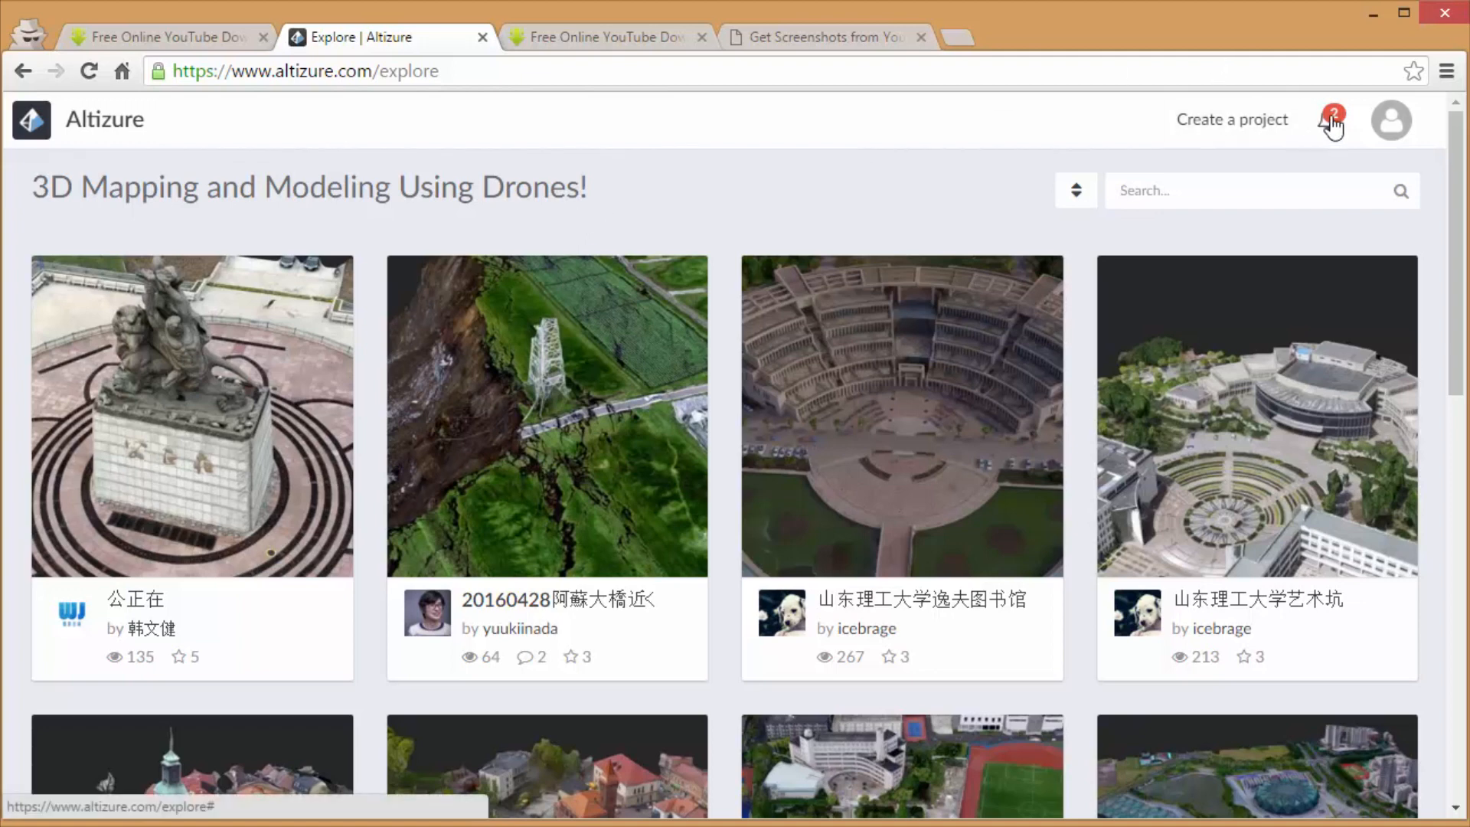
mouse_move(712, 340)
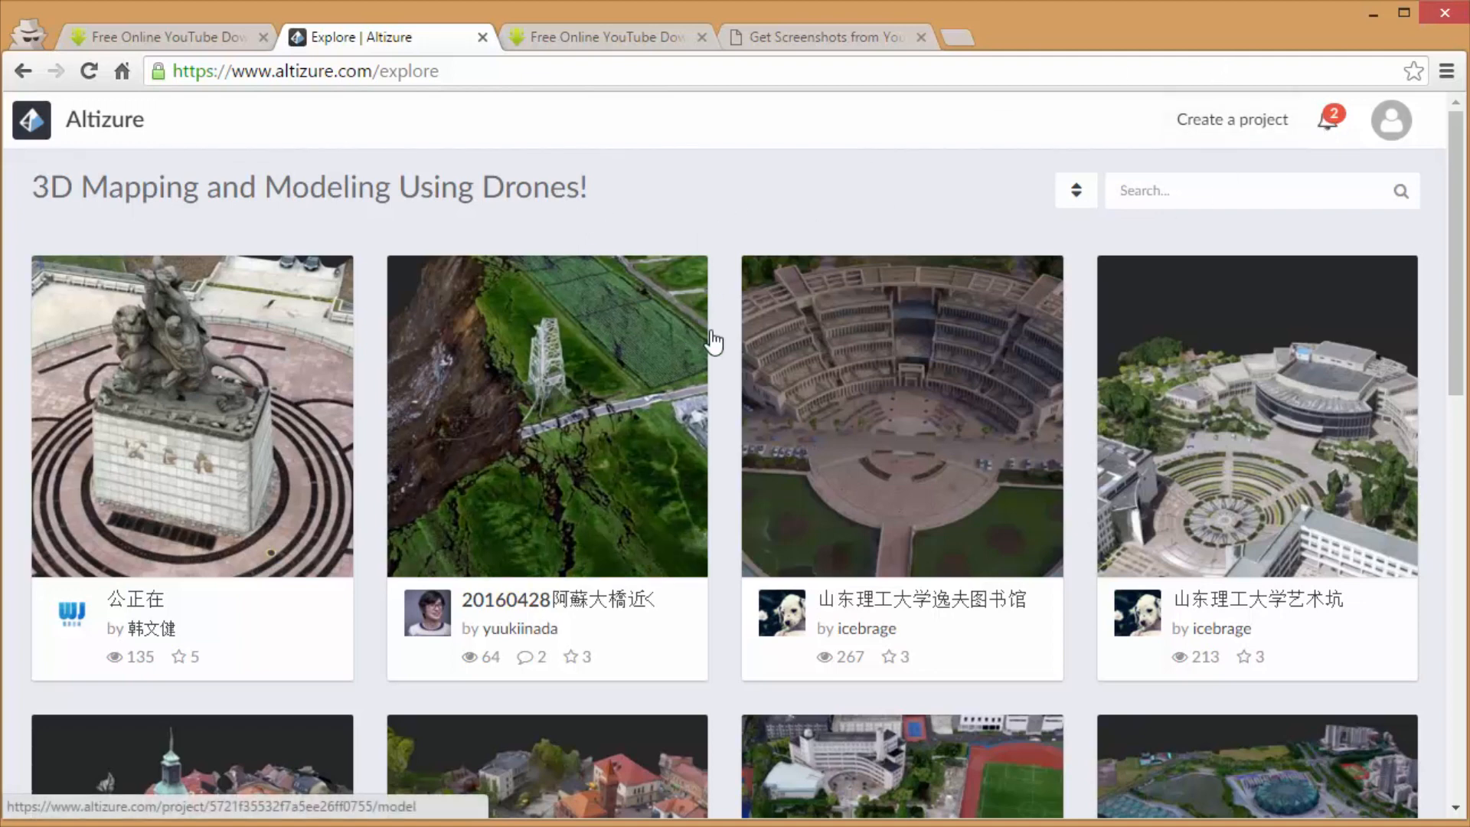
left_click(1231, 119)
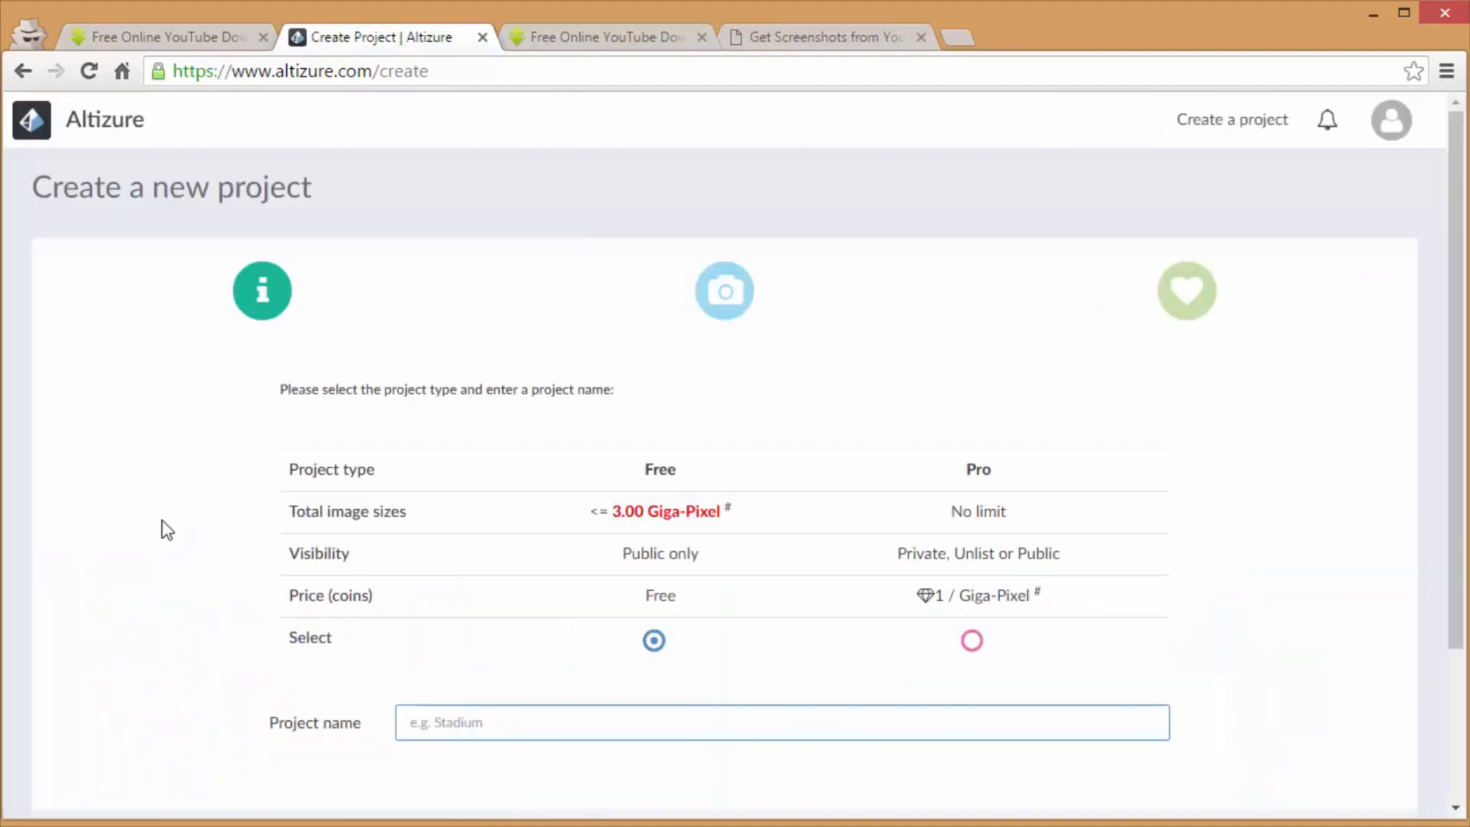
- Name the free project 'Statue TheHighTechHobbyist' and continue to the image upload step
scroll("down", 3)
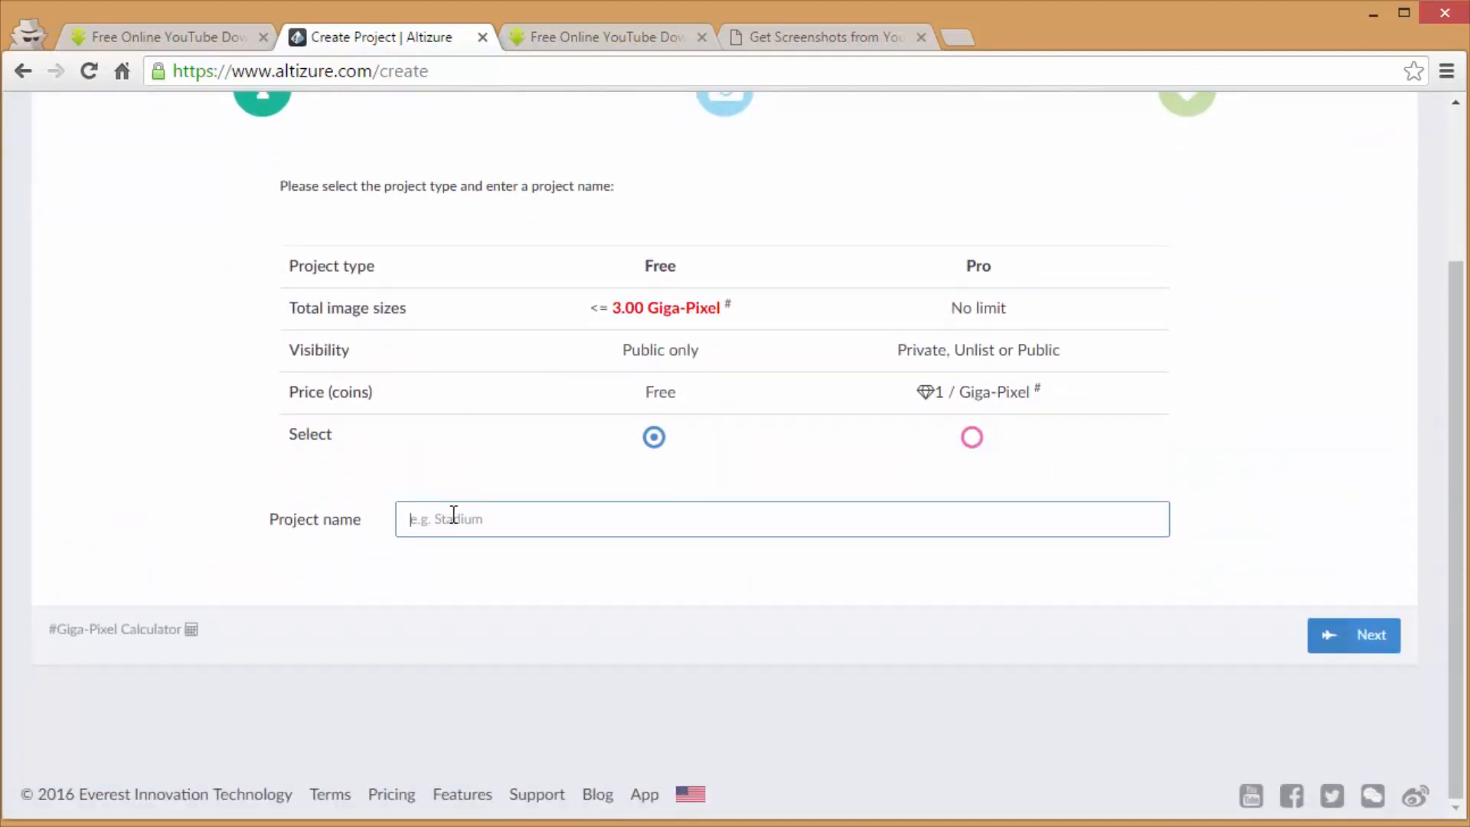
type("Stat")
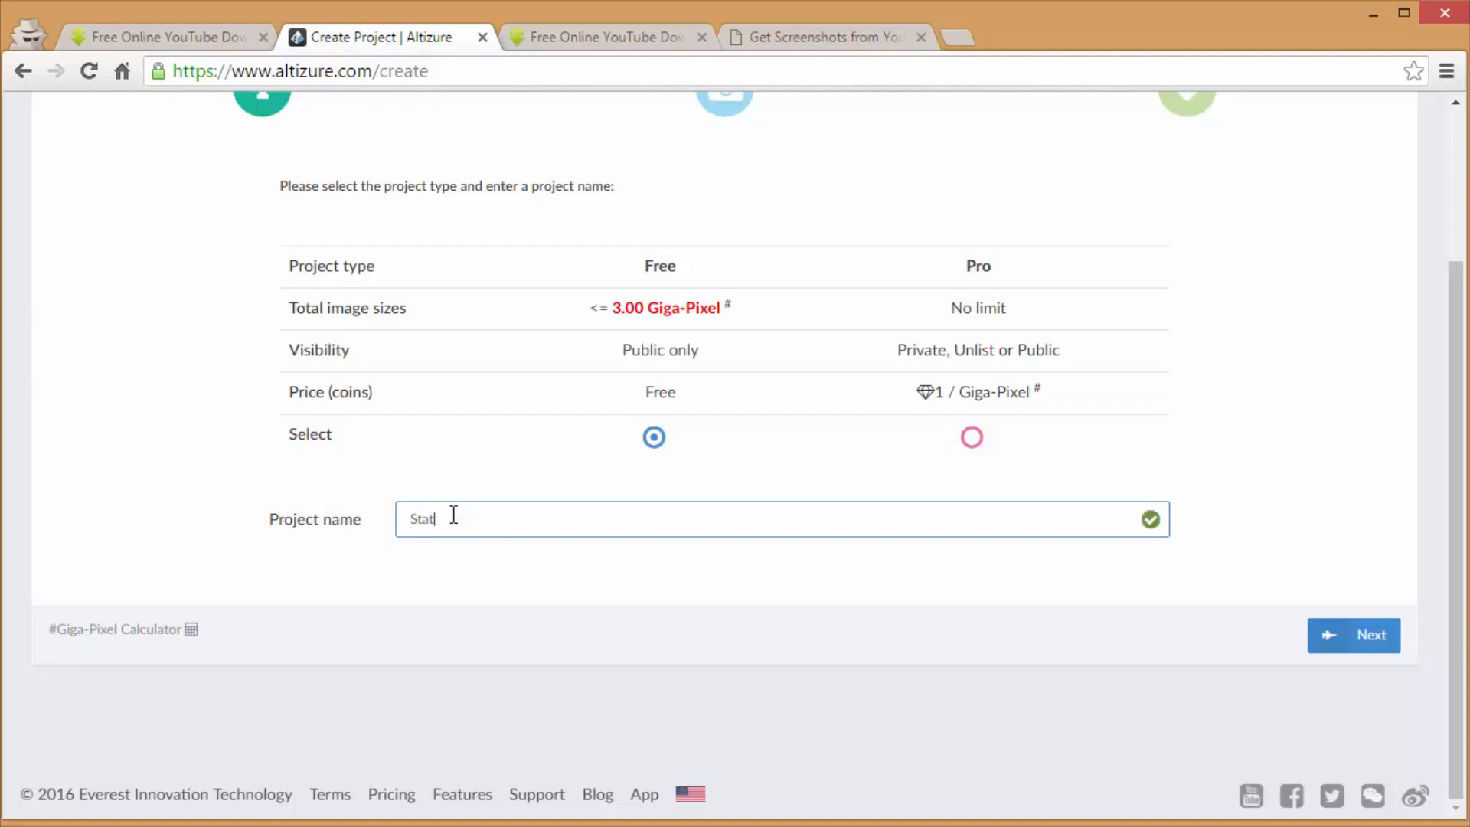
type("ue")
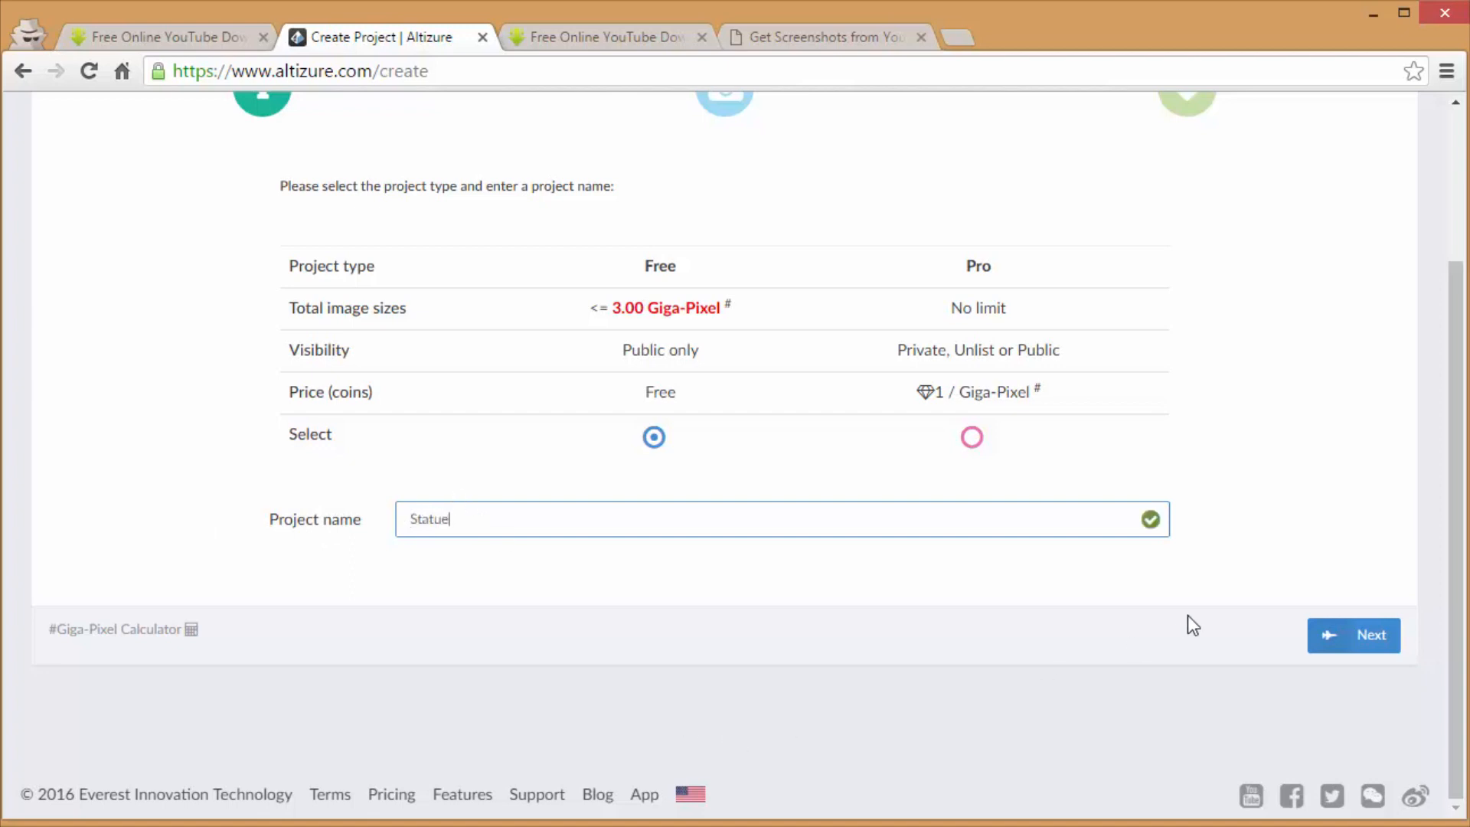
mouse_move(853, 601)
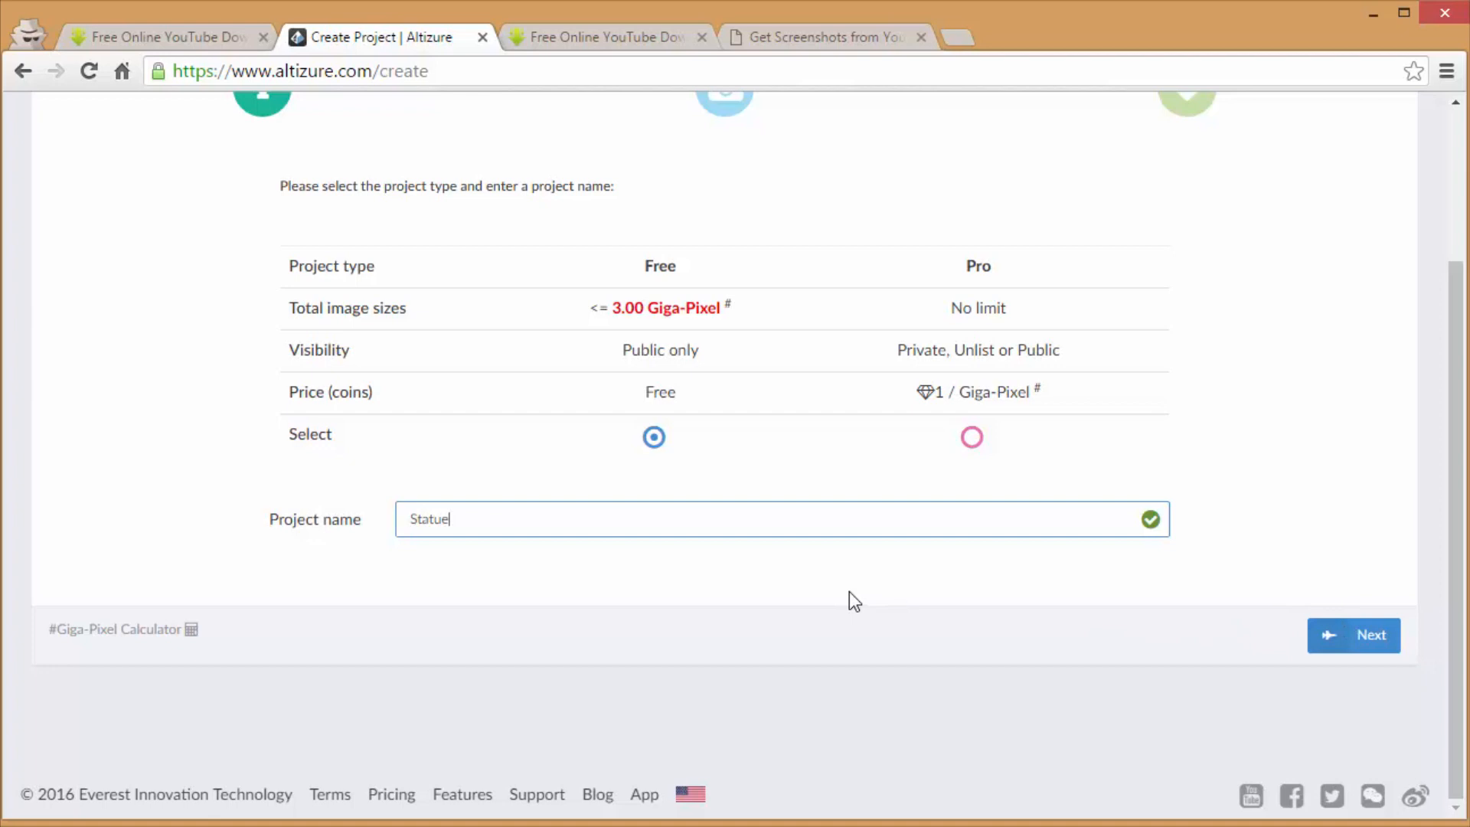
type("TheHigh")
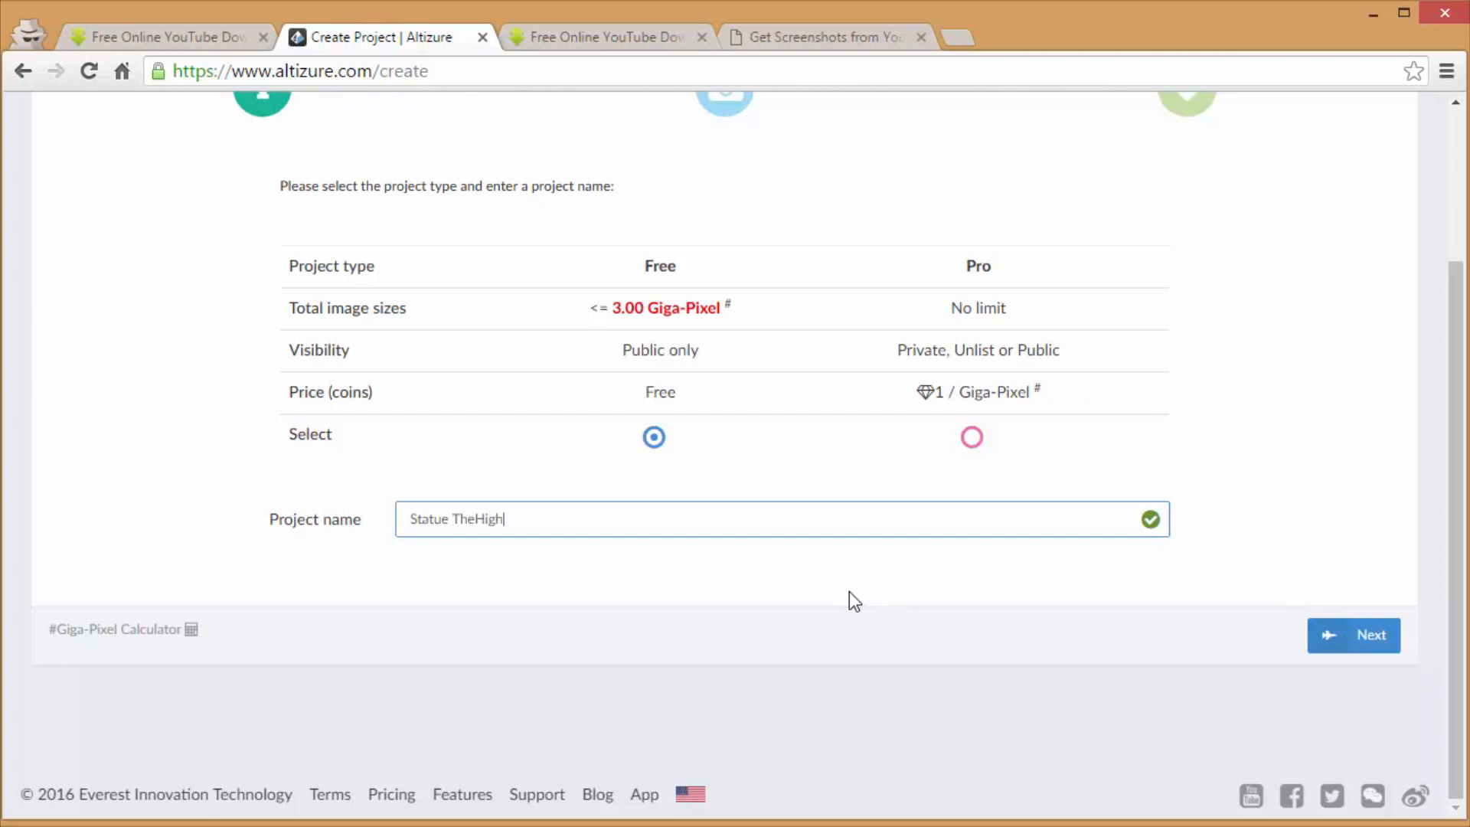
type("TechHobbyist")
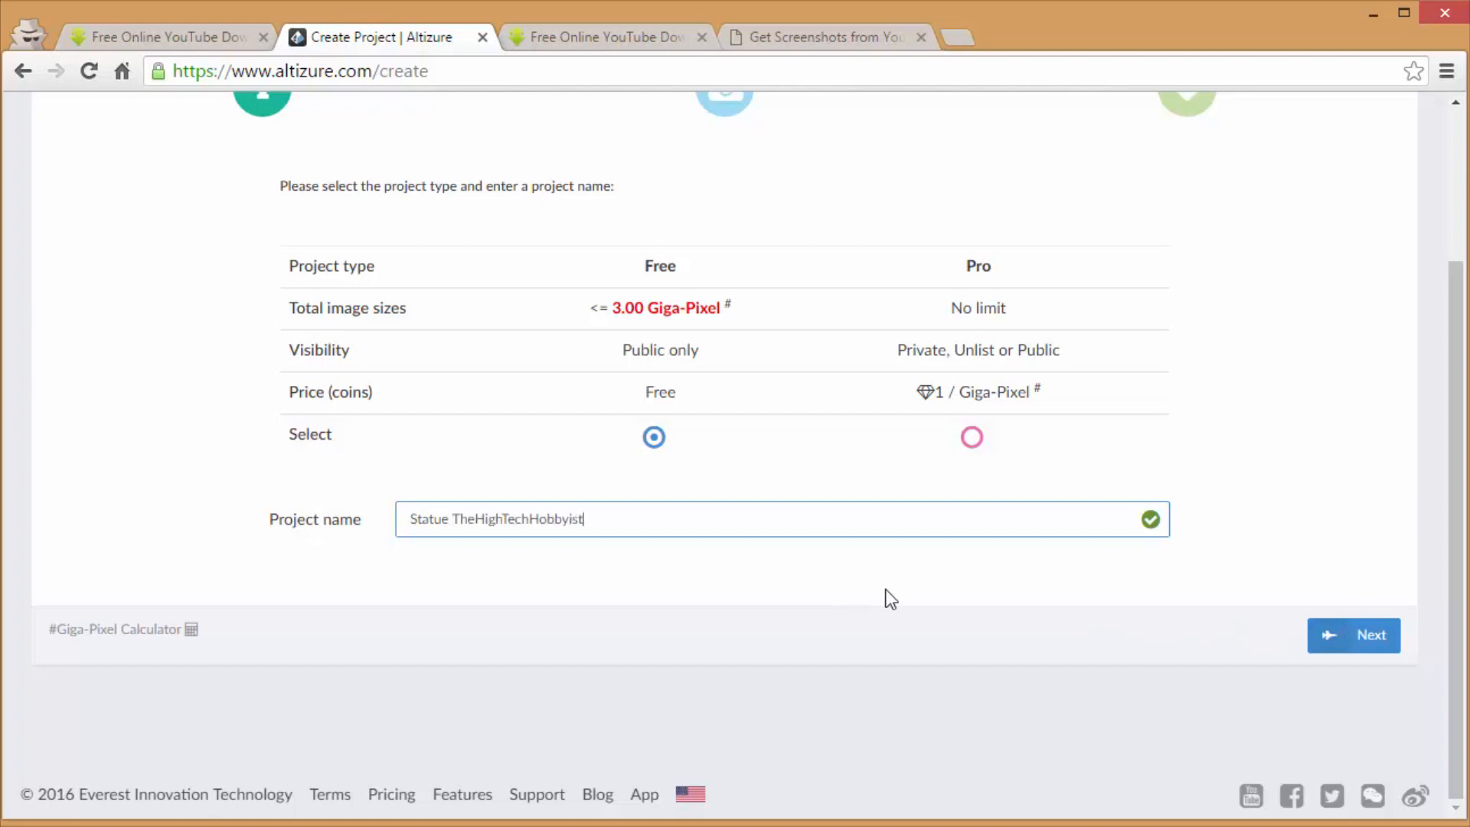
left_click(1352, 634)
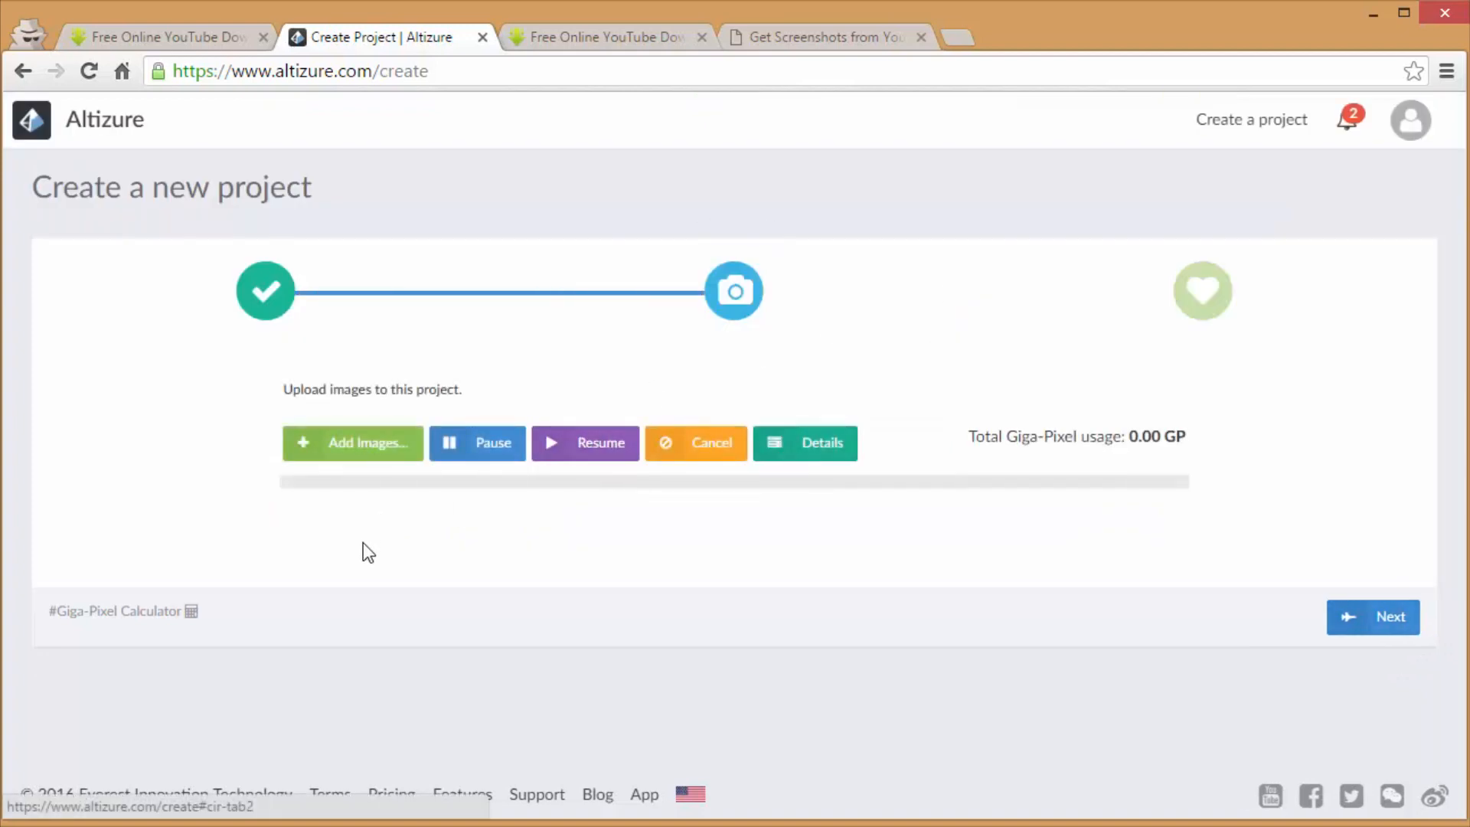
mouse_move(366, 591)
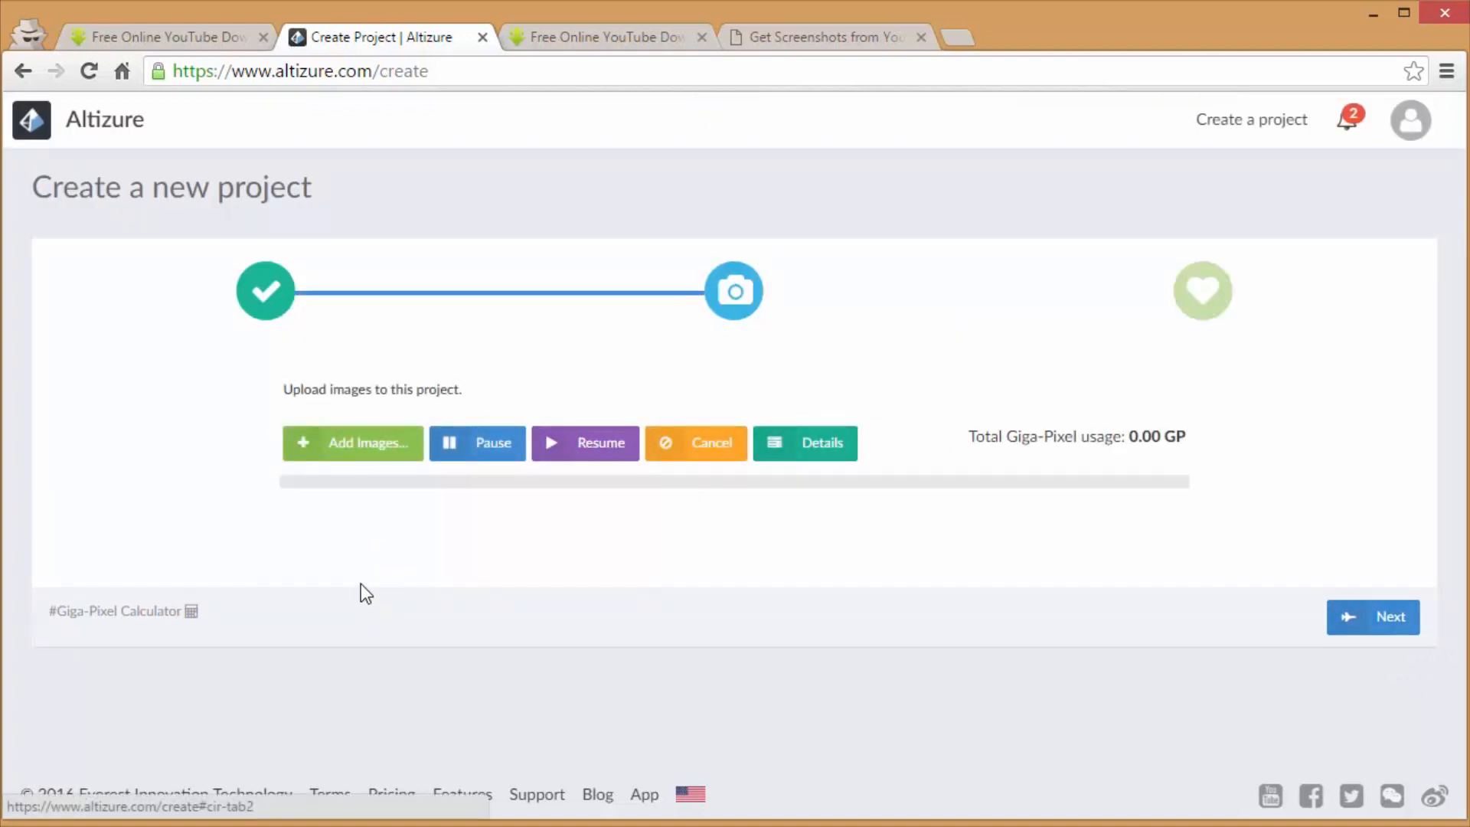
mouse_move(331, 508)
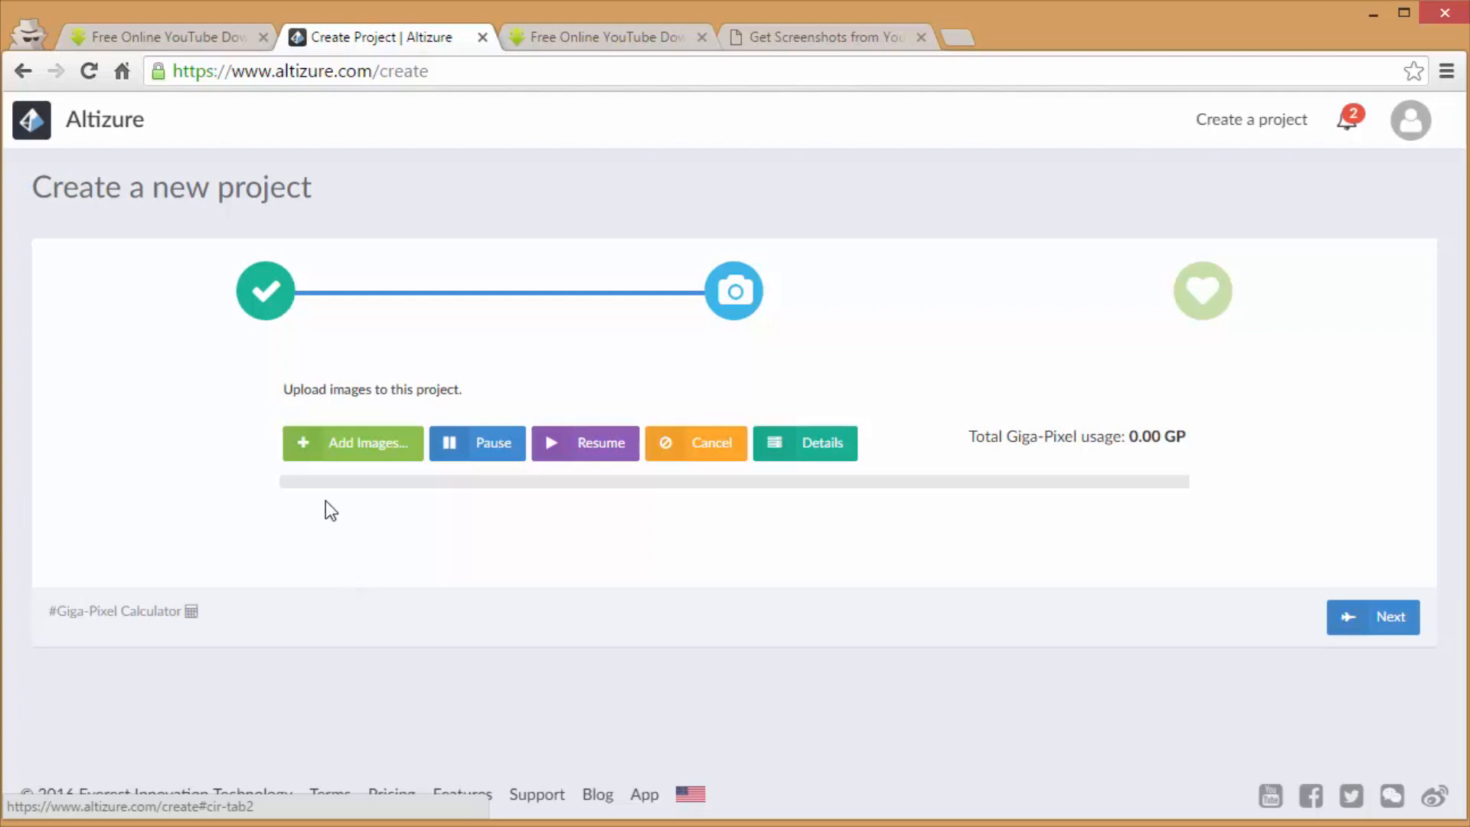
left_click(352, 443)
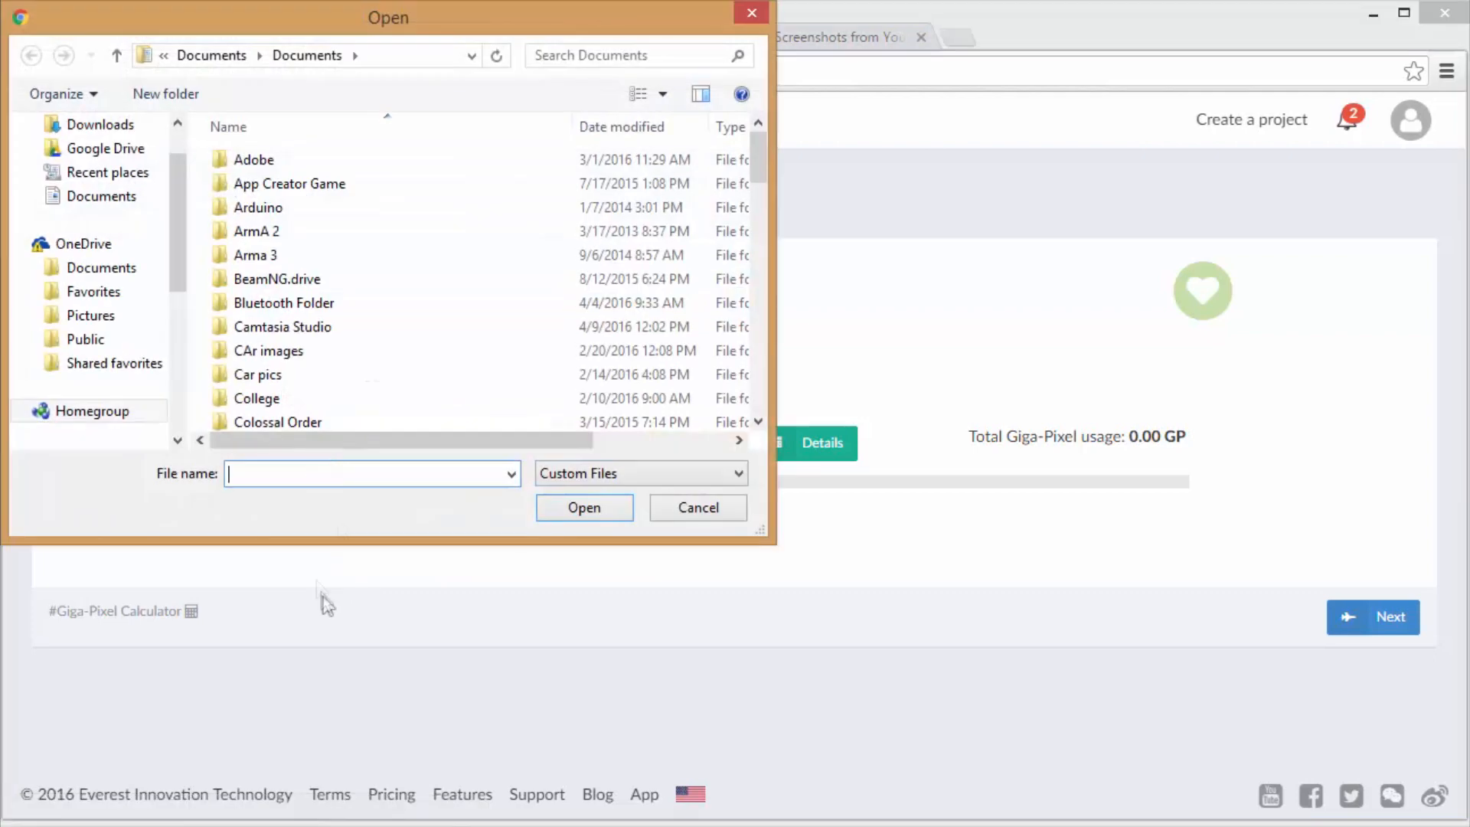
- Select the vlcsnap drone stills in the house pics drone folder and start uploading them
left_click(105, 325)
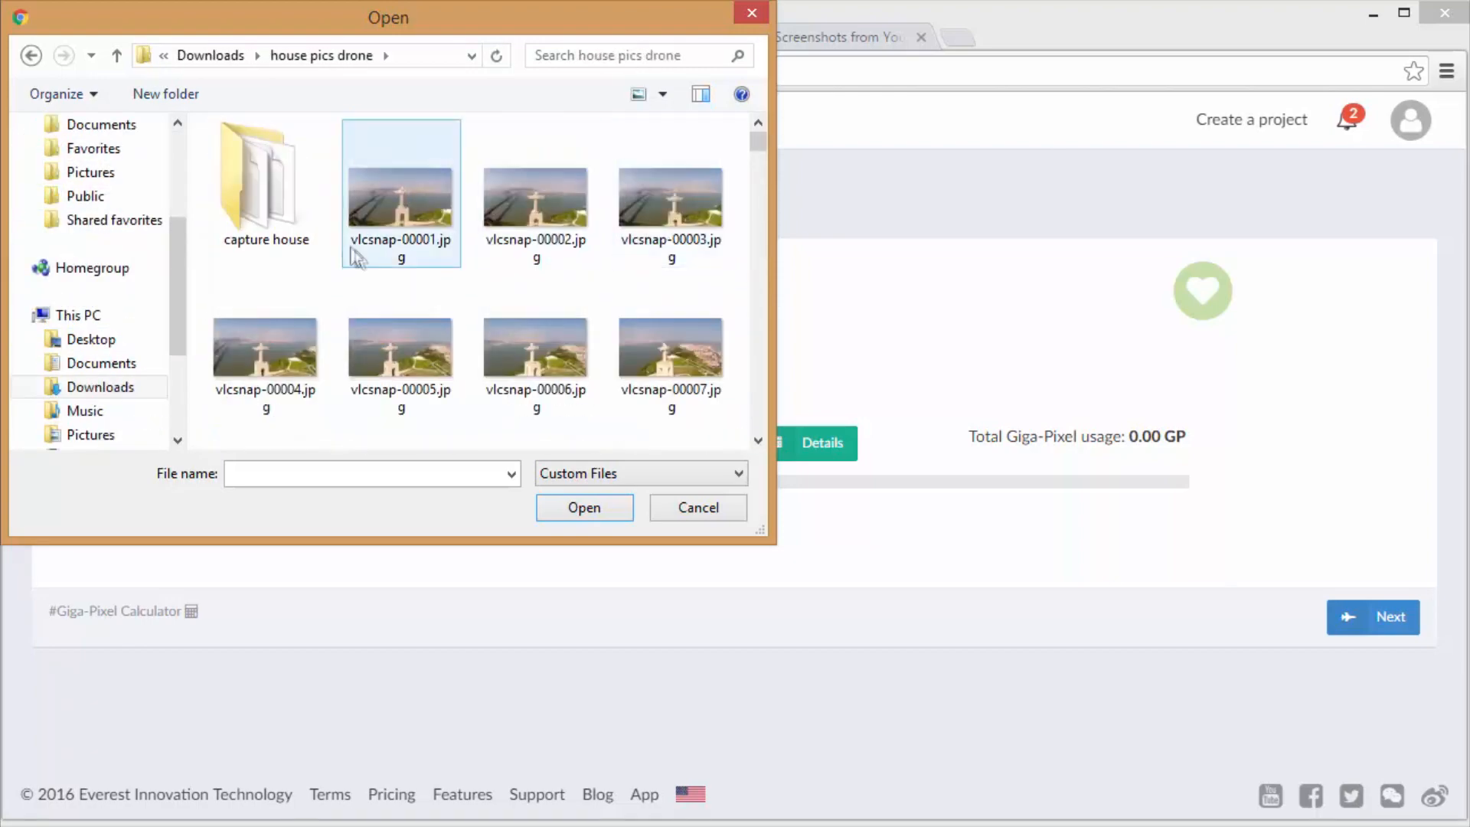
scroll("down", 3)
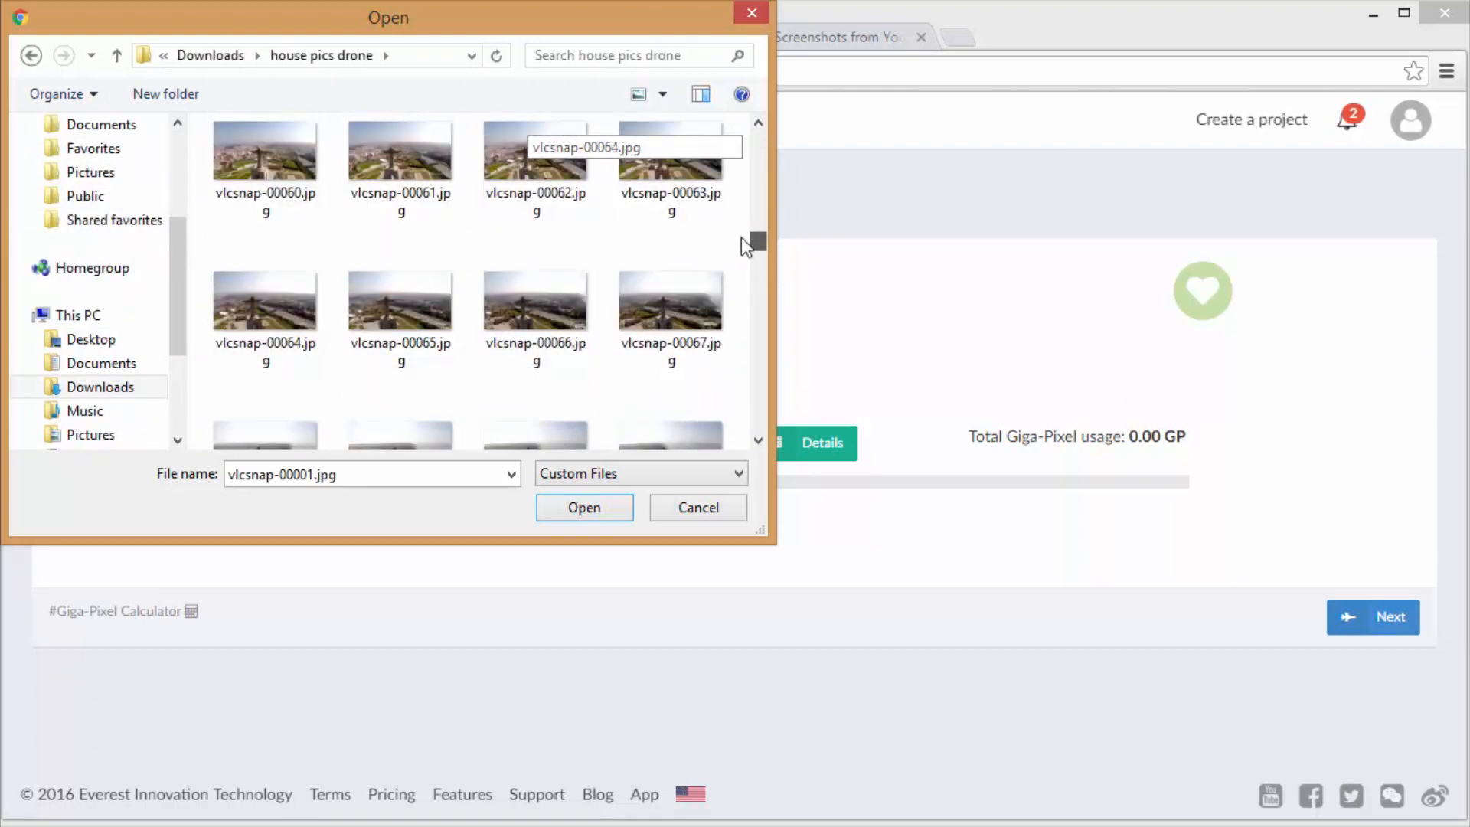
scroll("down", 3)
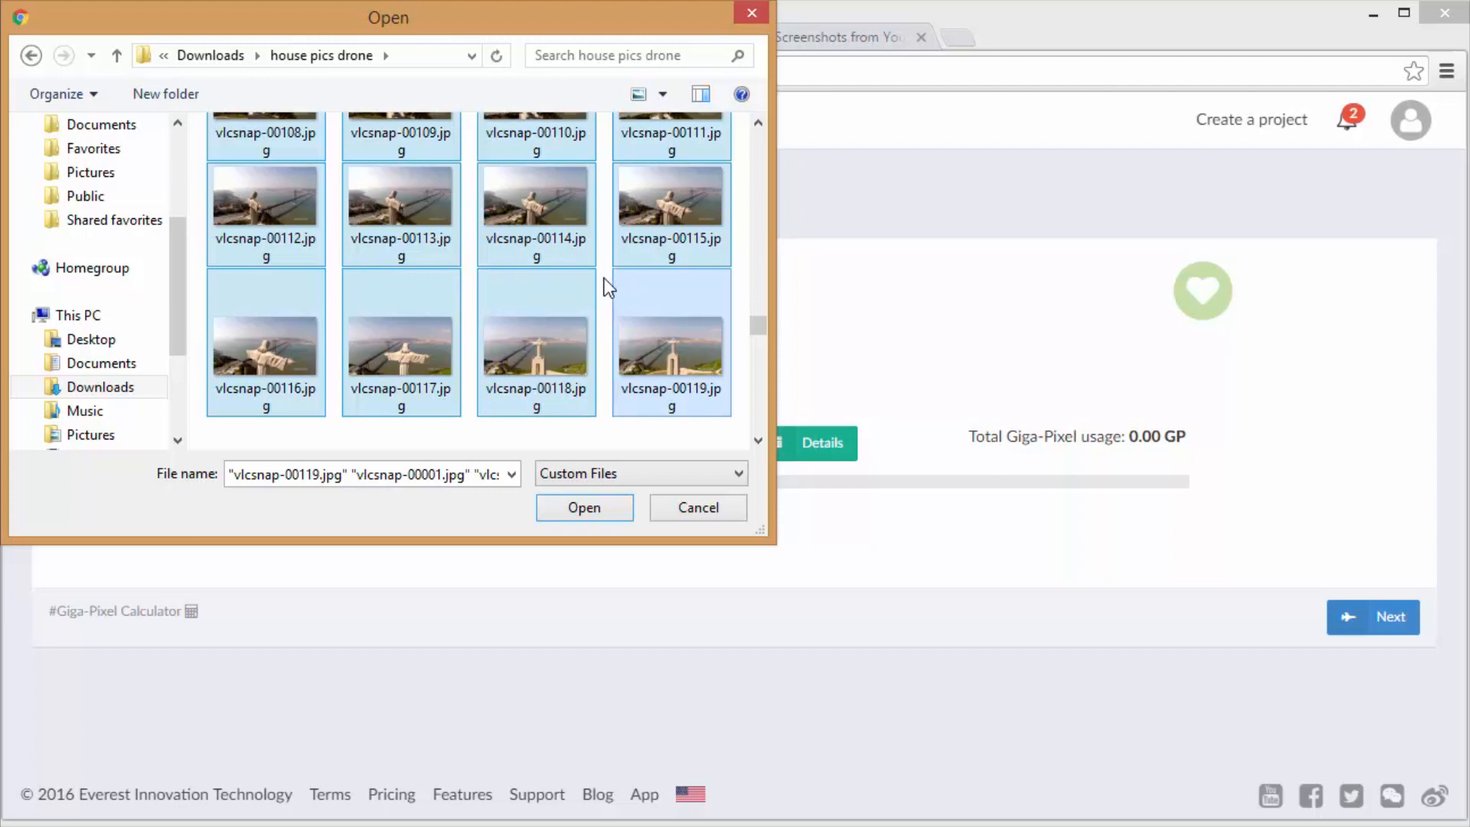
mouse_move(661, 362)
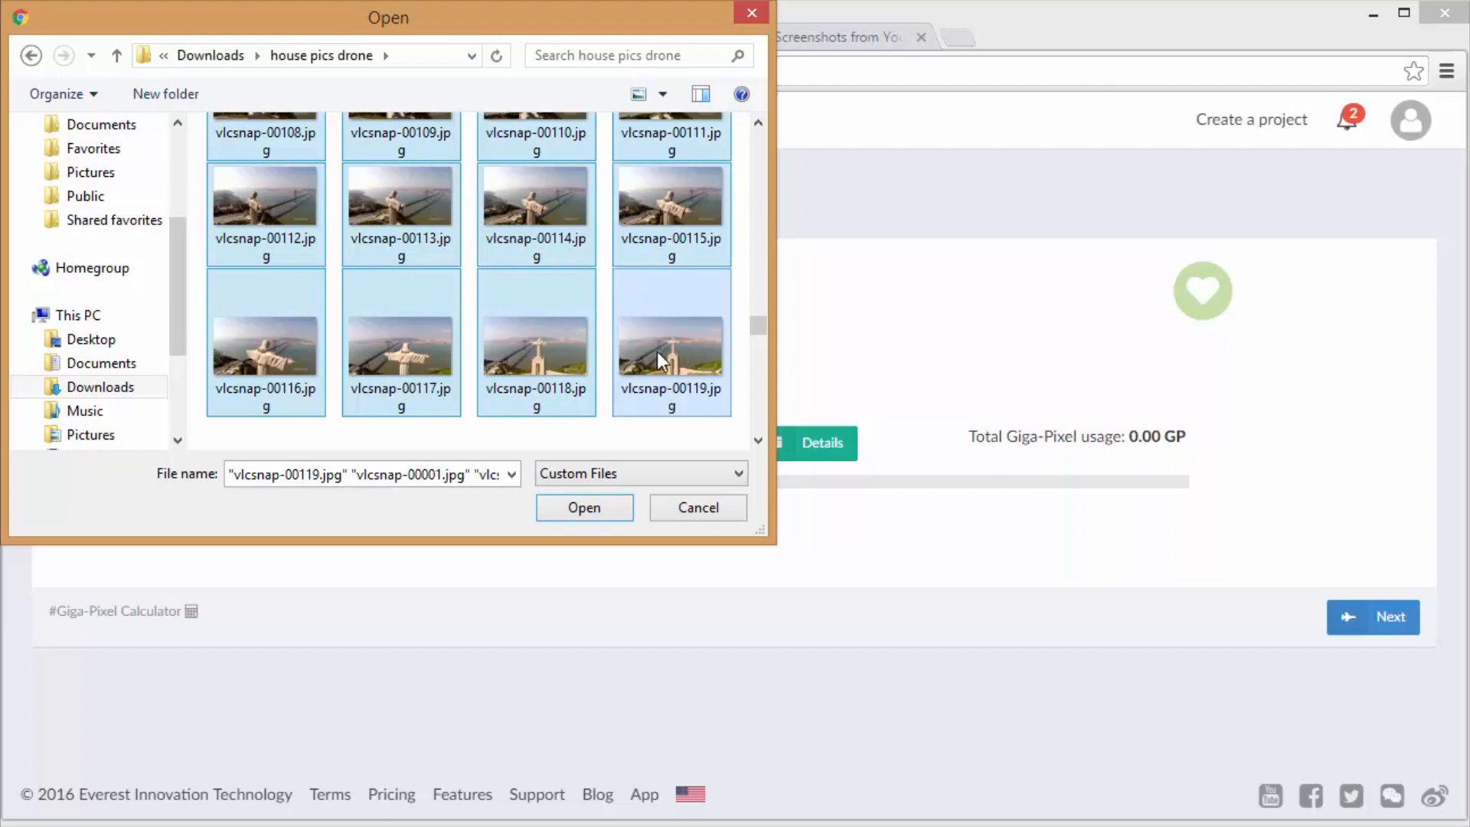
mouse_move(671, 347)
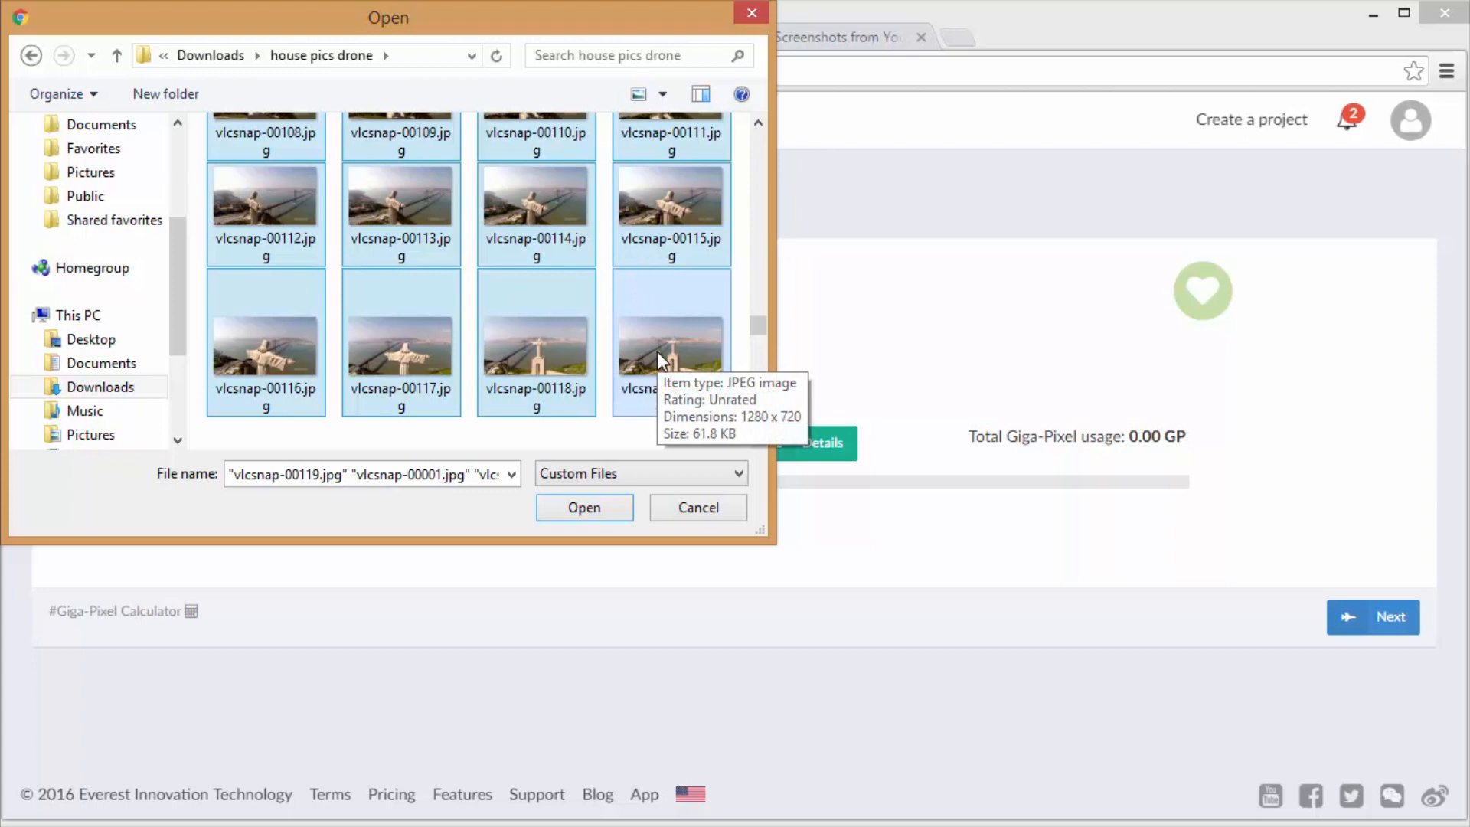
mouse_move(646, 384)
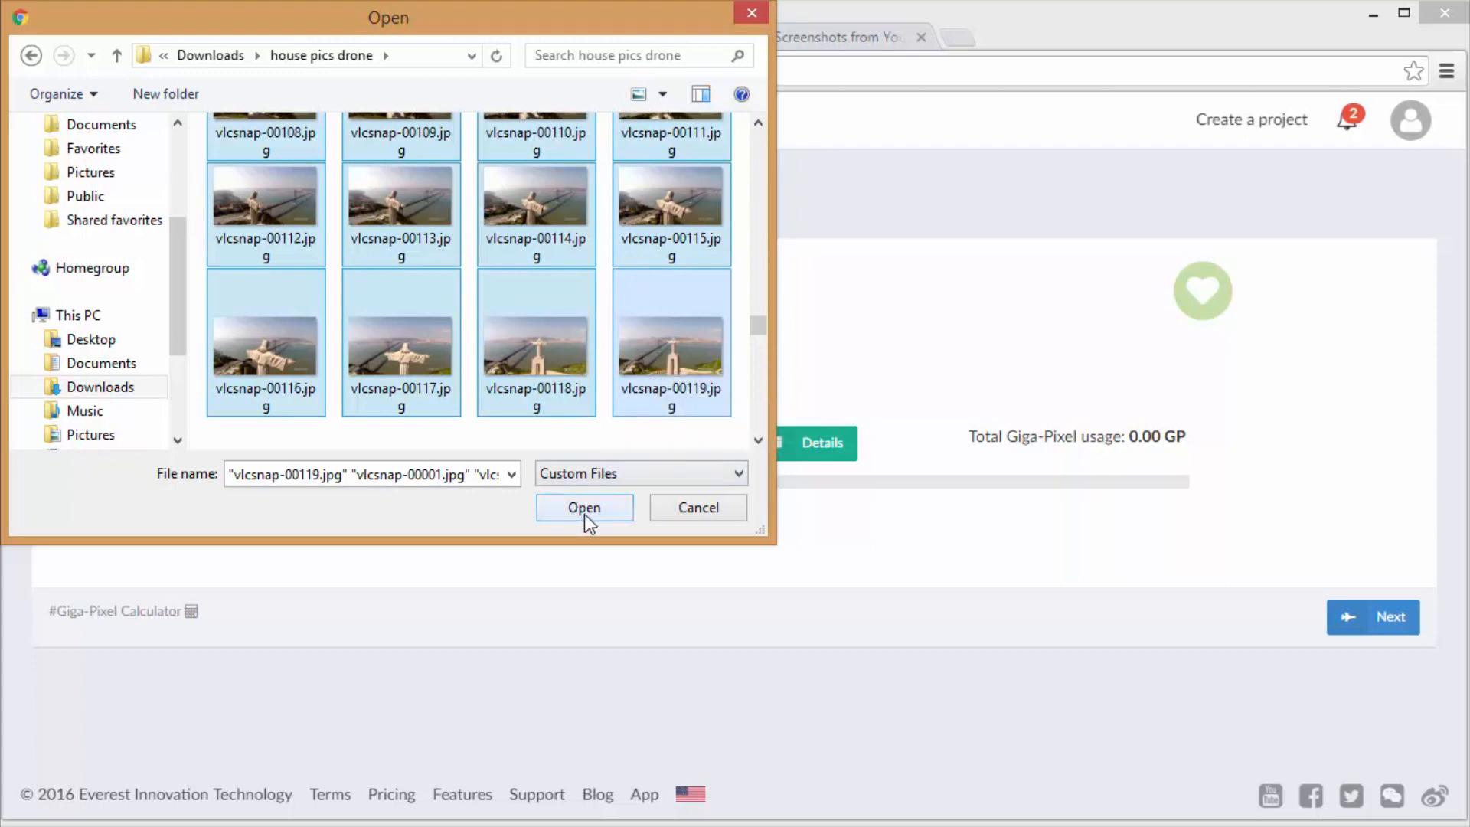
left_click(583, 507)
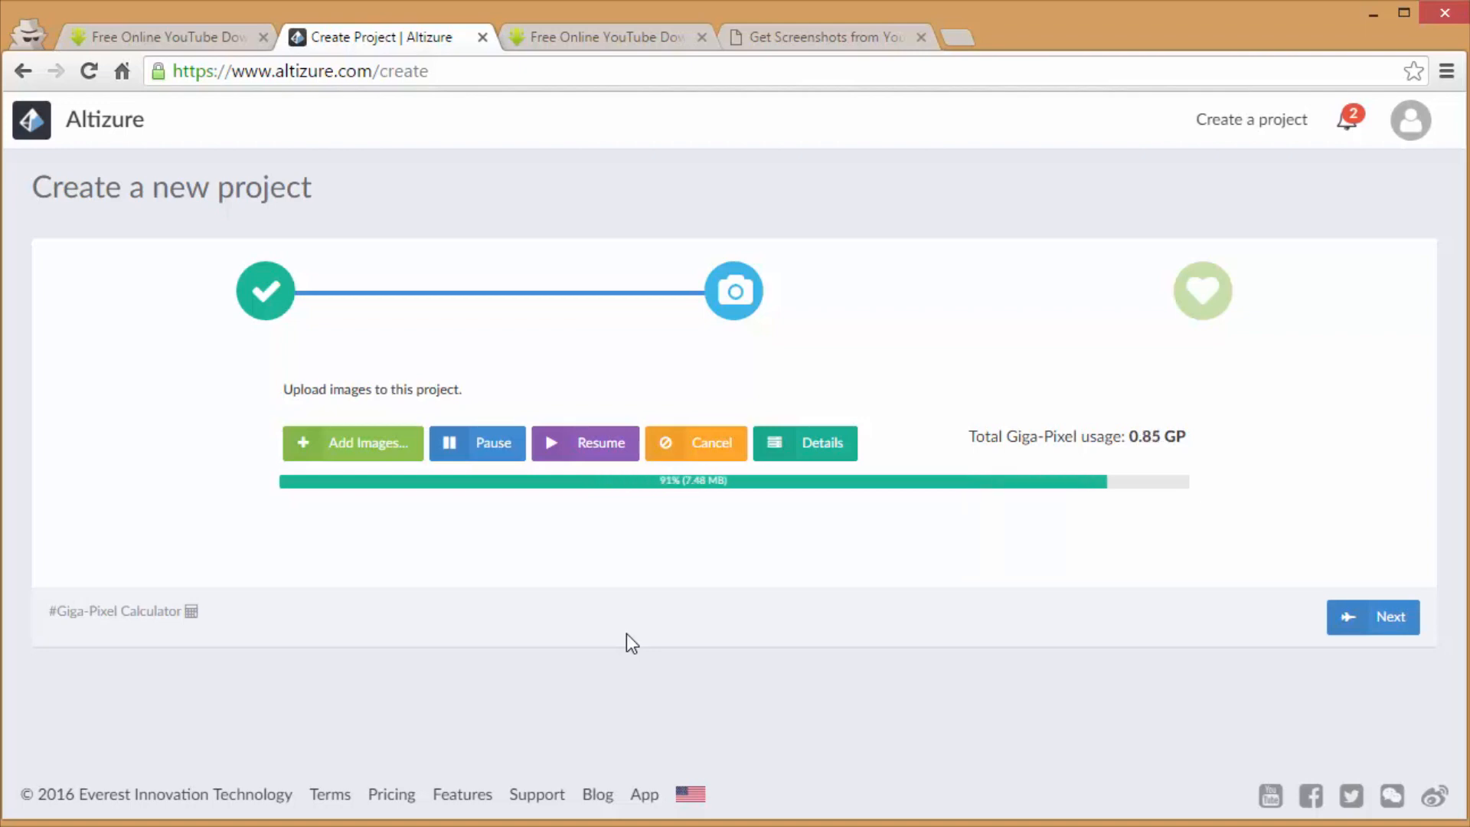
- Let the image upload run past 90 percent on the Create a new project page
left_click(1372, 617)
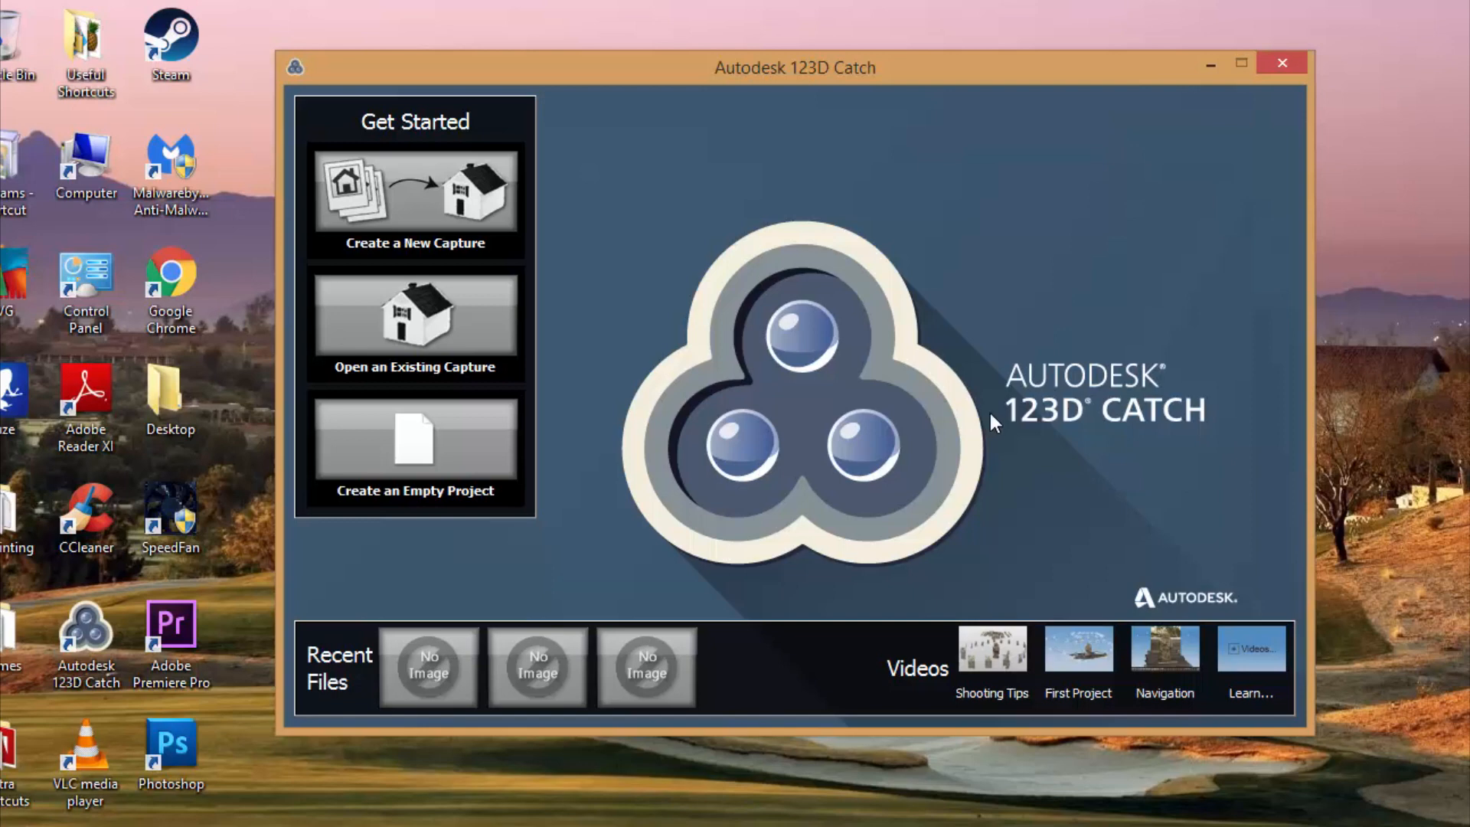
mouse_move(1016, 400)
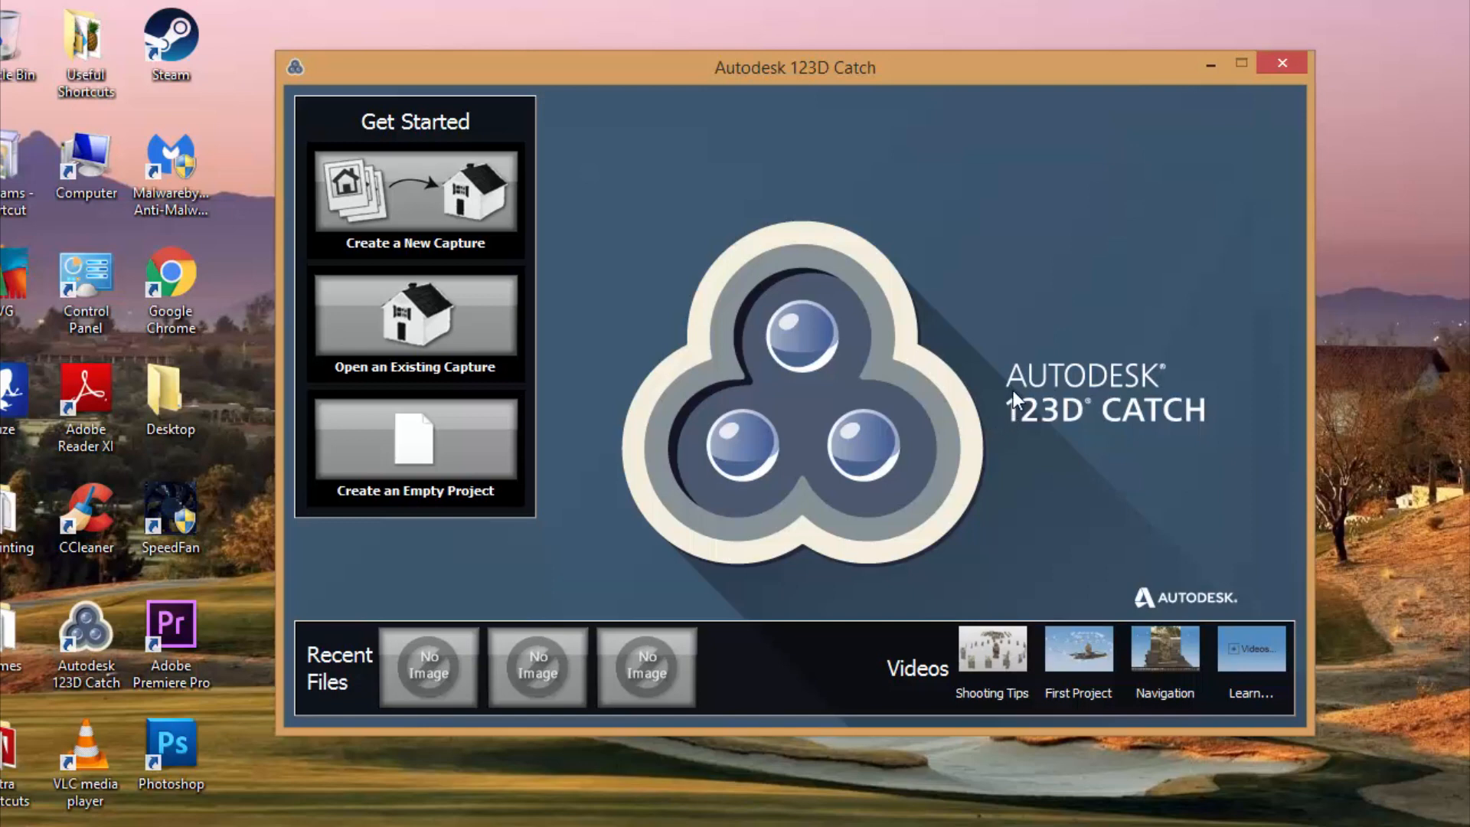
mouse_move(1010, 353)
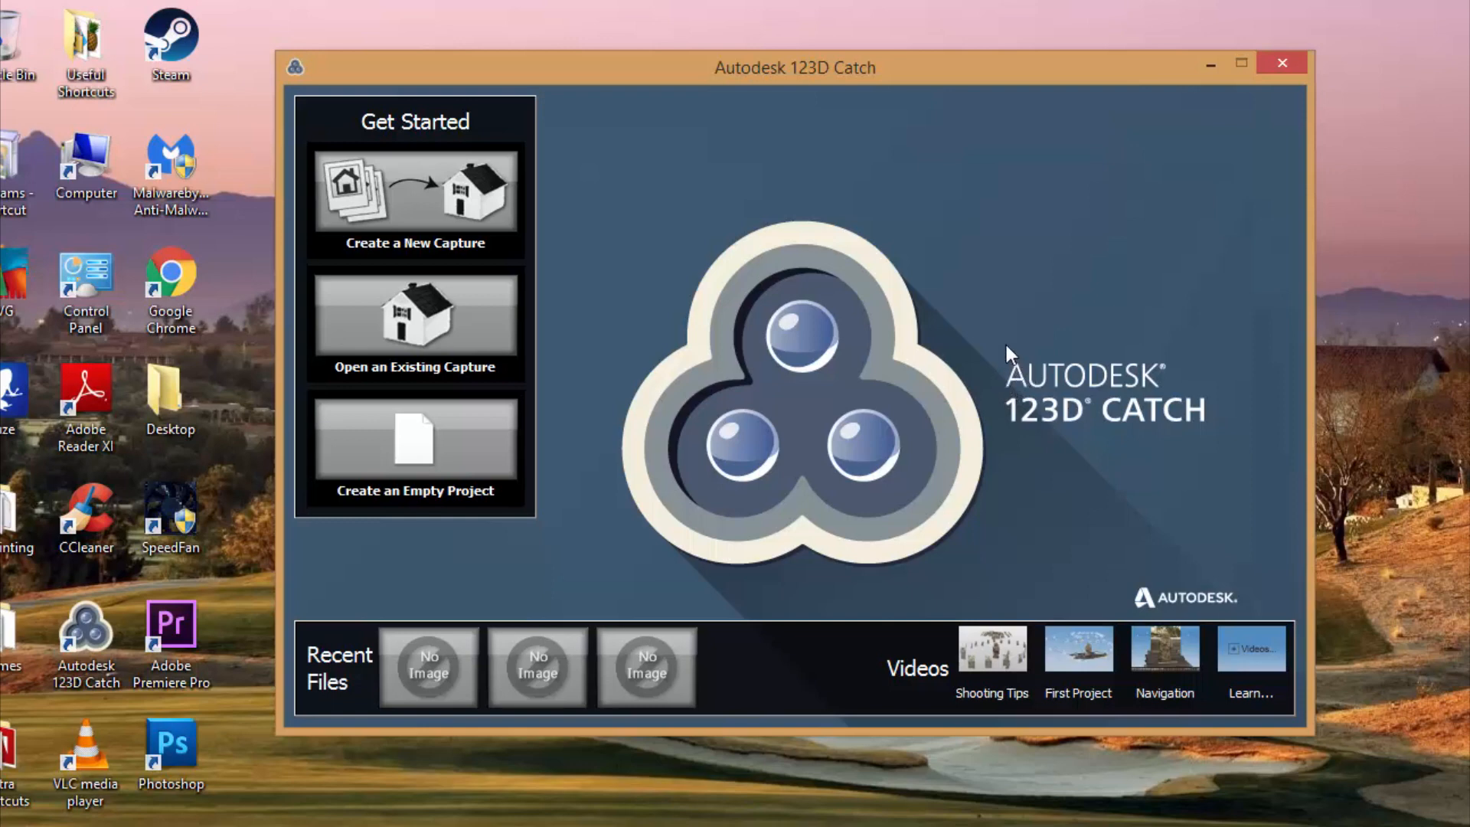
mouse_move(740, 260)
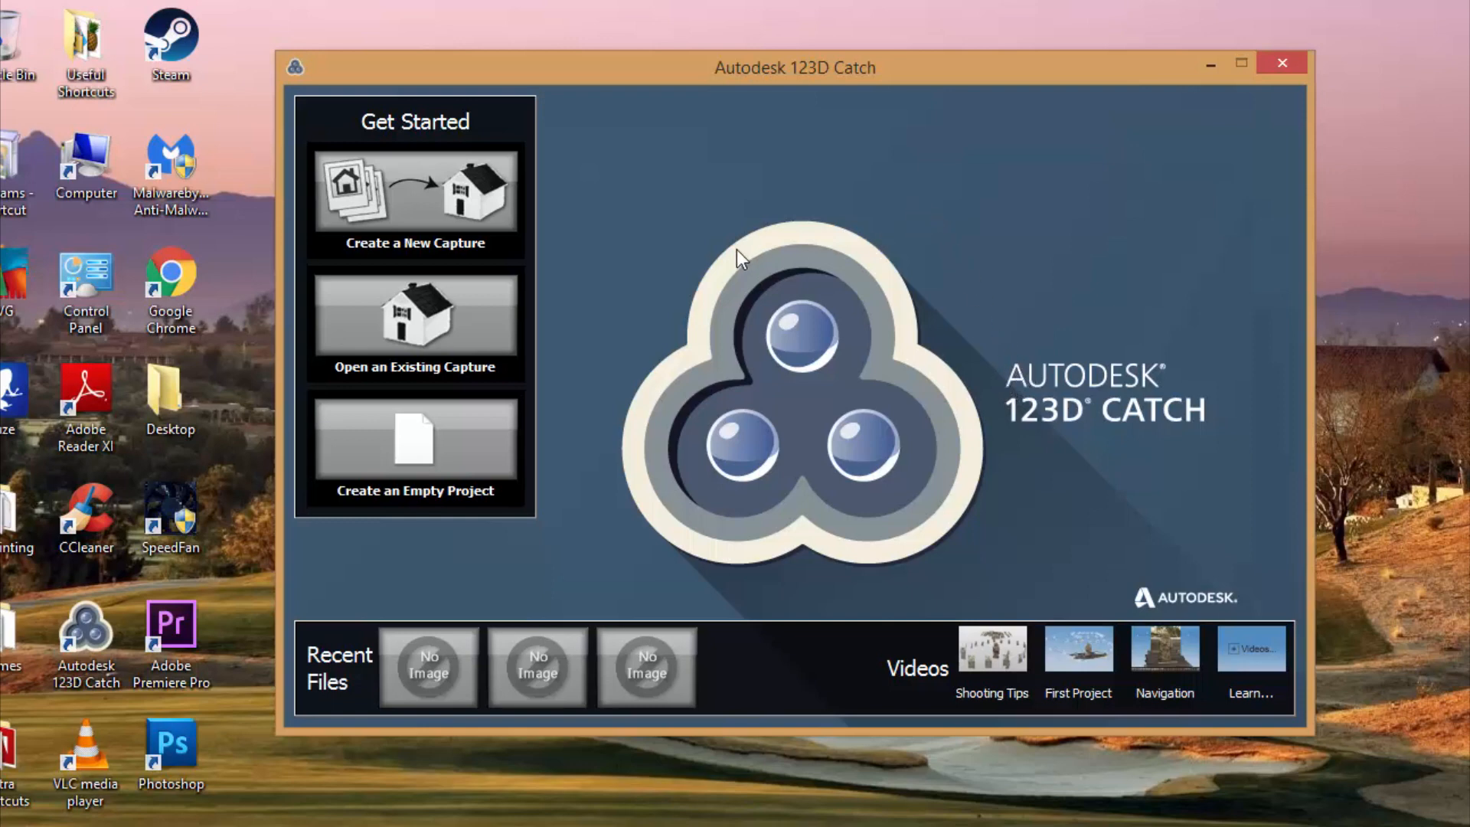
mouse_move(470, 222)
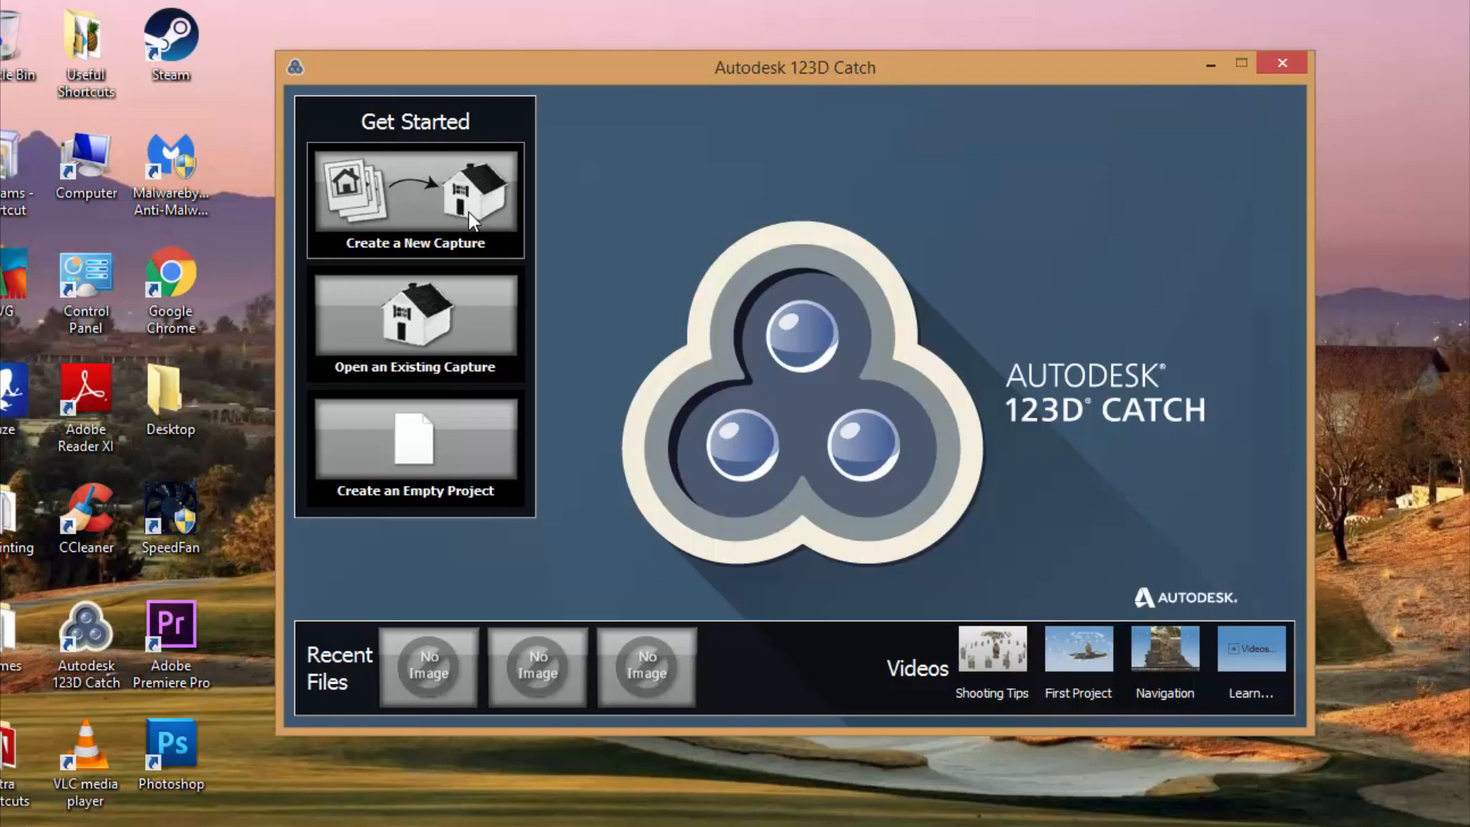
- Start a new capture and select the 70 vlcsnap photos from house pics drone
left_click(413, 199)
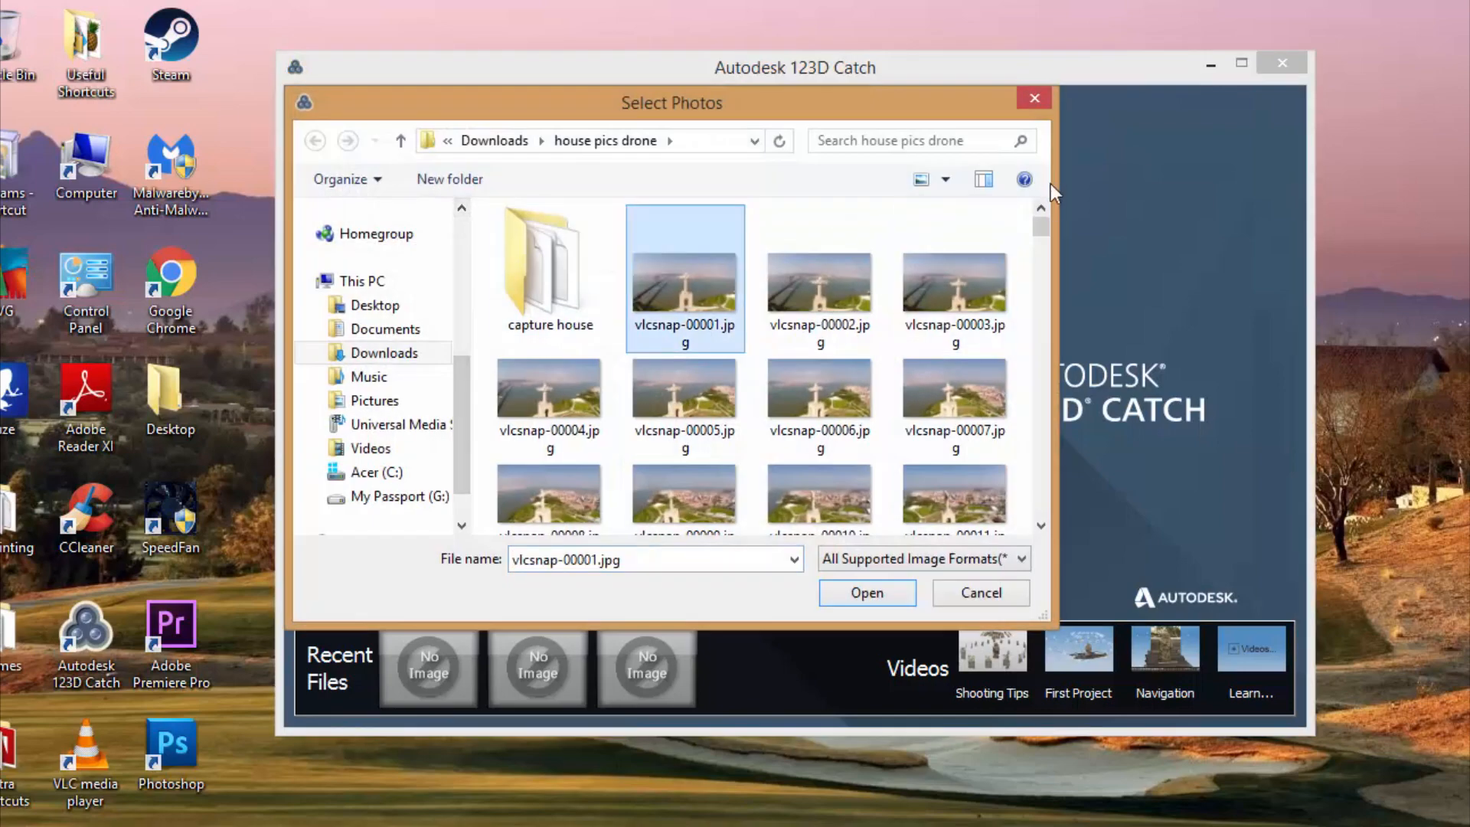
scroll("down", 3)
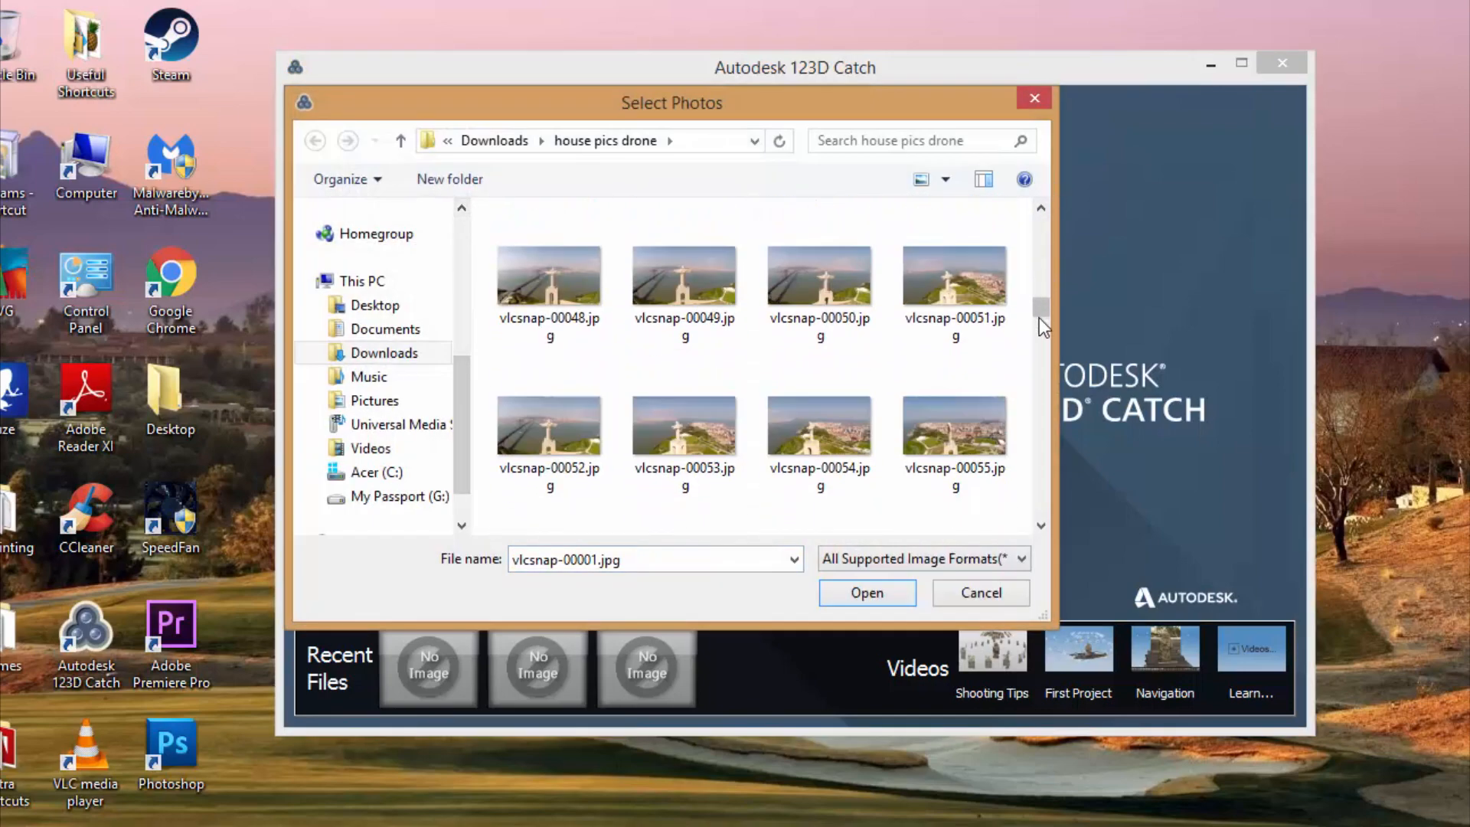
scroll("down", 3)
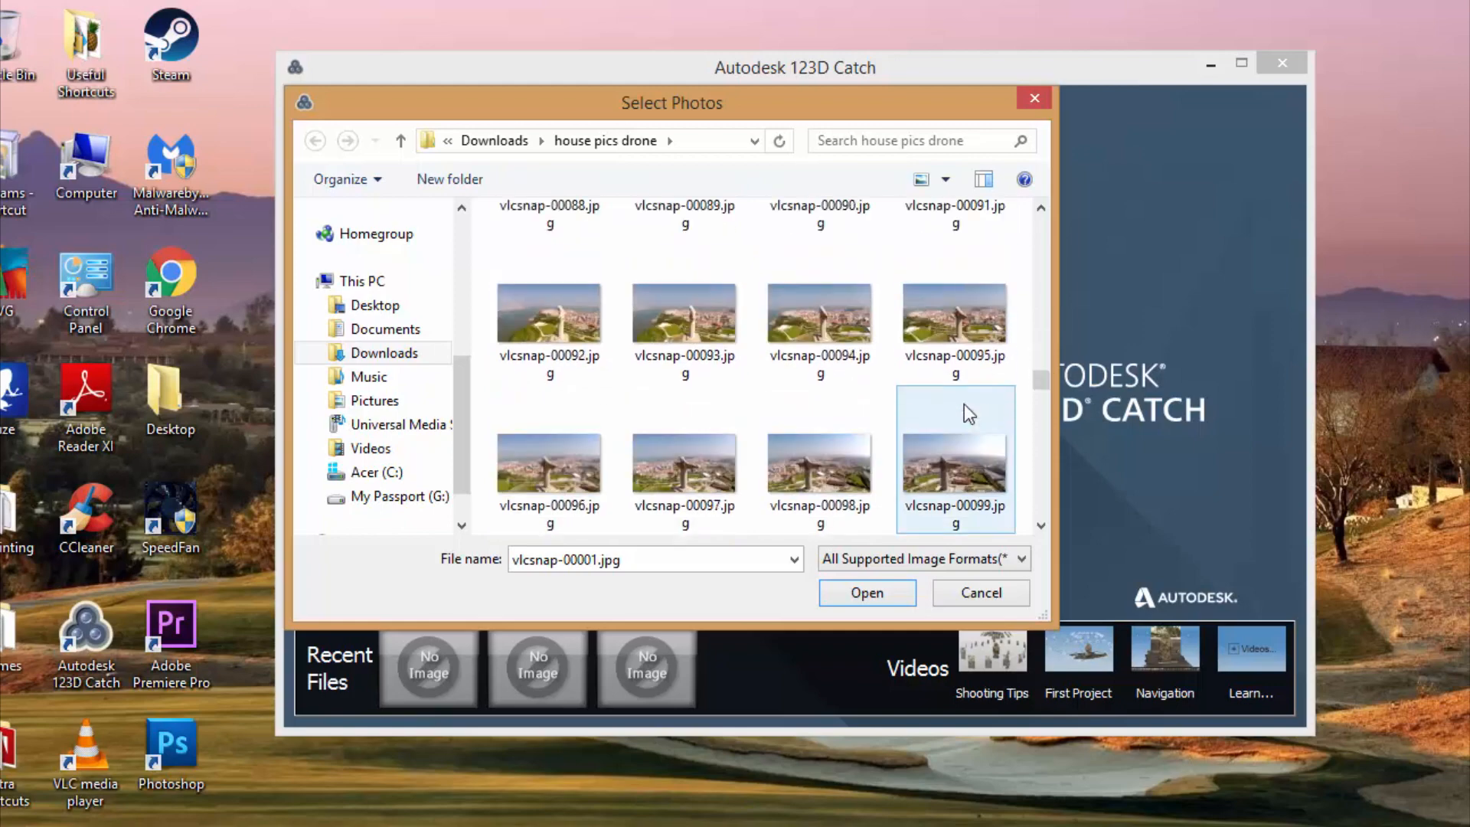
scroll("down", 3)
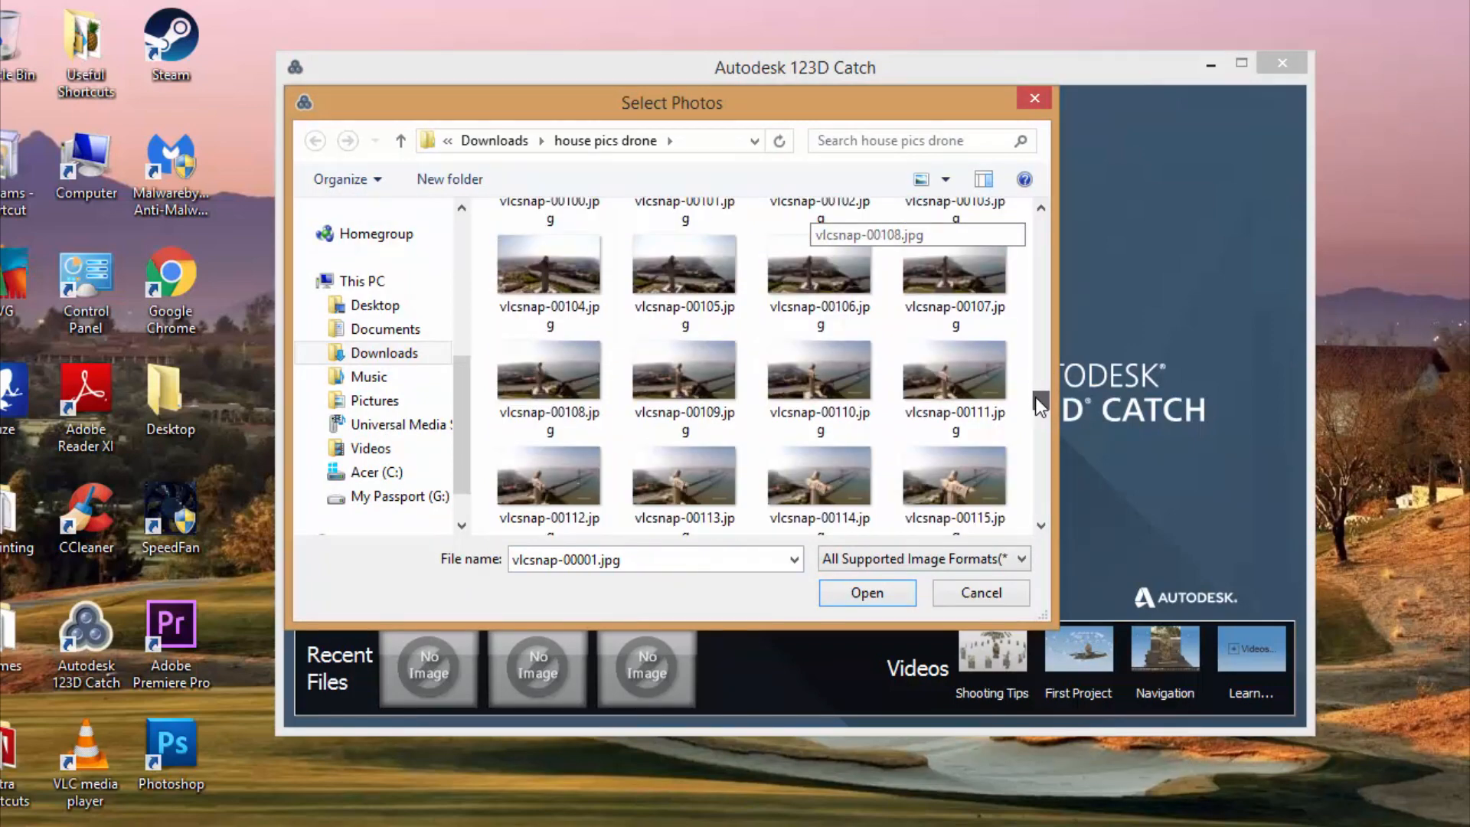
mouse_move(1038, 407)
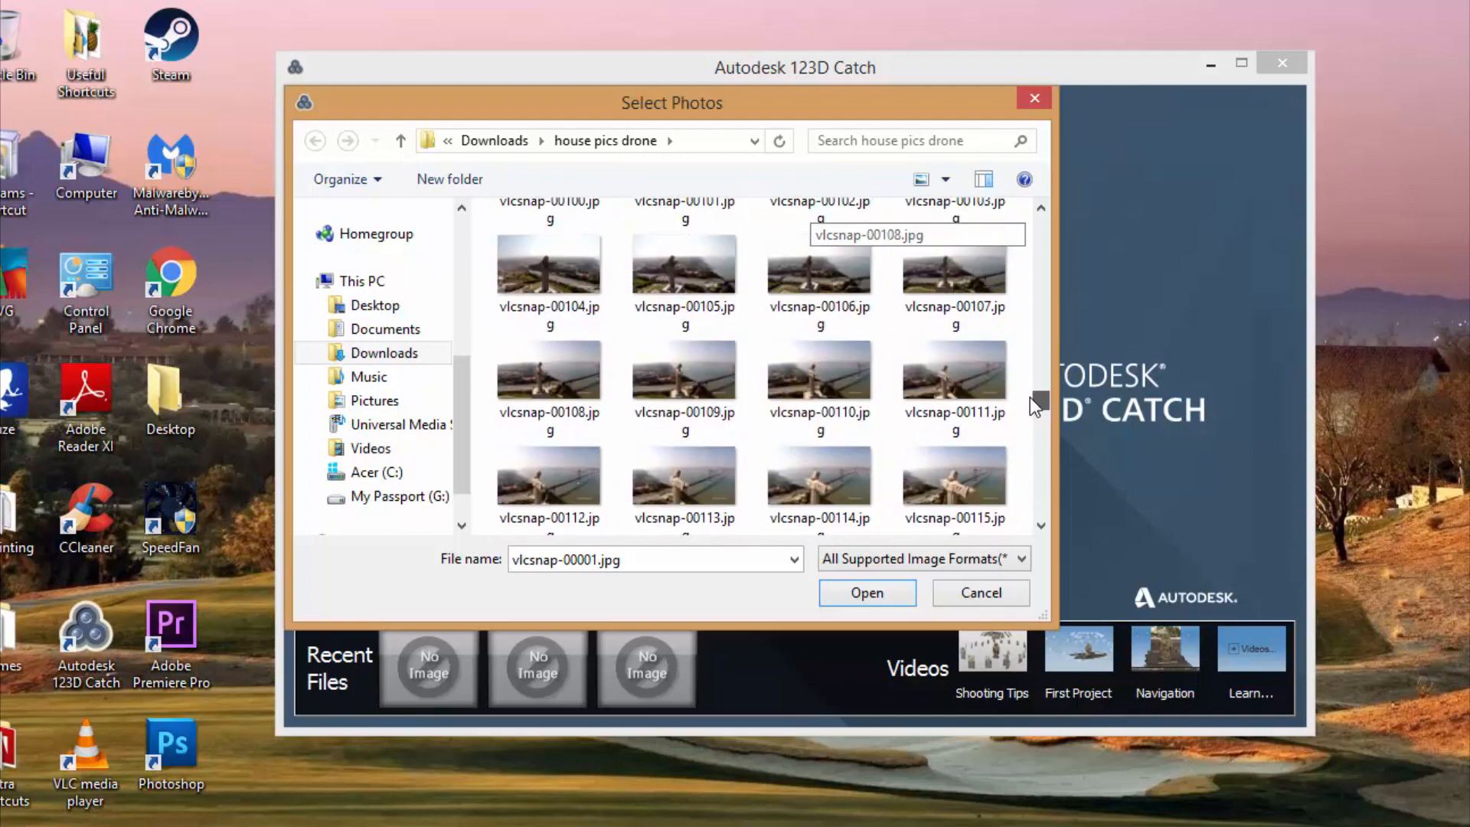
scroll("up", 3)
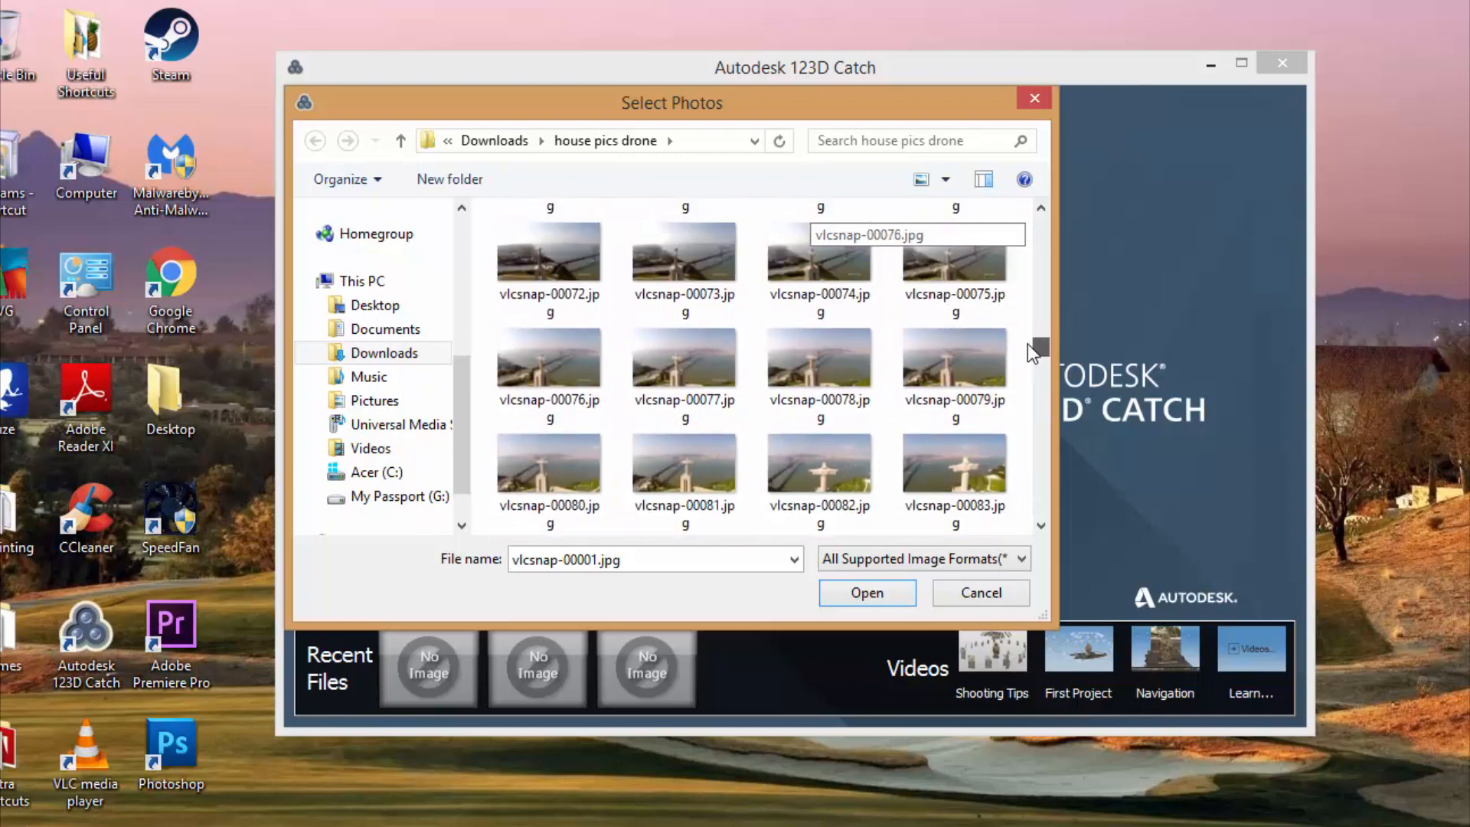
scroll("up", 3)
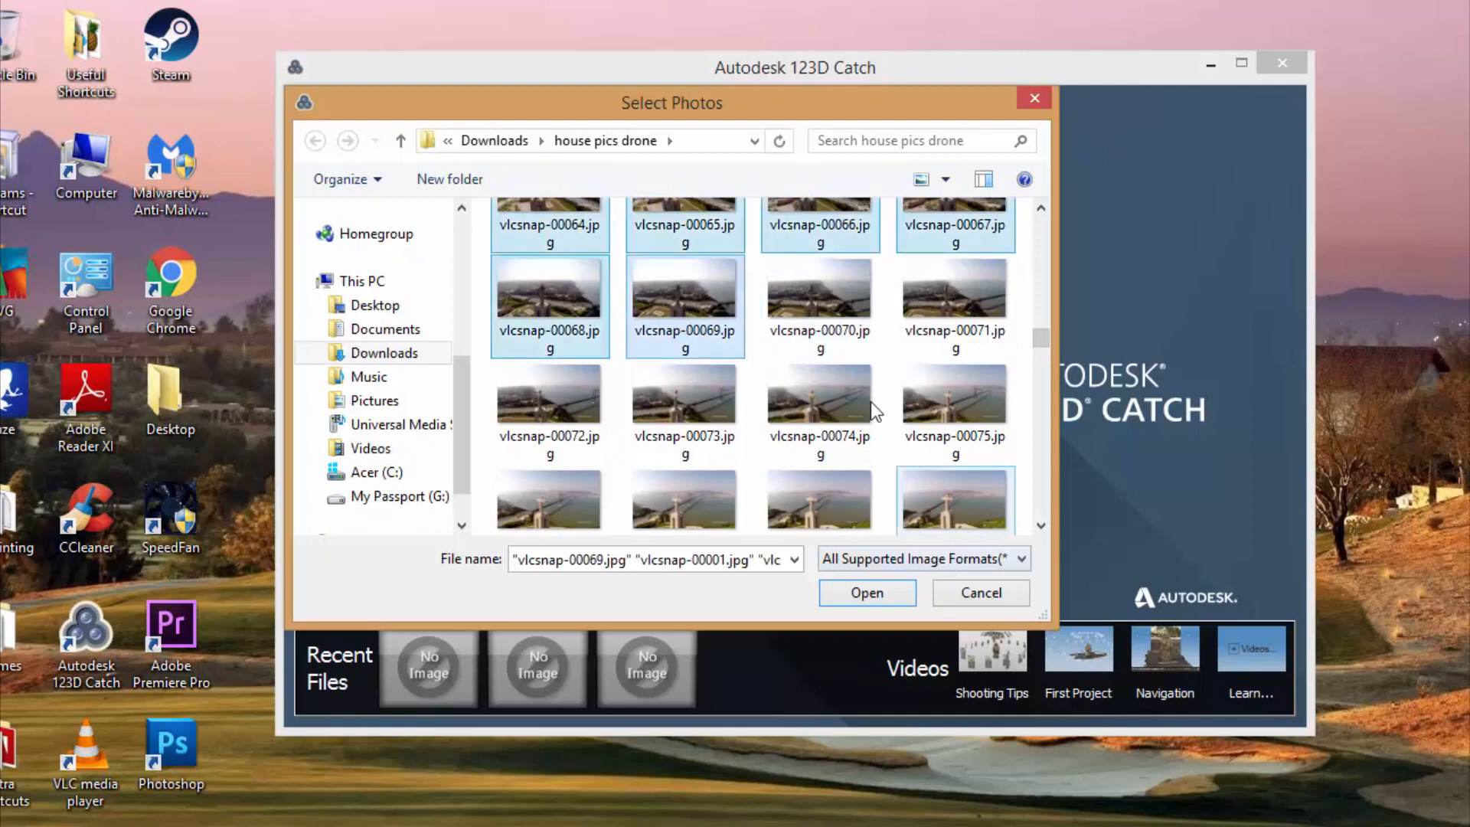
left_click(865, 592)
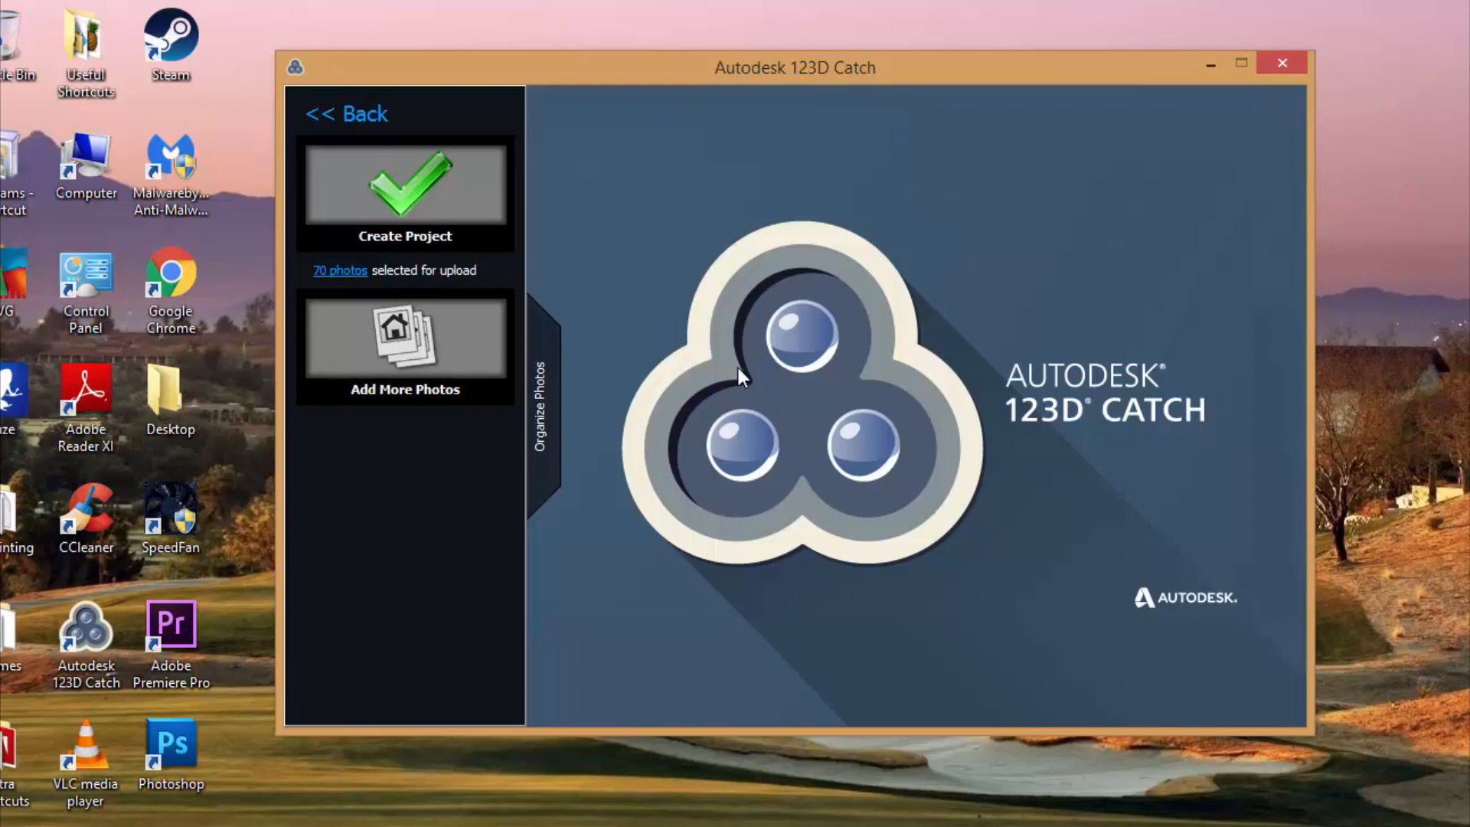
mouse_move(459, 236)
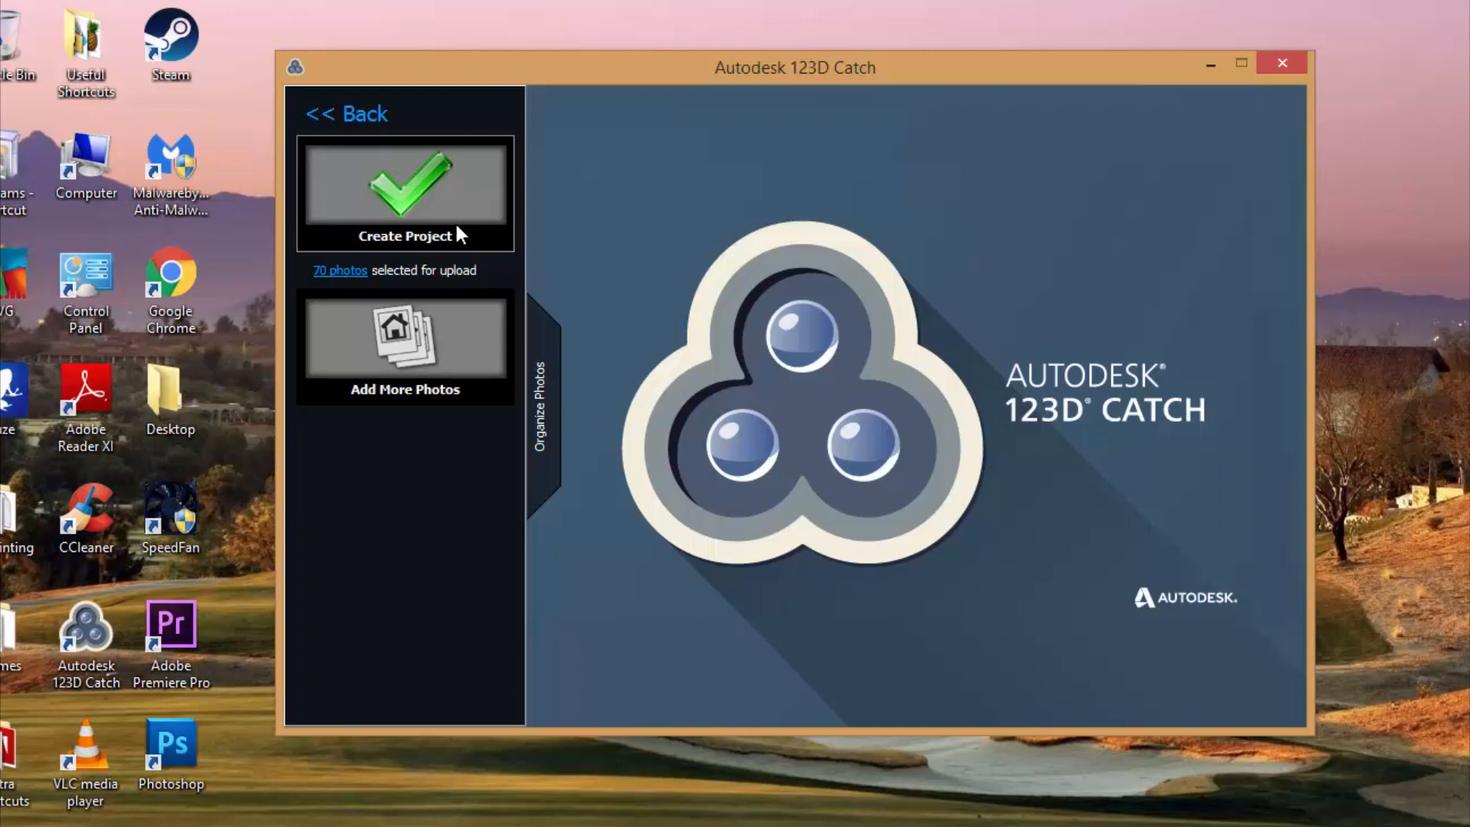
mouse_move(424, 485)
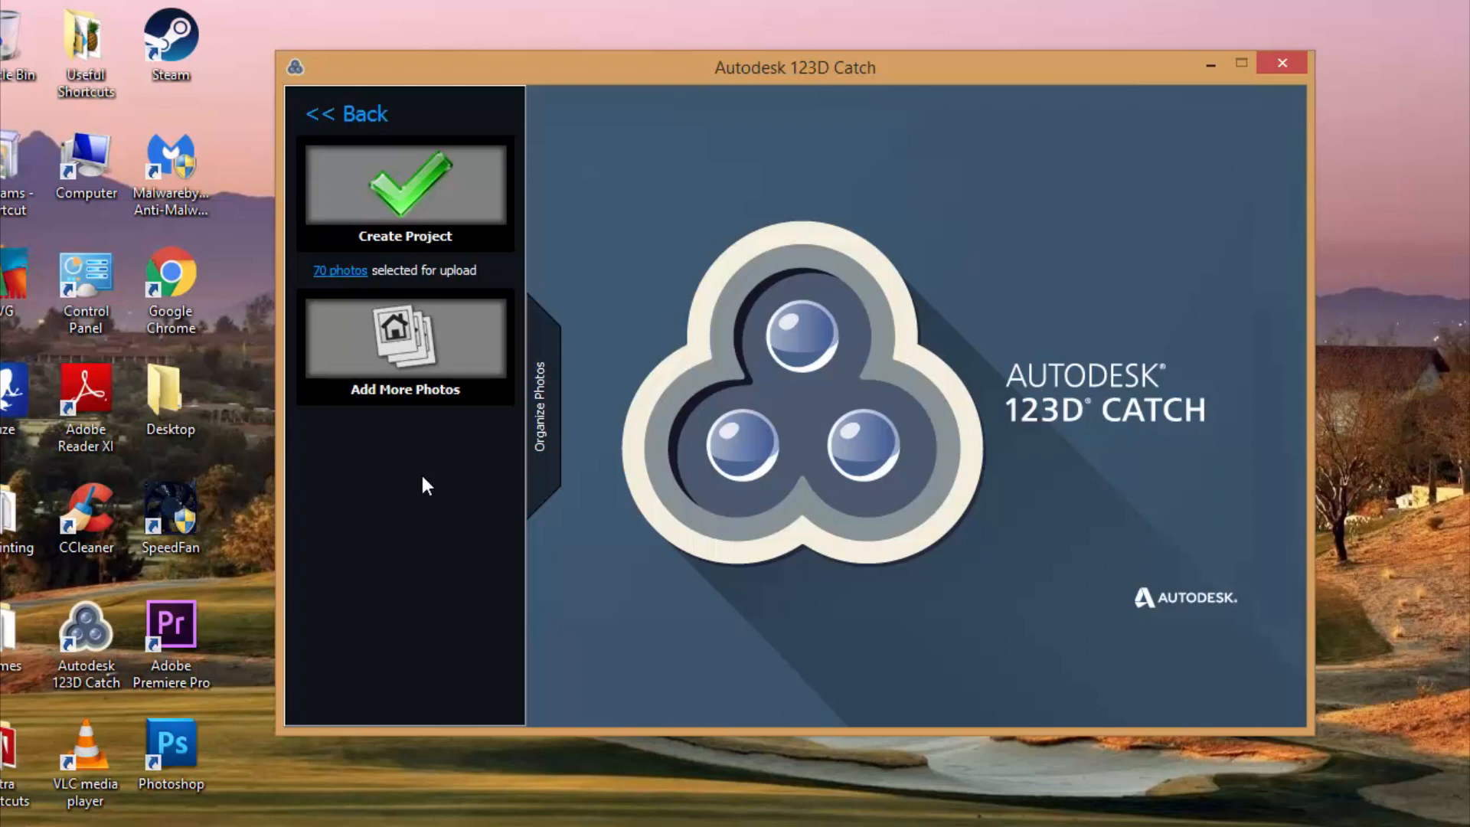
- Abandon the 70-photo capture and return to the Get Started screen
left_click(347, 113)
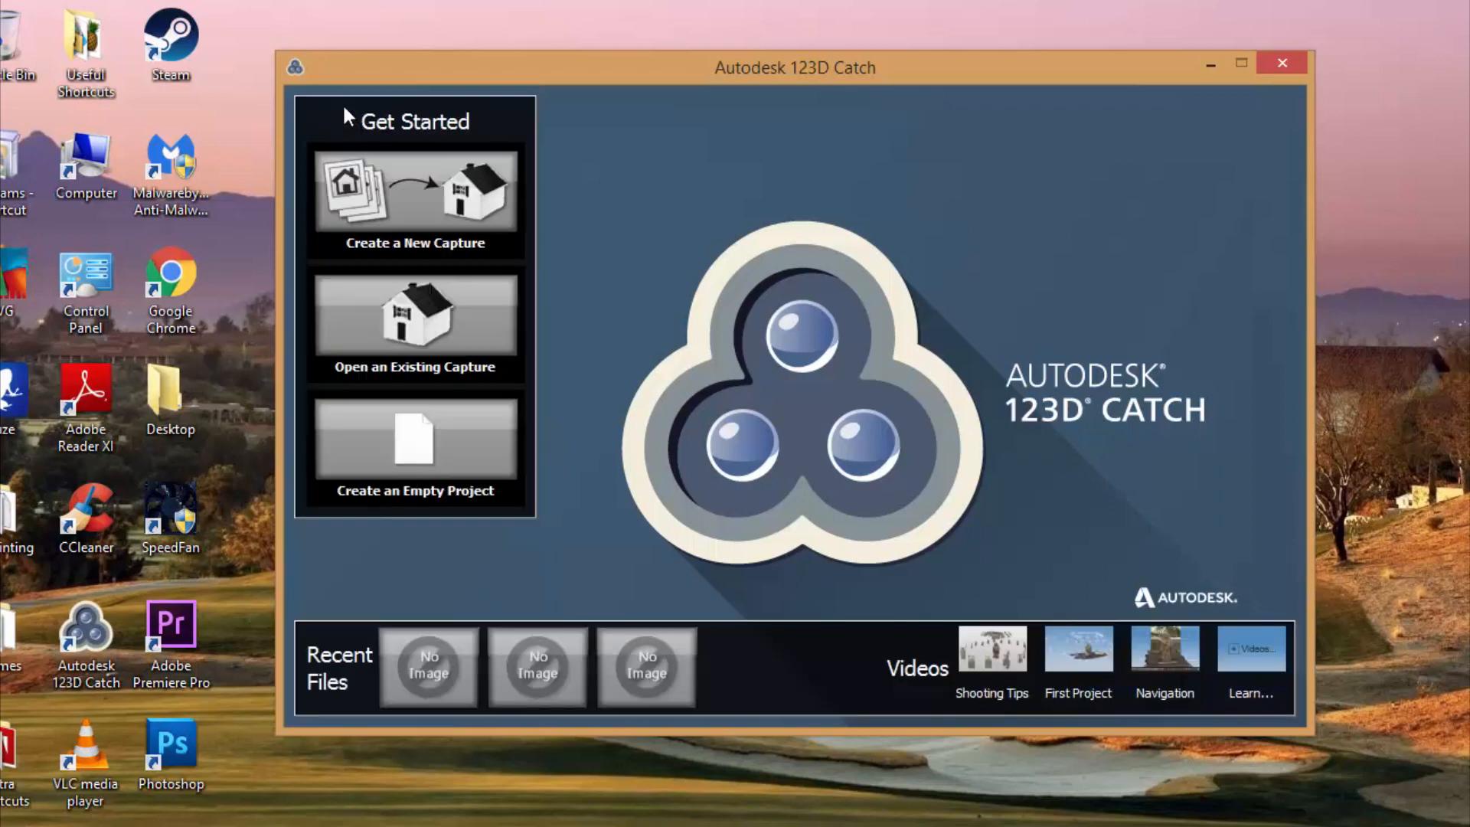
mouse_move(729, 273)
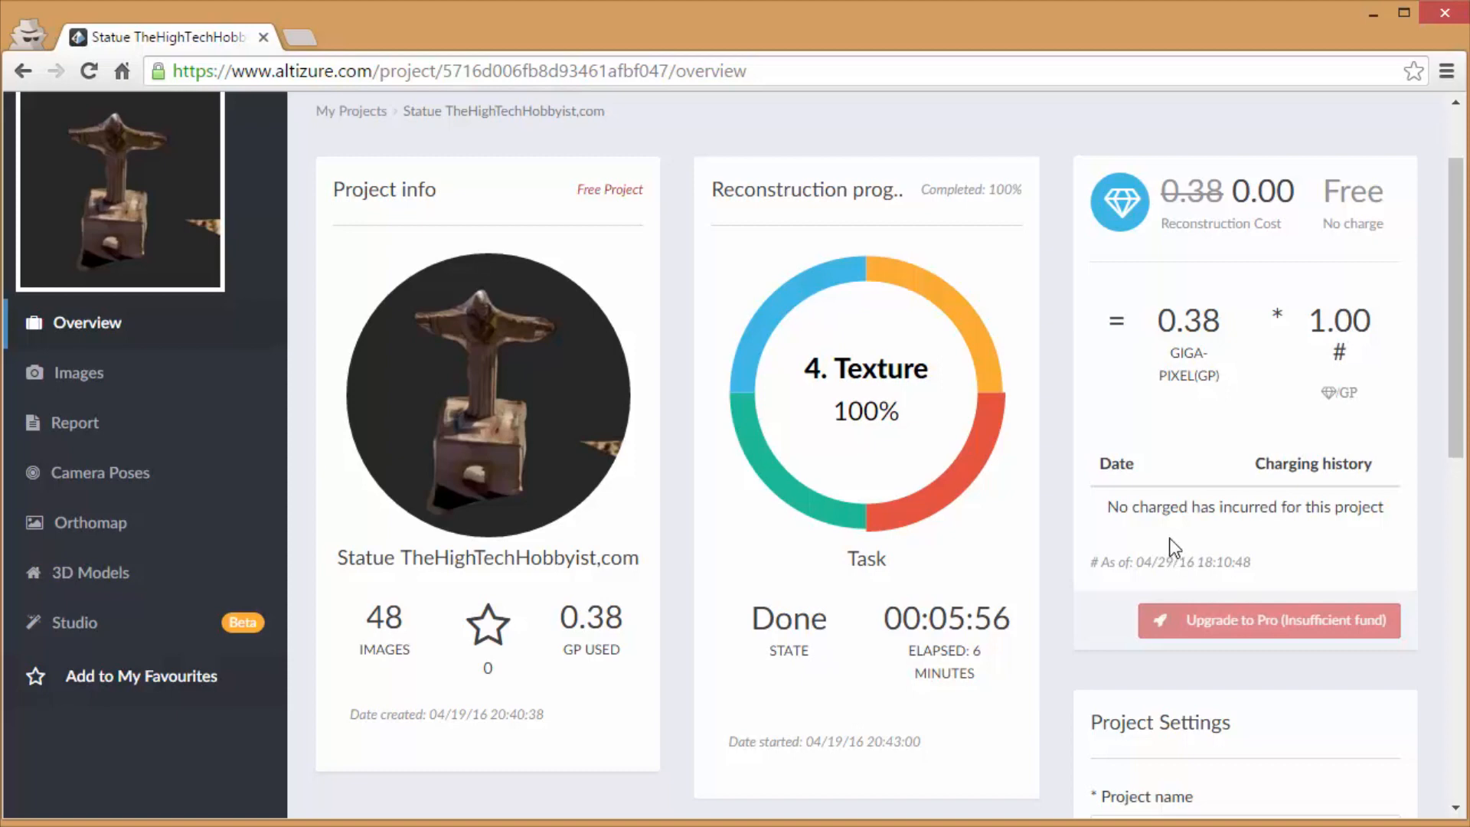
mouse_move(123, 601)
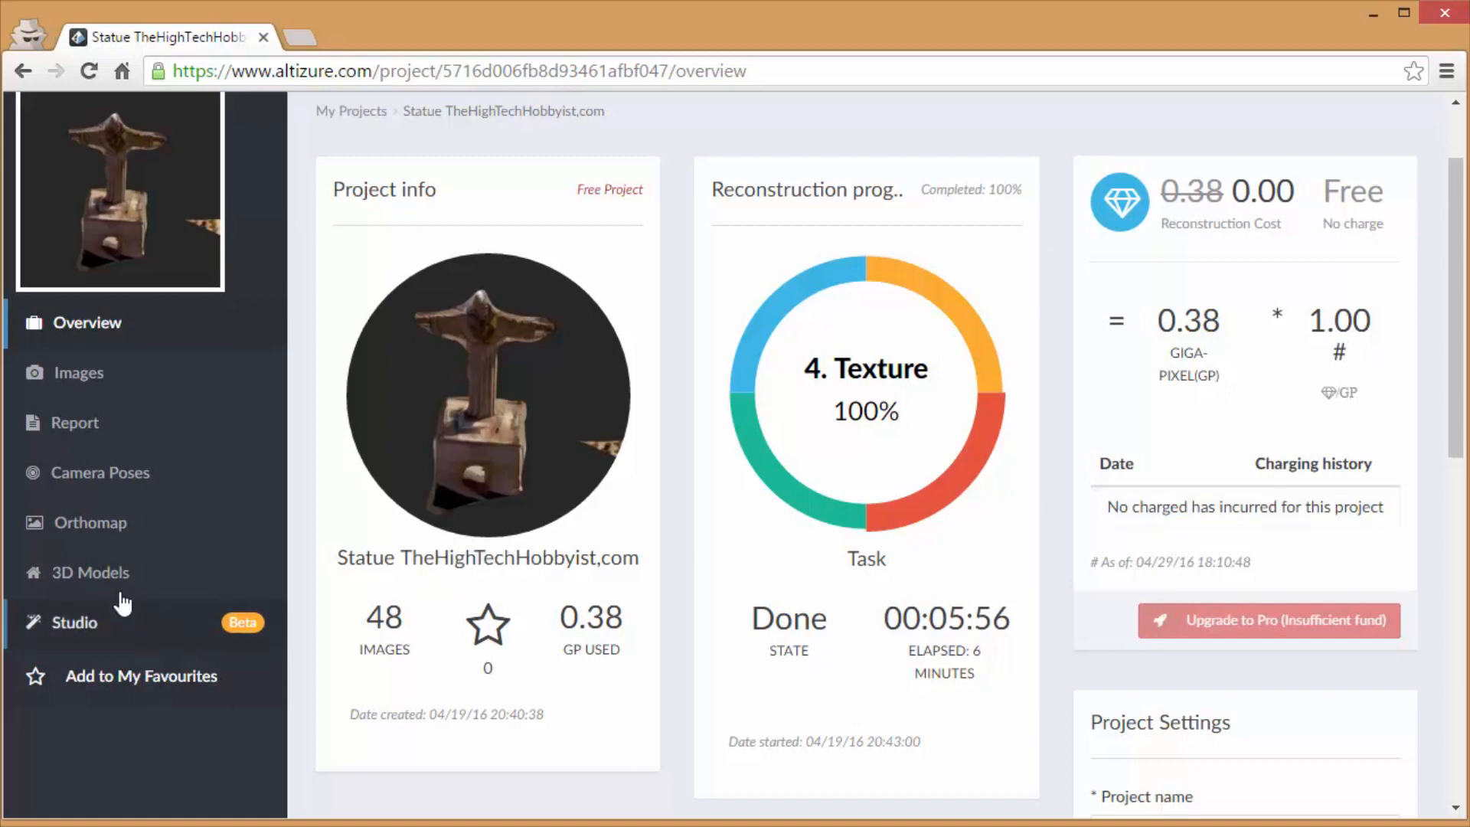
- Show the finished textured statue model, built from 48 images, in the 3D Models viewer
left_click(90, 571)
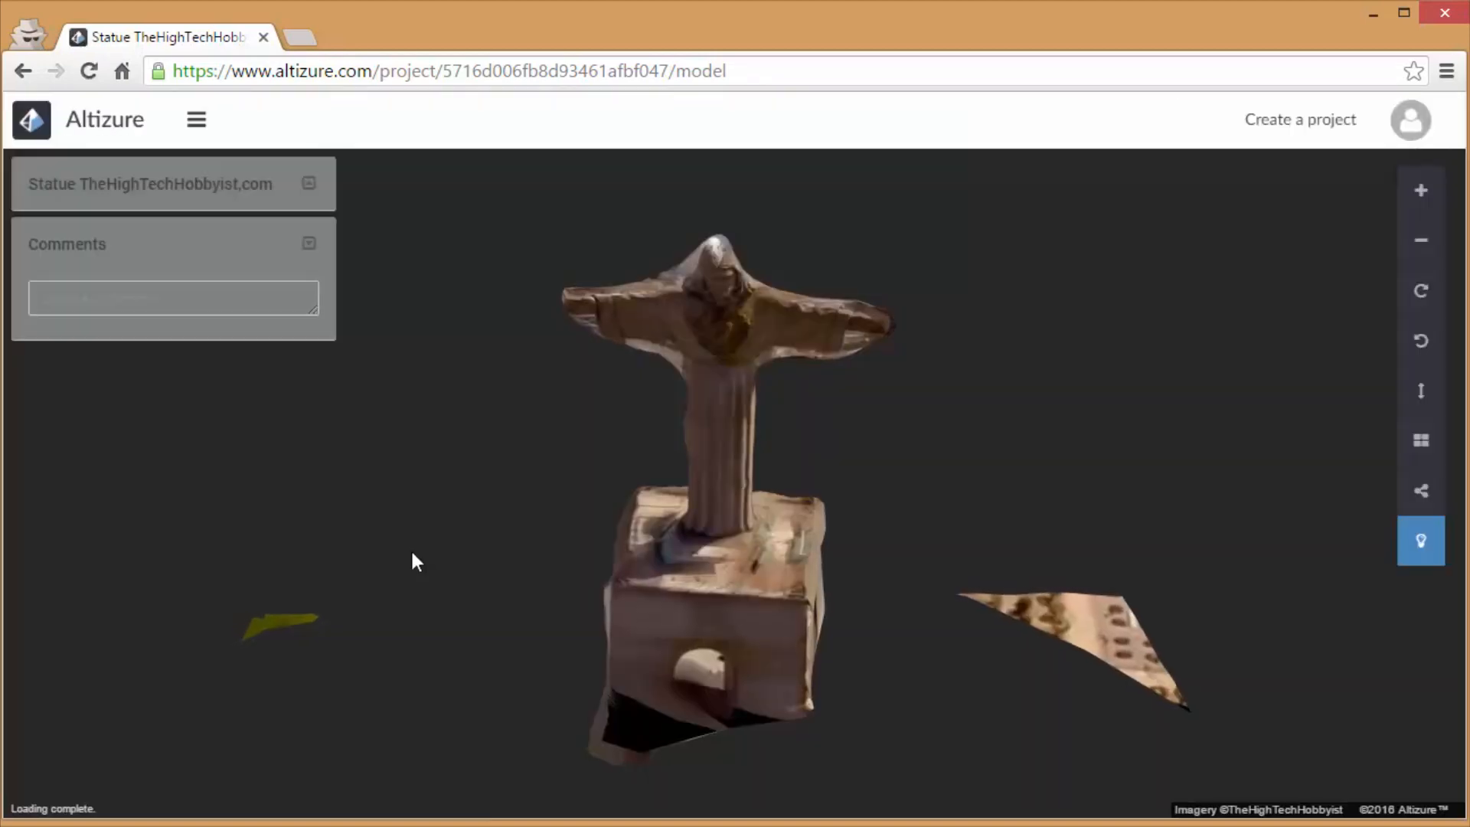